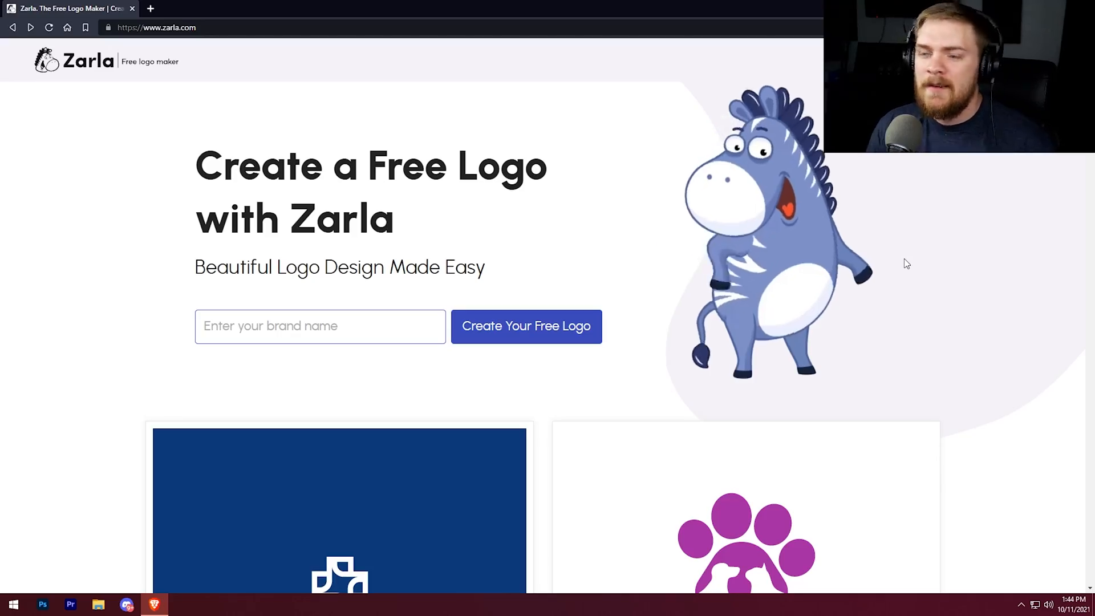
# Enter 'How To Tech' as the brand name and start creating the free logo
pyautogui.scroll(-3)
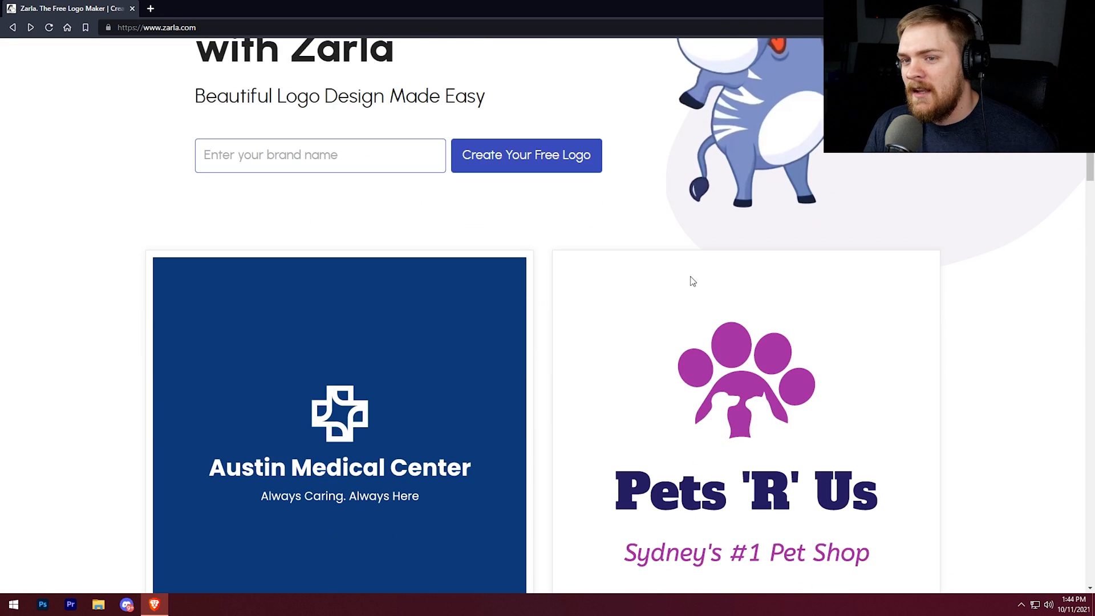
pyautogui.scroll(-3)
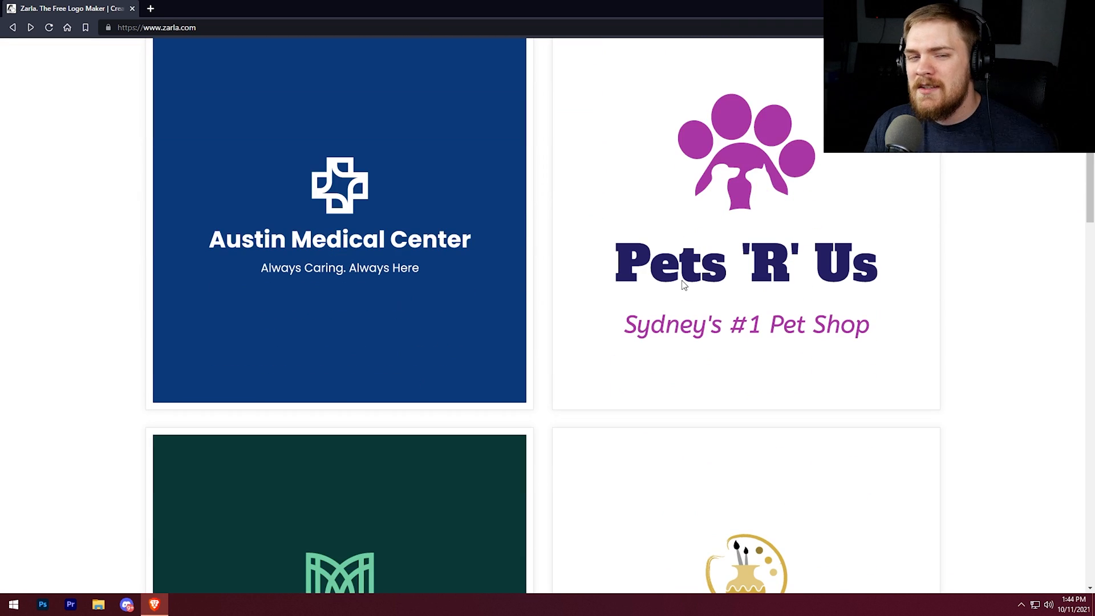
pyautogui.scroll(-3)
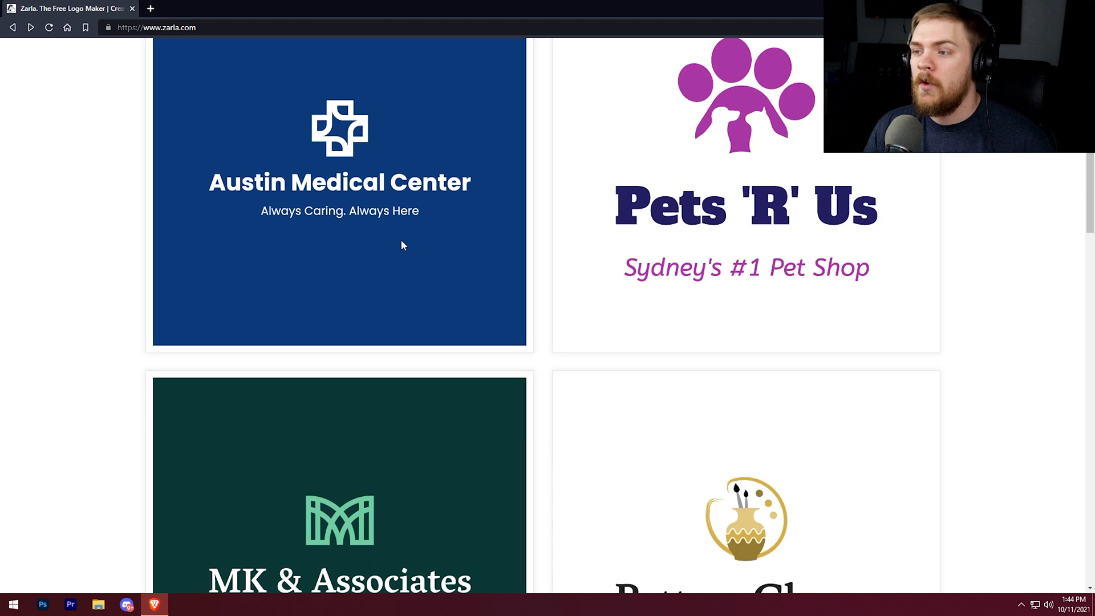
pyautogui.moveTo(398, 250)
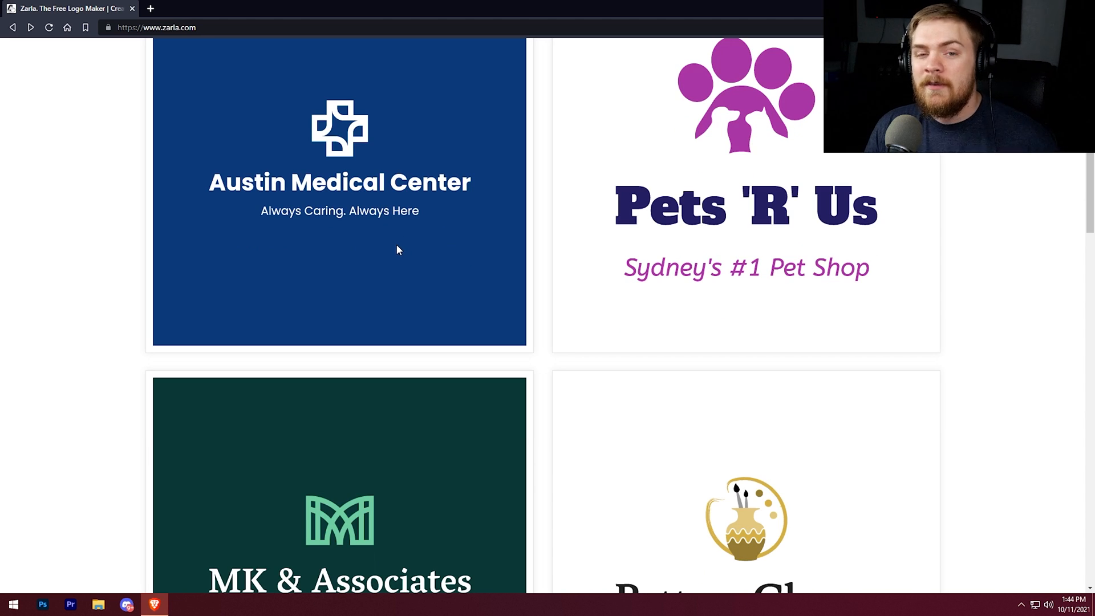
pyautogui.scroll(-3)
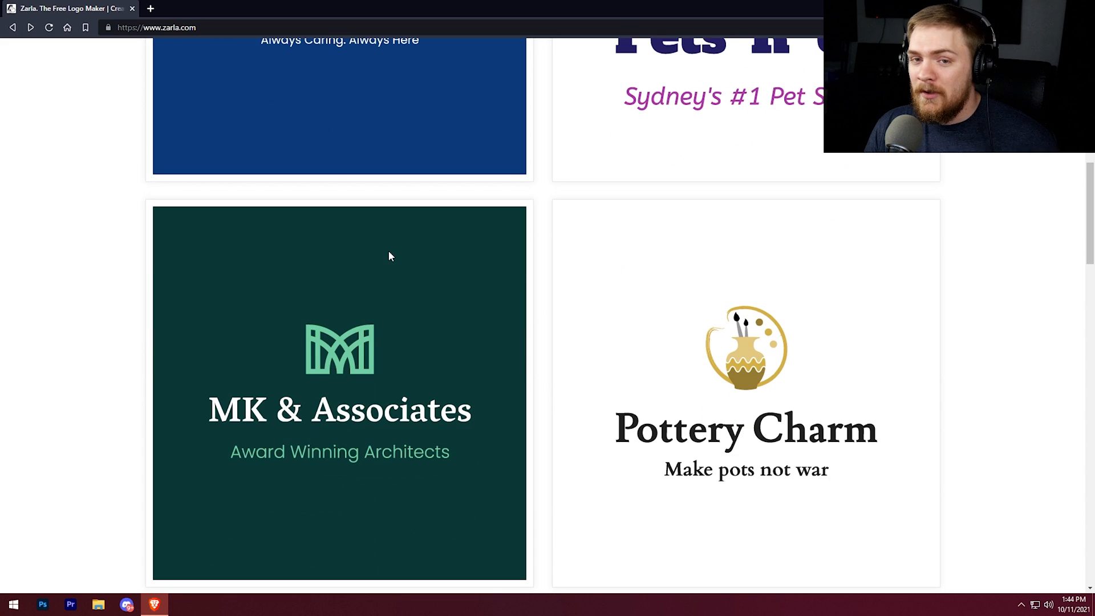
pyautogui.scroll(-3)
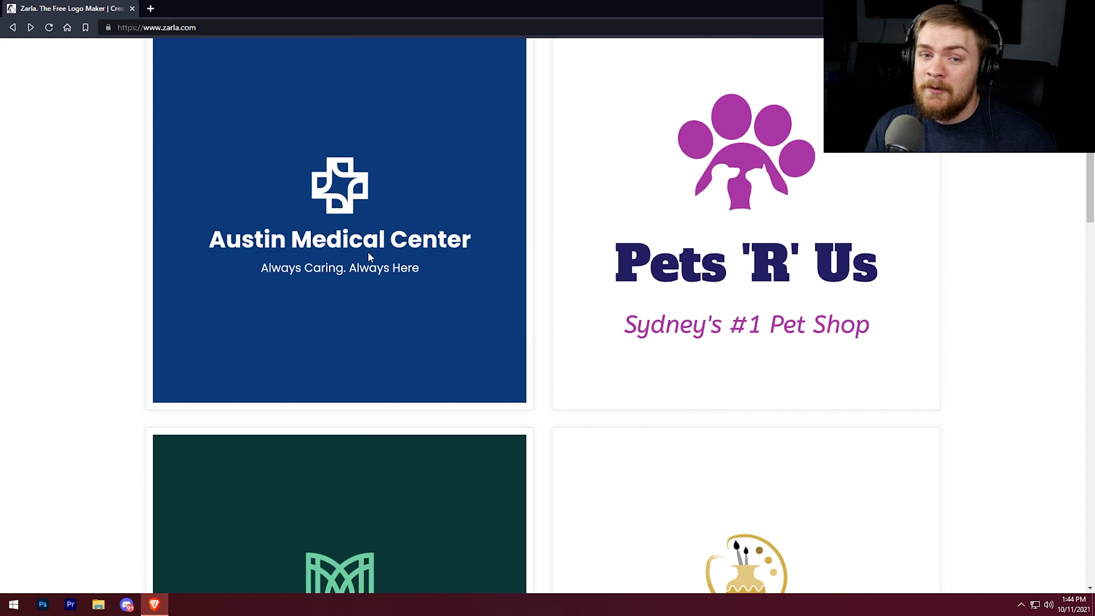
pyautogui.scroll(-3)
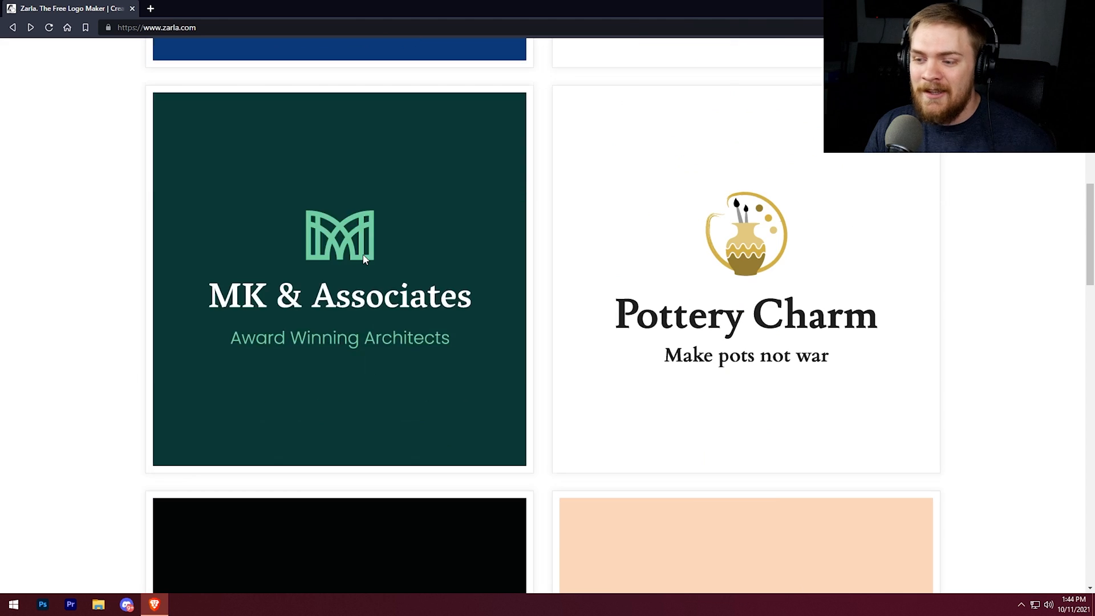
pyautogui.scroll(-3)
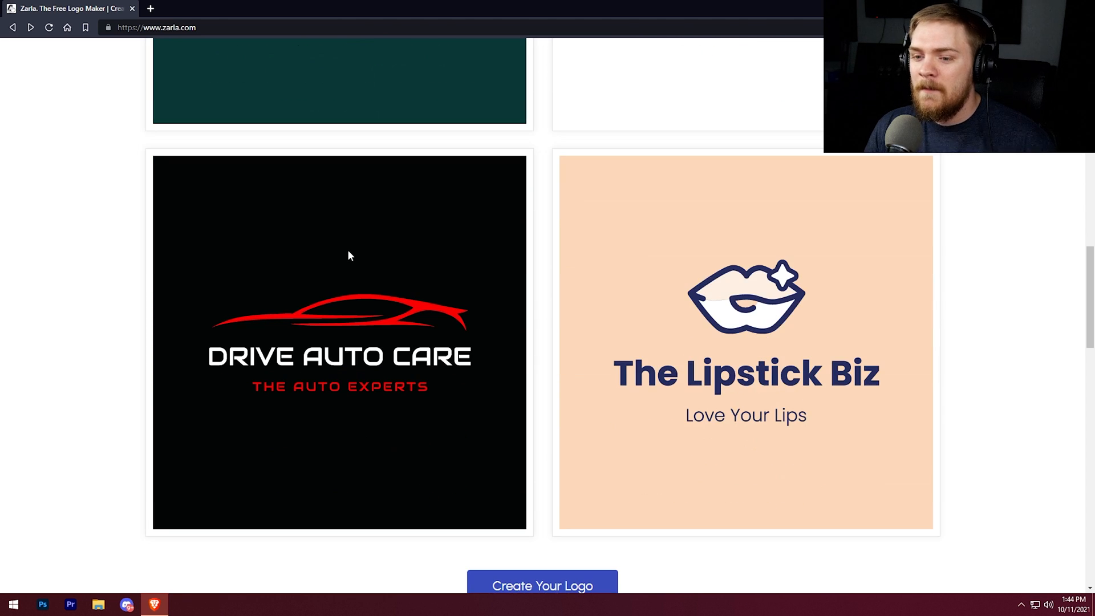
pyautogui.moveTo(419, 277)
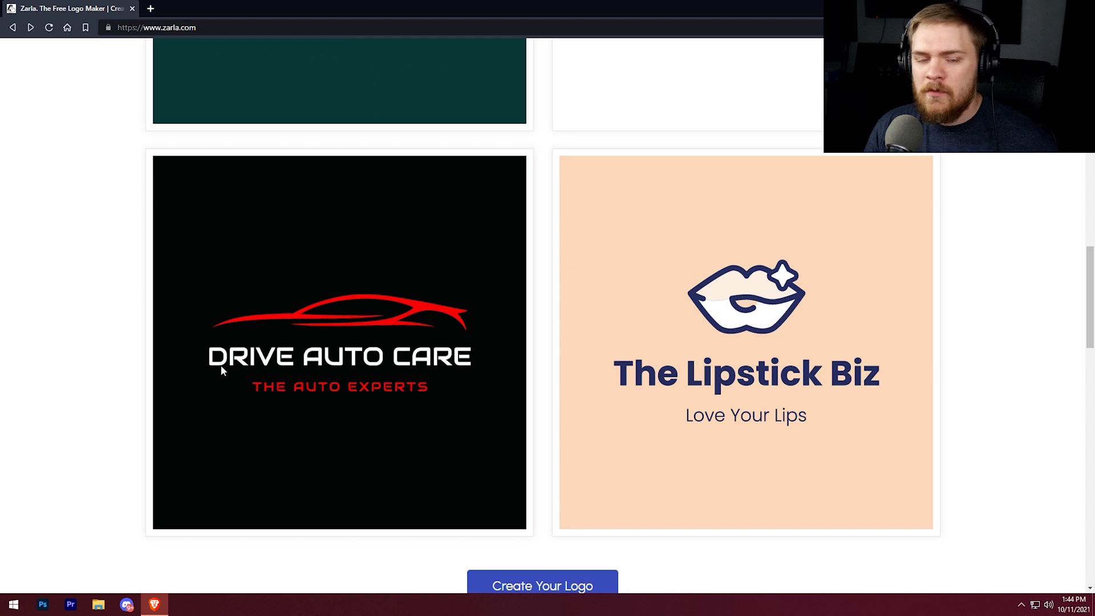
pyautogui.moveTo(252, 359)
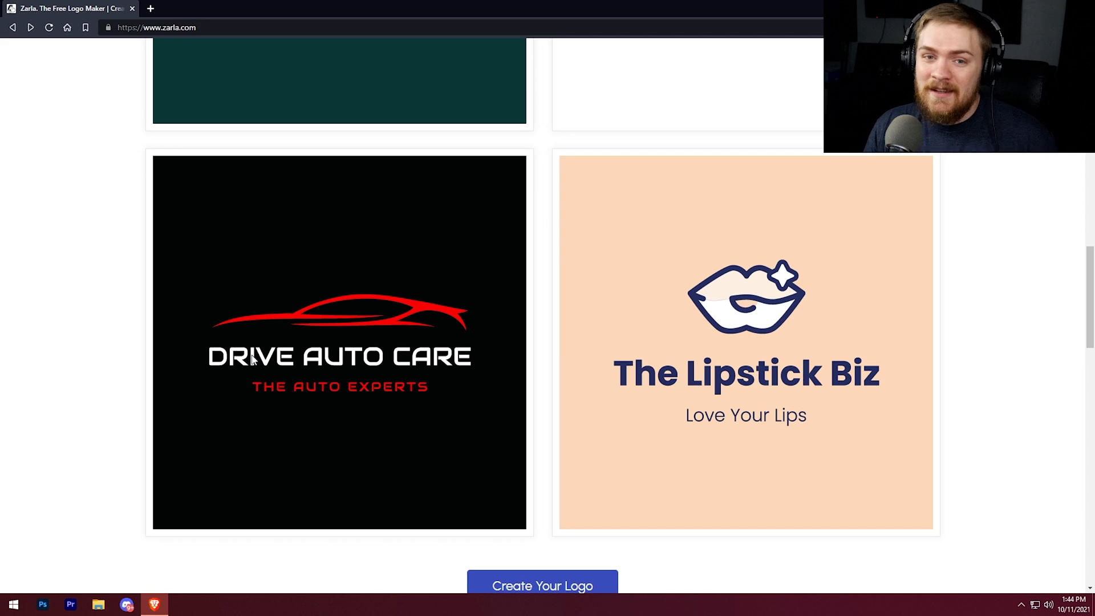
pyautogui.scroll(-3)
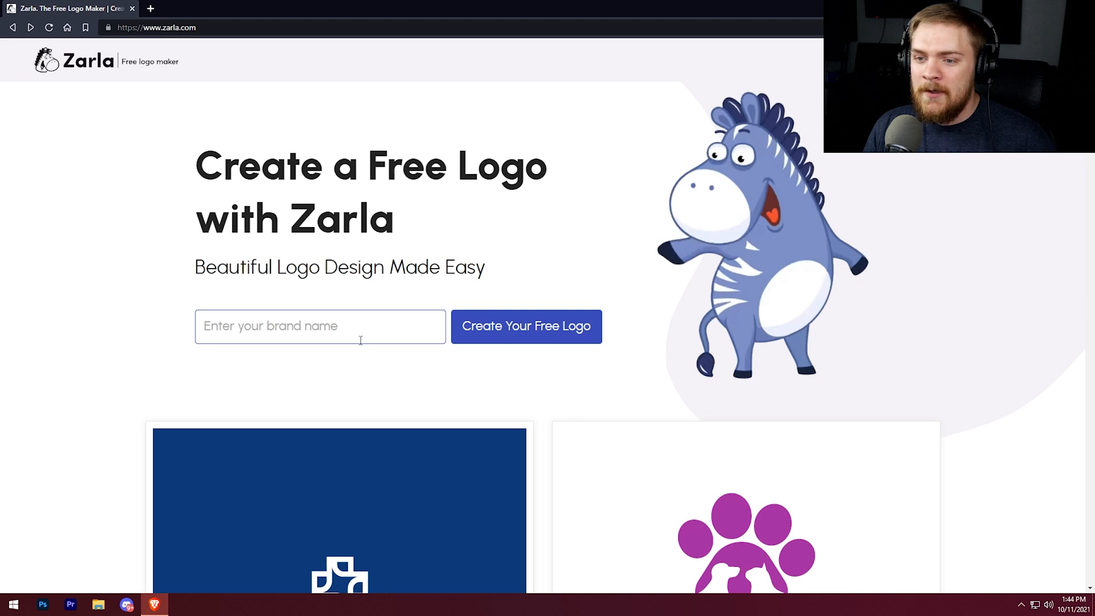
pyautogui.click(320, 326)
pyautogui.write('How To Tech')
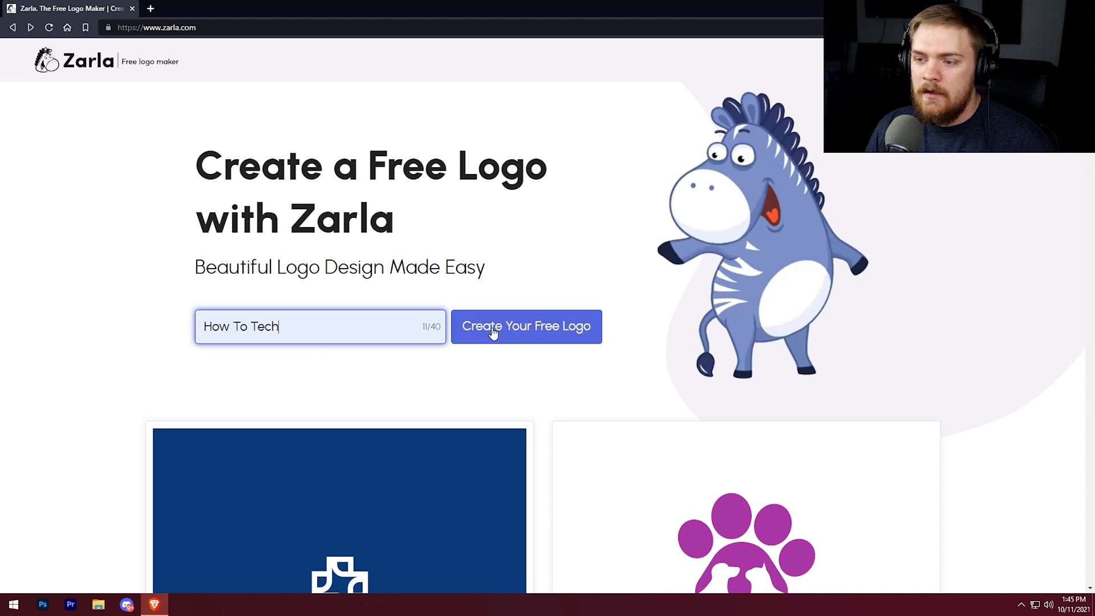
pyautogui.moveTo(496, 335)
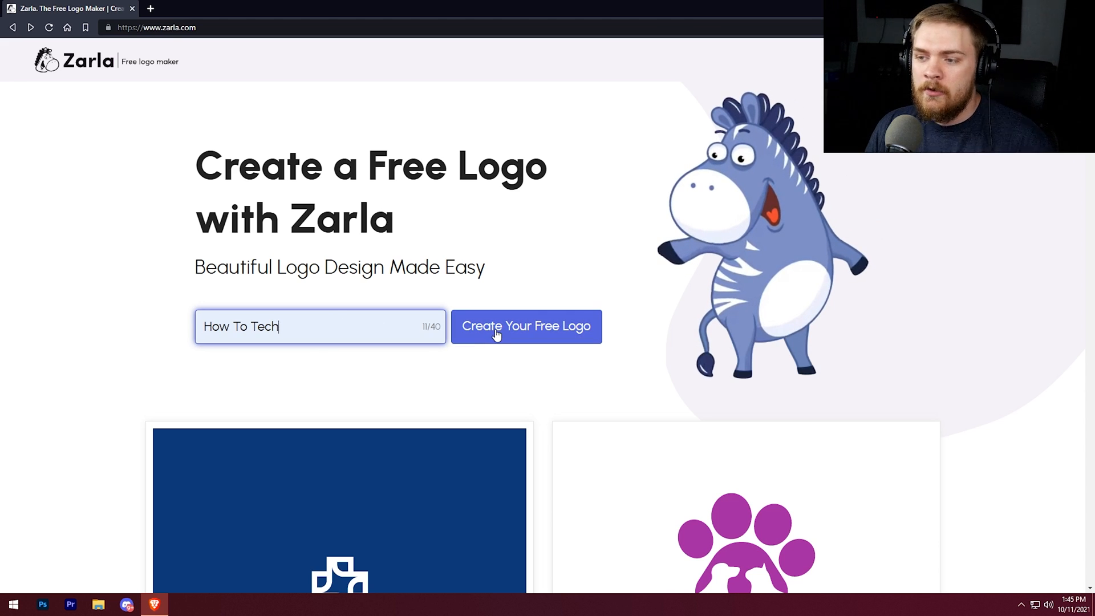
pyautogui.click(526, 326)
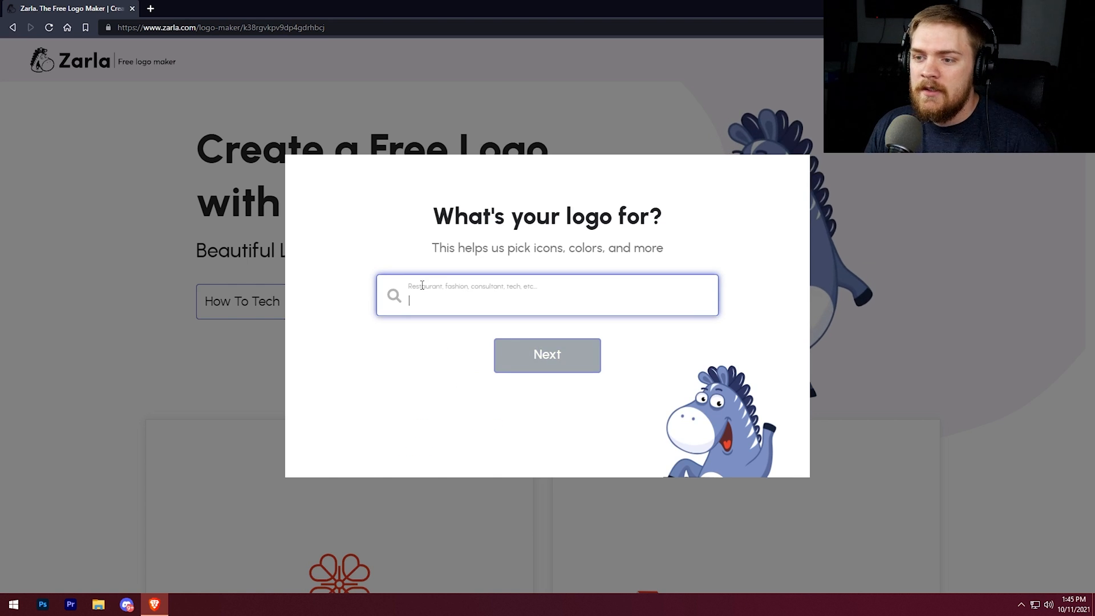
# Replace the suggested Construction industry with Tech and continue
pyautogui.click(547, 355)
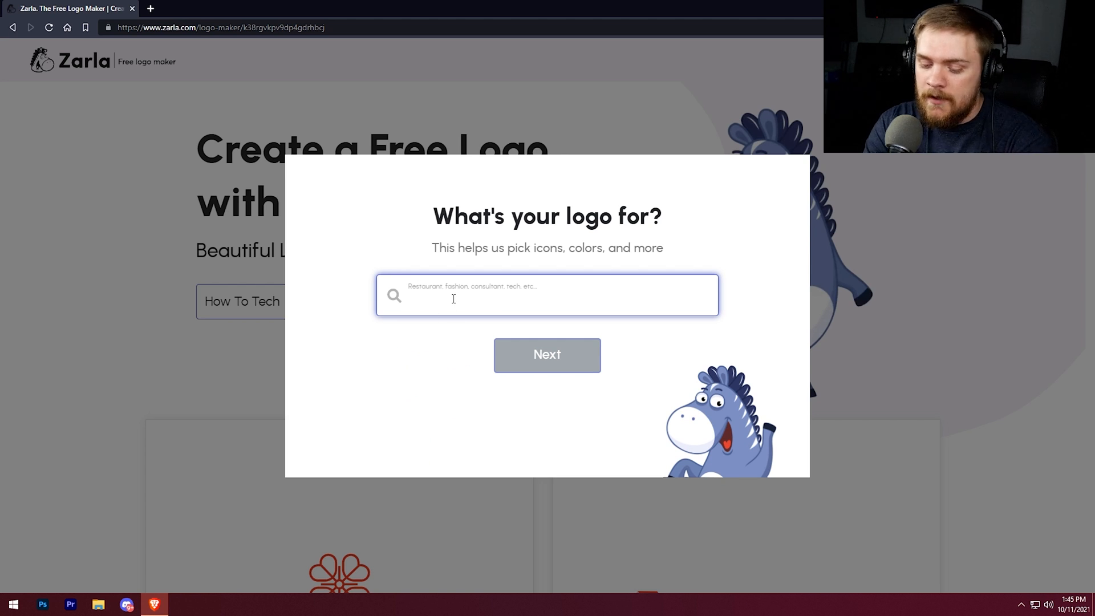
pyautogui.write('Cons')
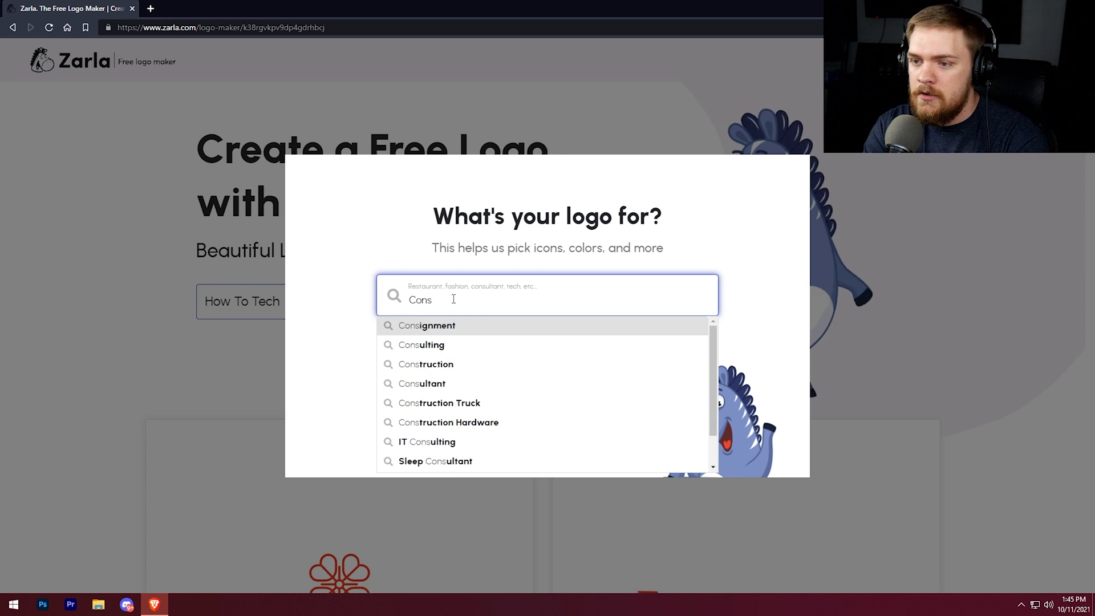
pyautogui.click(425, 364)
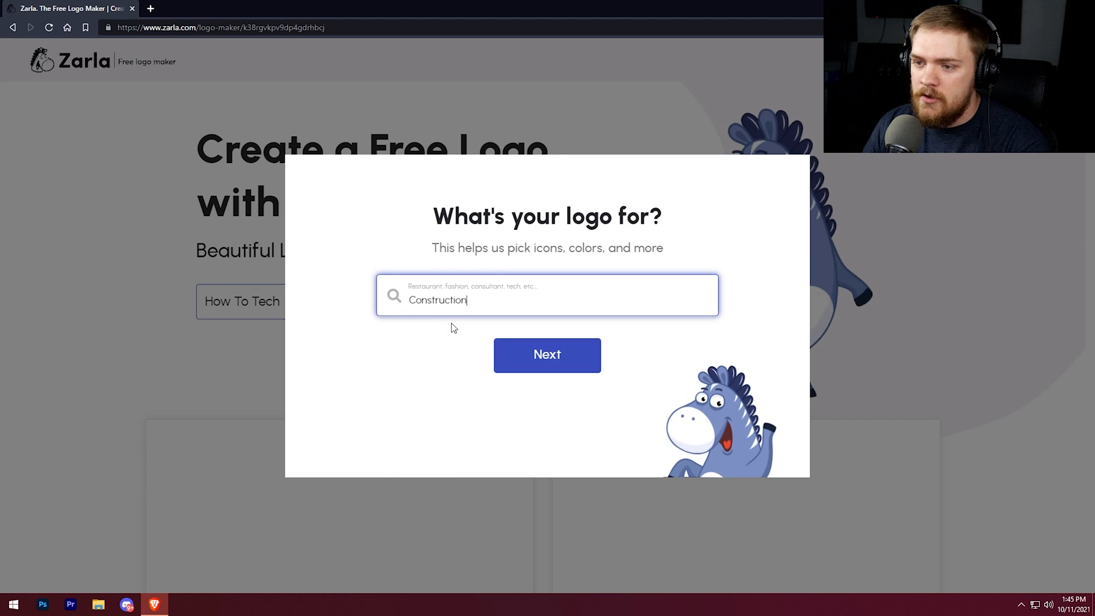
pyautogui.doubleClick(436, 299)
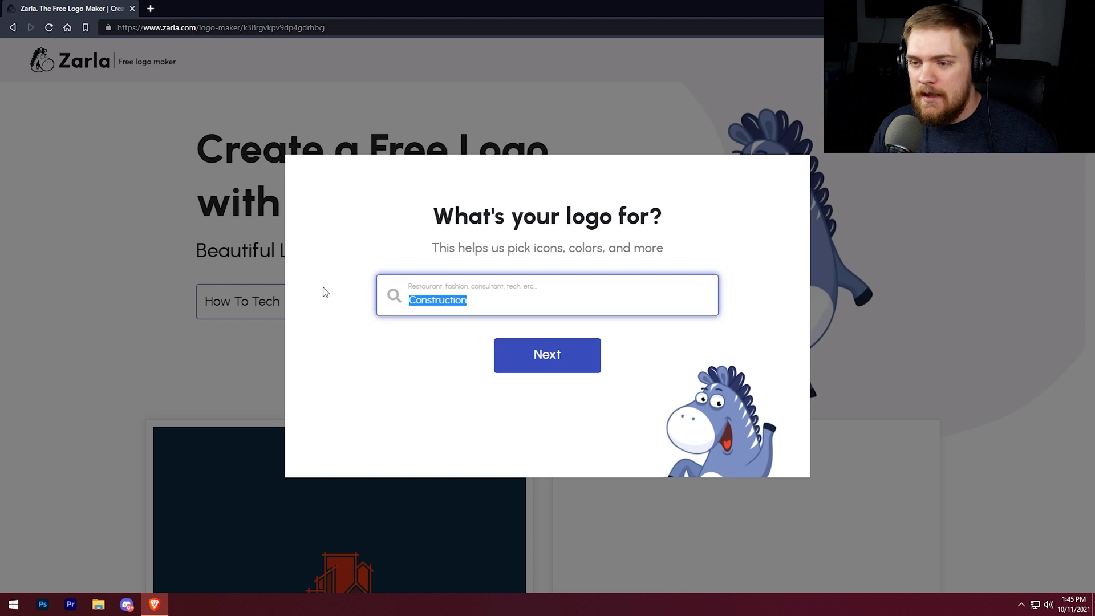
pyautogui.write('Tech')
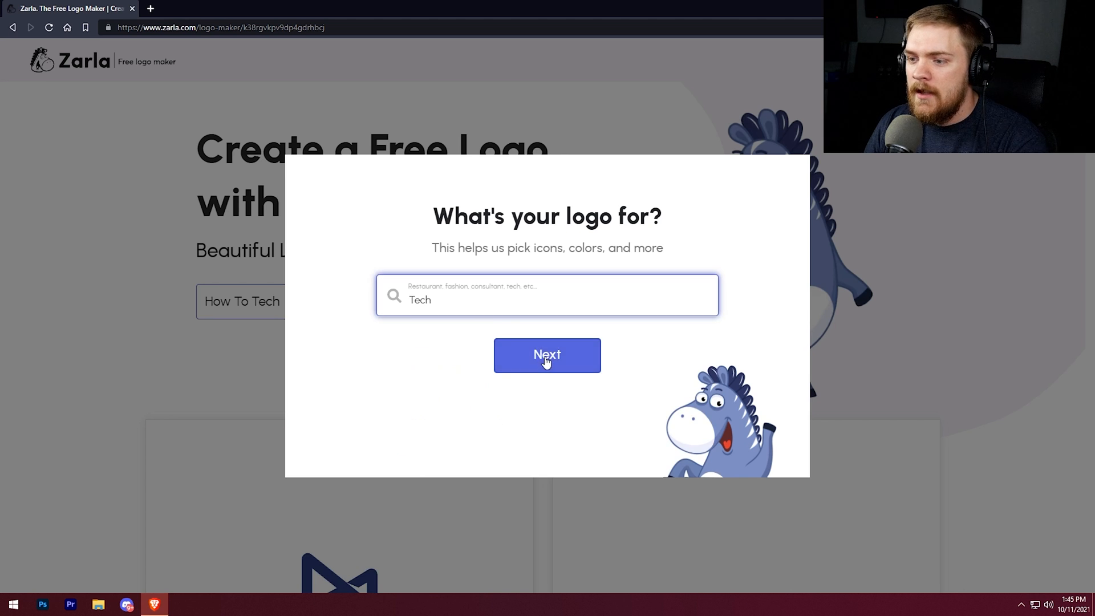
pyautogui.click(547, 355)
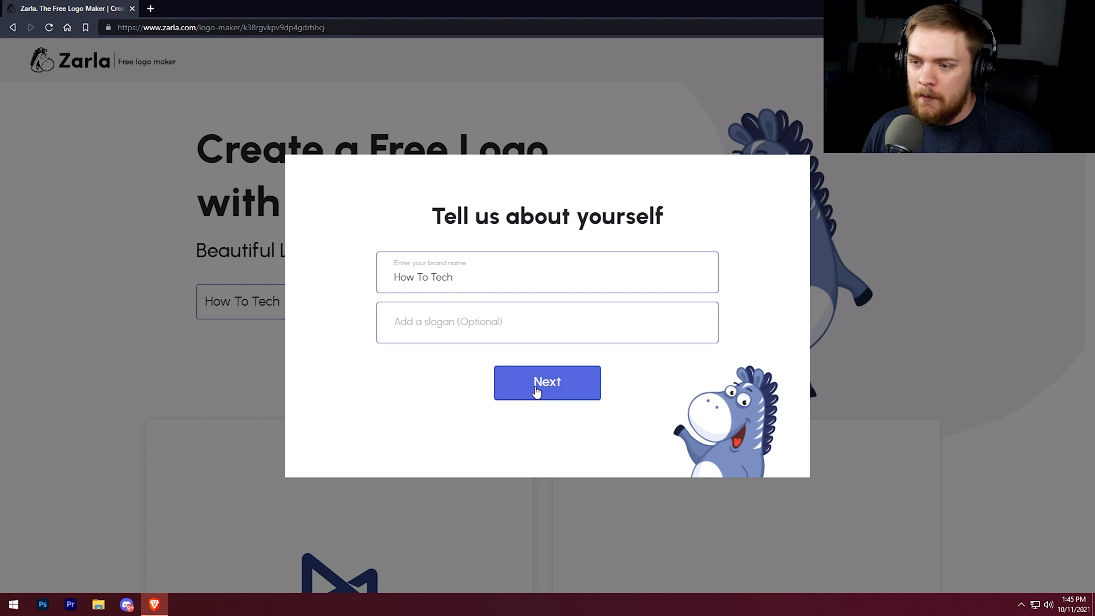
# Skip the slogan, choose to search for icons, and start picking icons
pyautogui.click(547, 382)
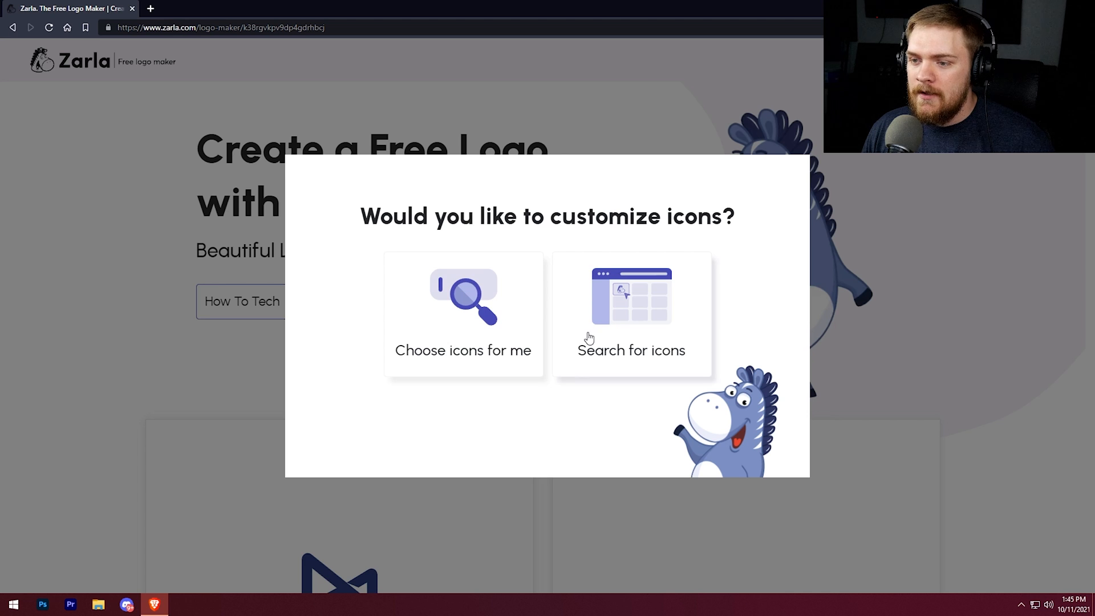
pyautogui.moveTo(463, 297)
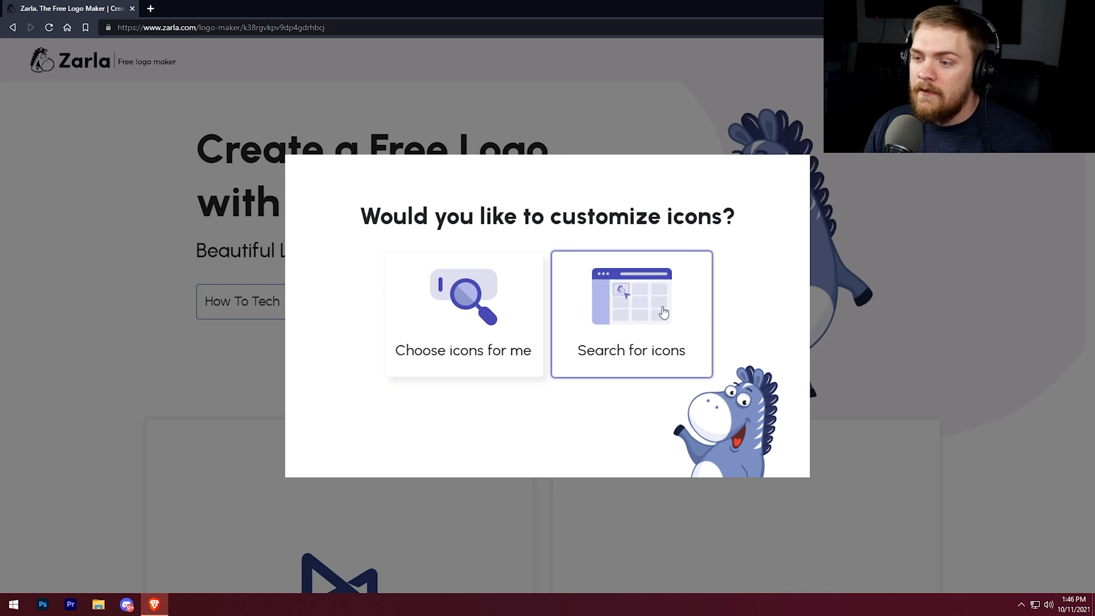
pyautogui.moveTo(655, 305)
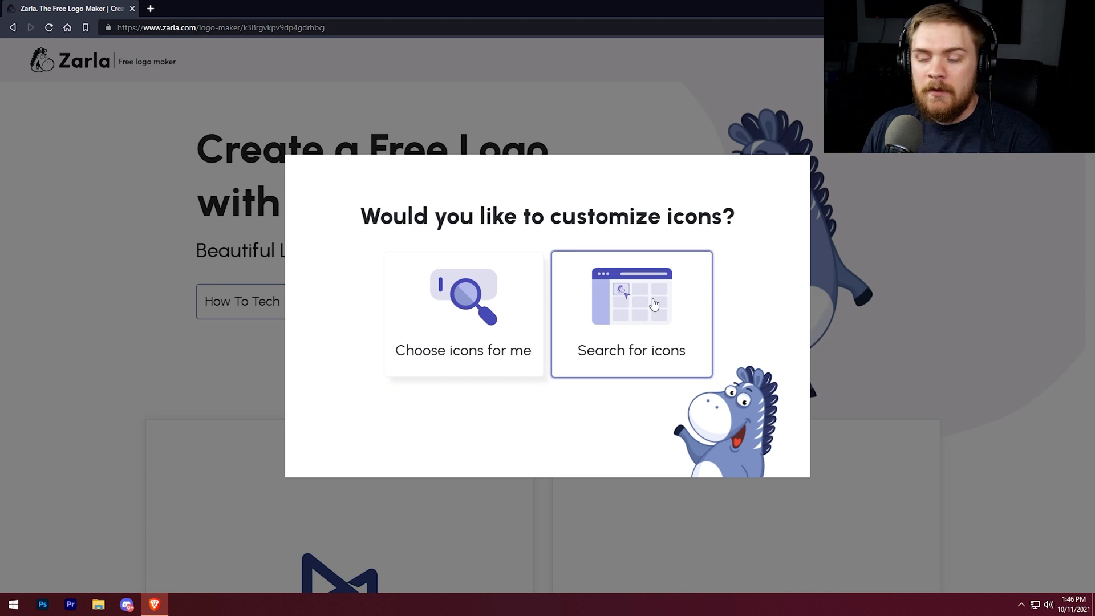
pyautogui.click(631, 314)
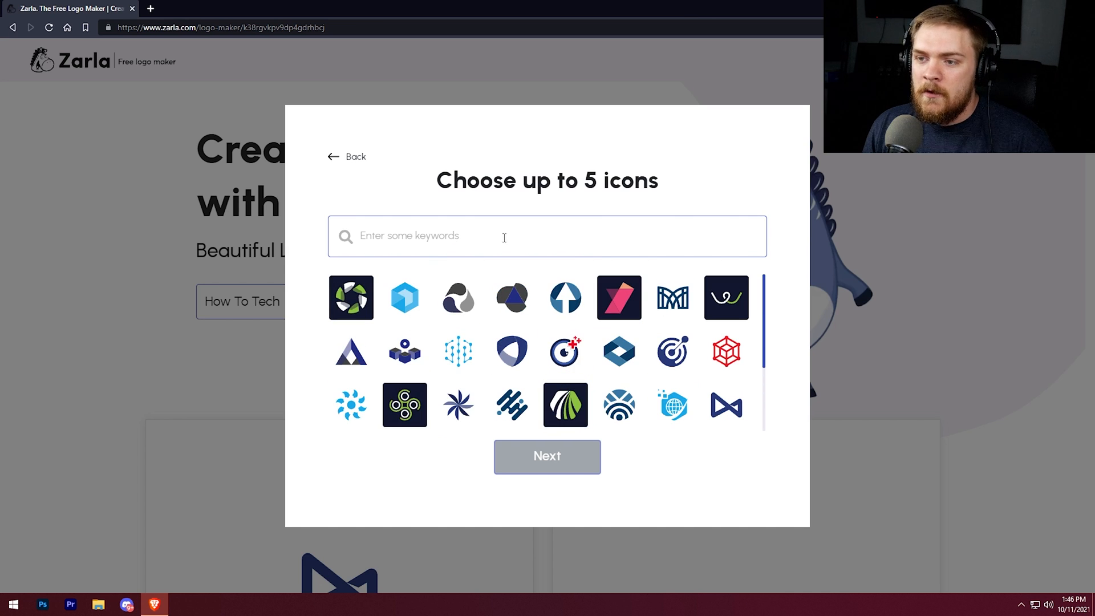
pyautogui.click(404, 298)
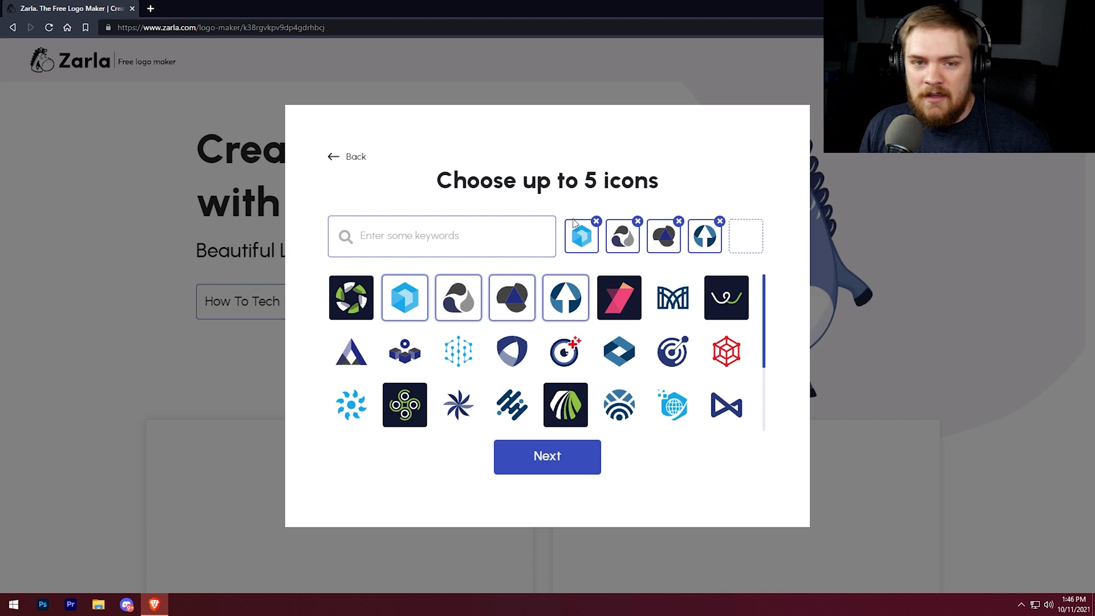
pyautogui.moveTo(598, 236)
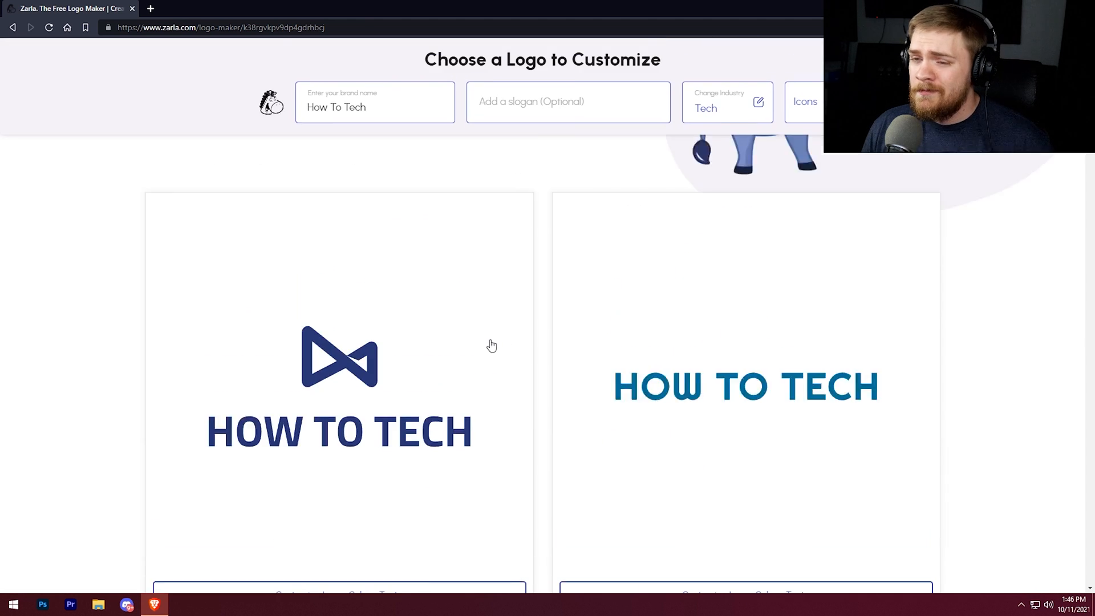
pyautogui.scroll(-3)
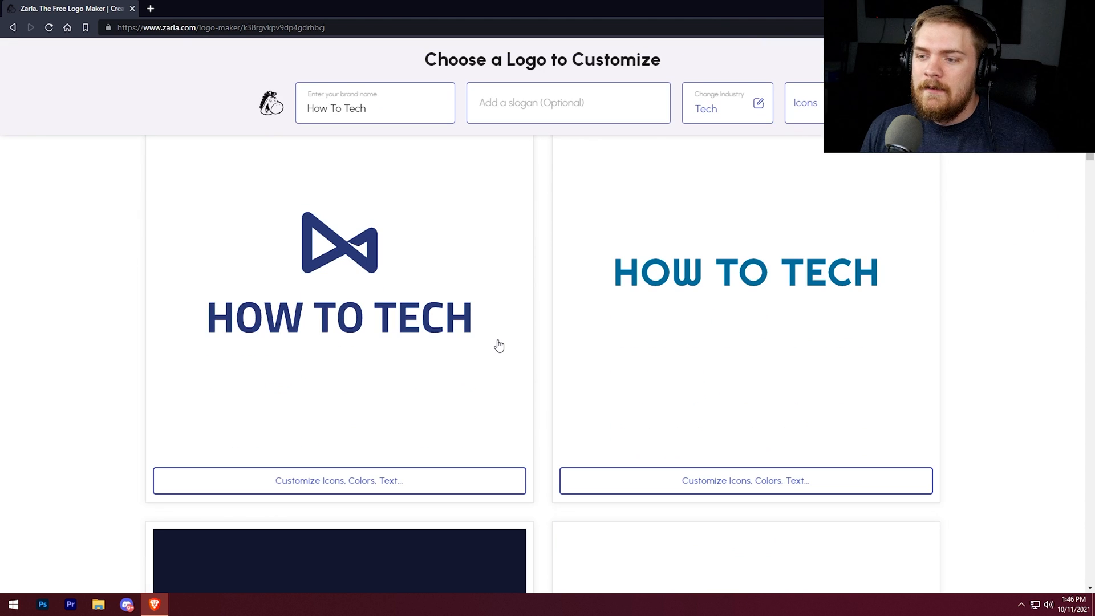
pyautogui.moveTo(295, 250)
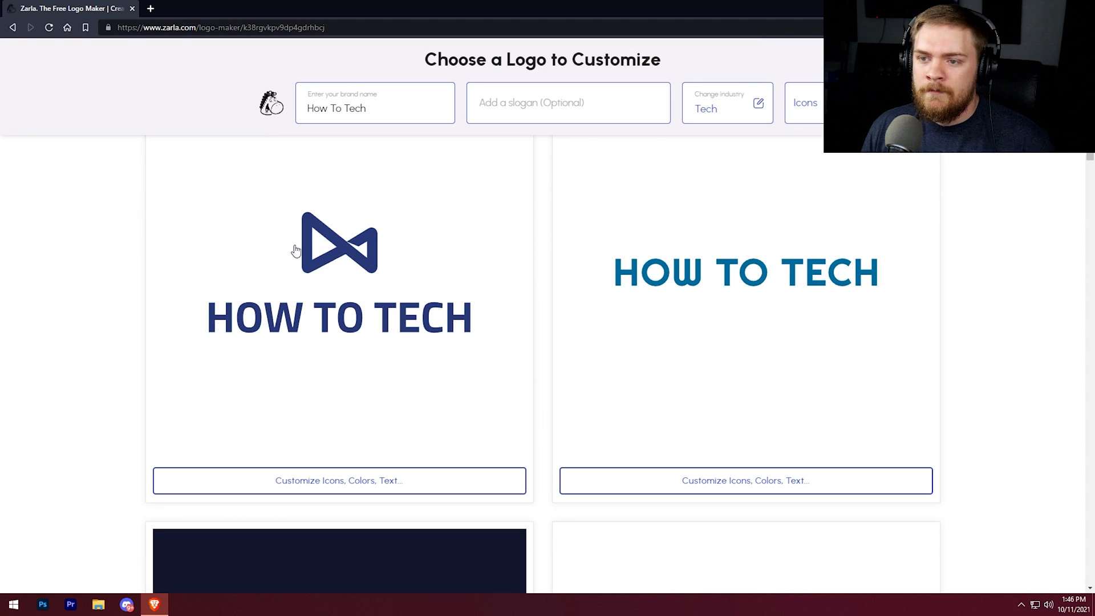
pyautogui.scroll(-3)
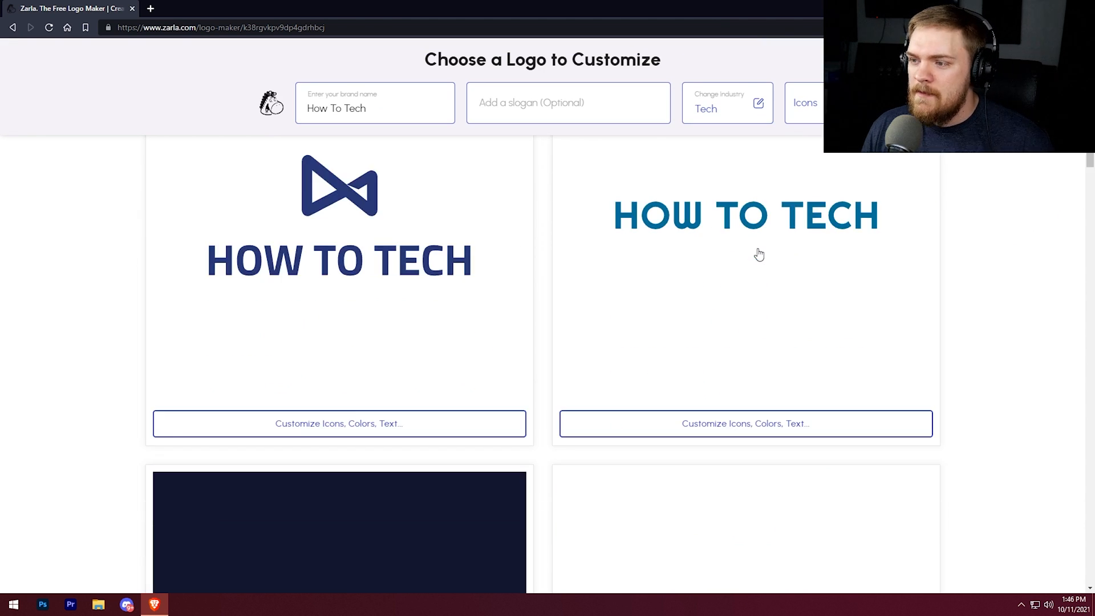
pyautogui.scroll(-3)
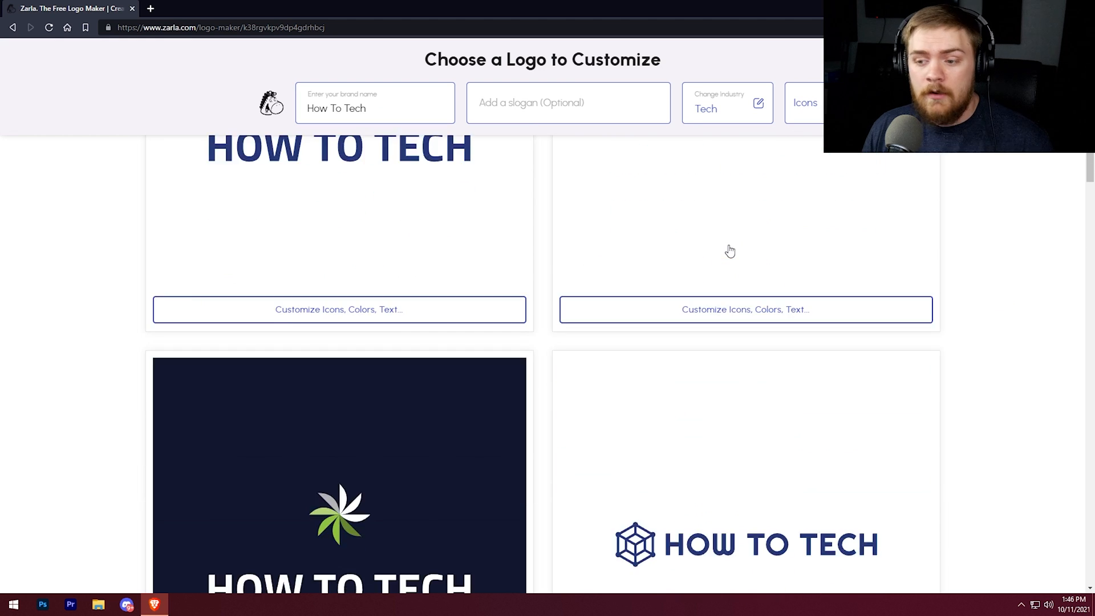
pyautogui.scroll(-3)
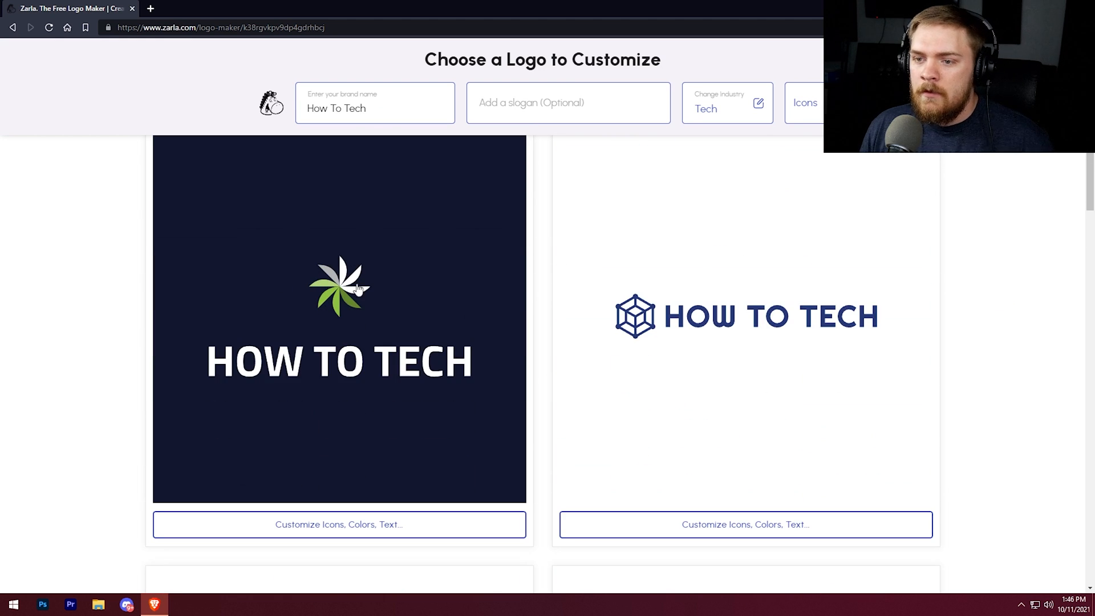
pyautogui.moveTo(748, 324)
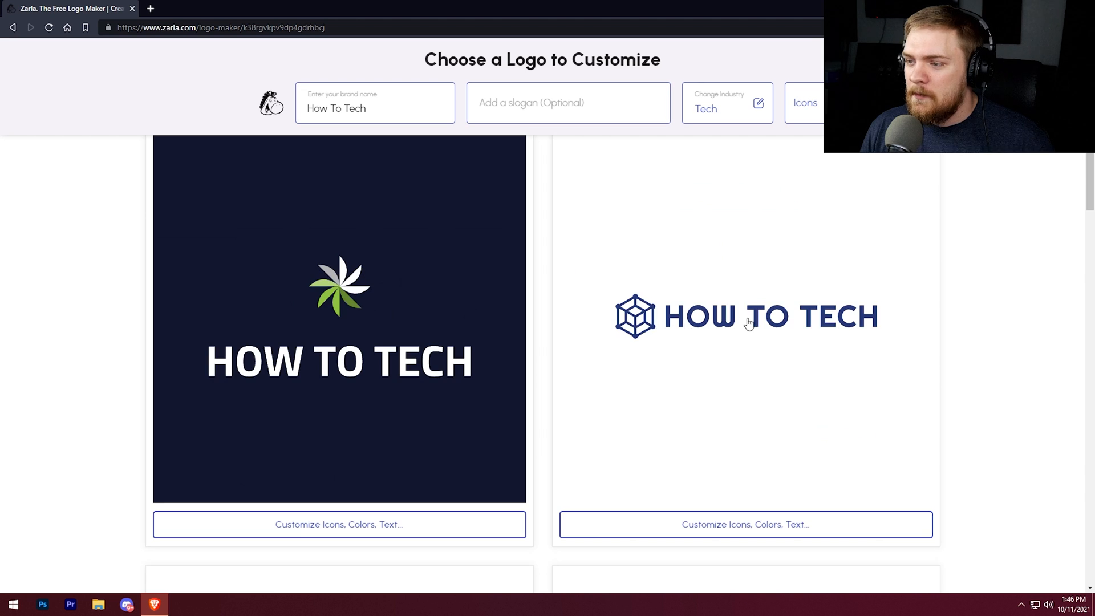
pyautogui.scroll(-3)
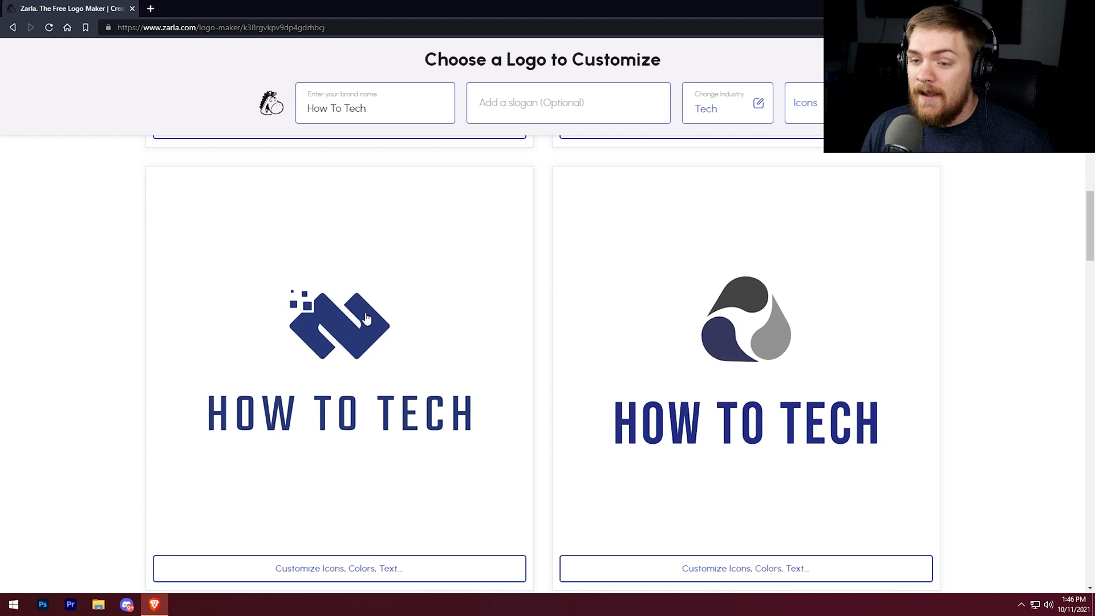
pyautogui.scroll(-3)
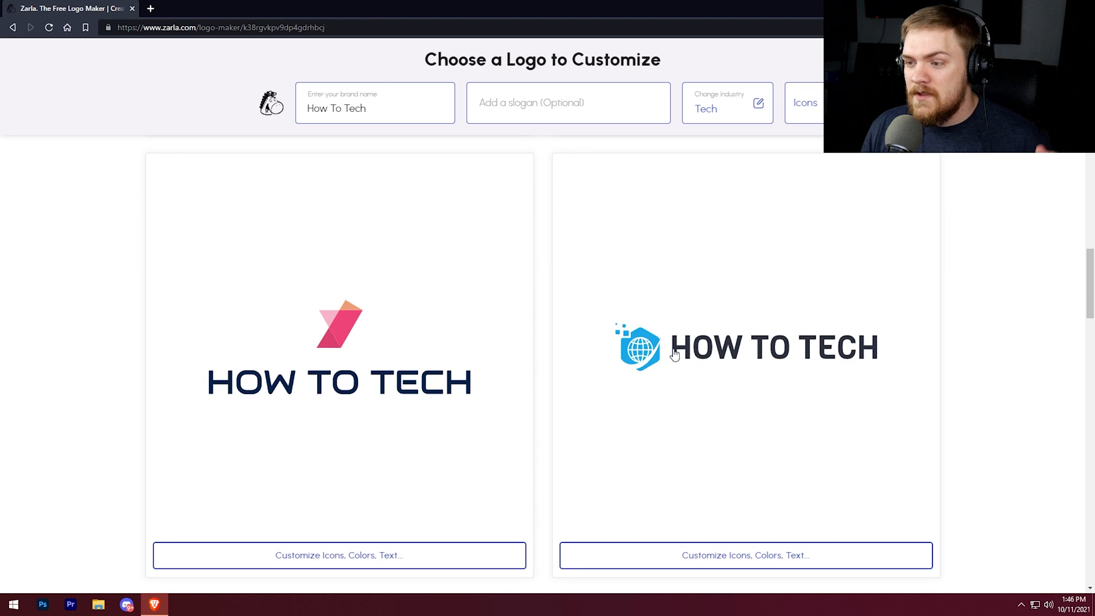
pyautogui.scroll(-3)
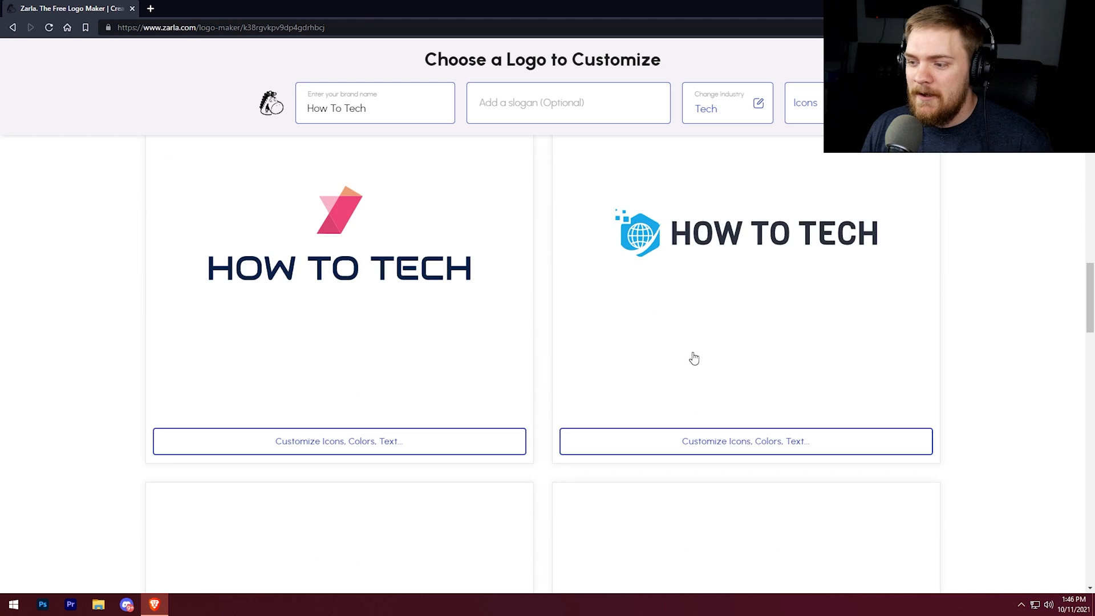
pyautogui.scroll(-3)
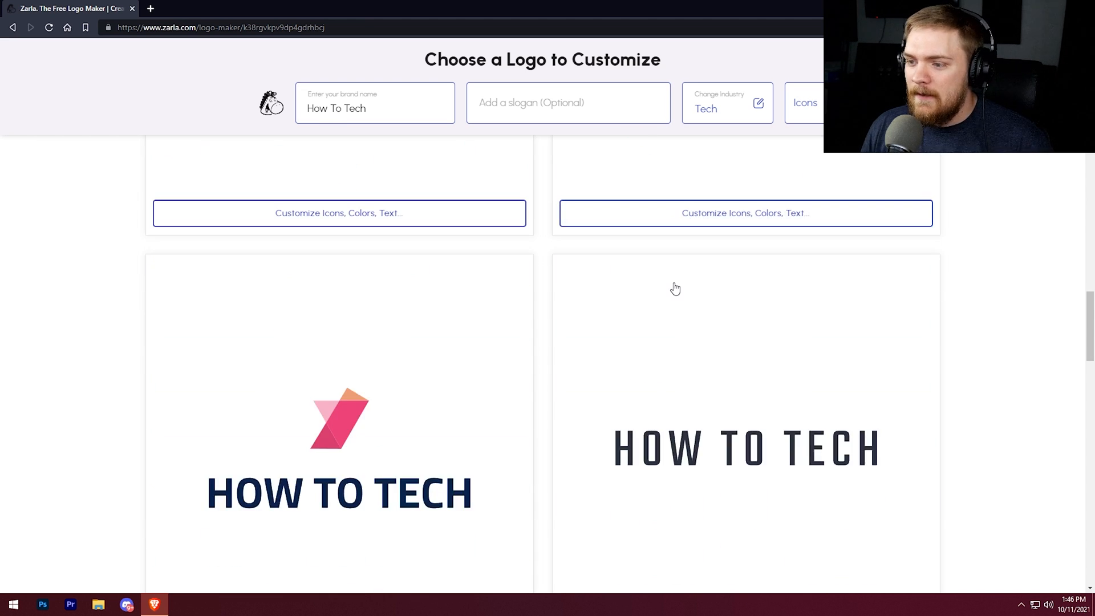
pyautogui.scroll(-3)
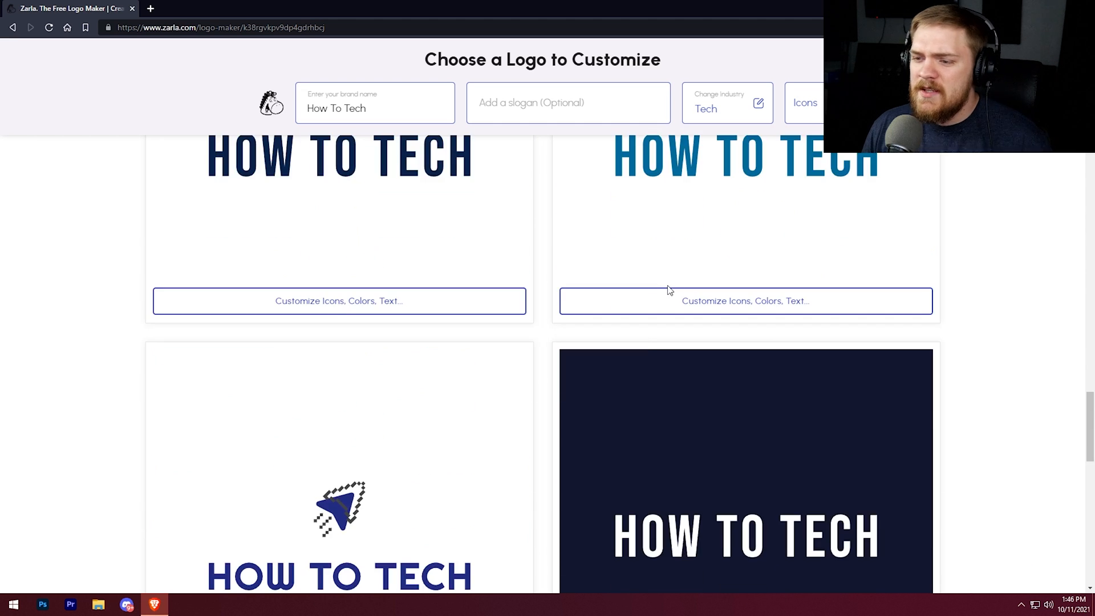
pyautogui.scroll(-3)
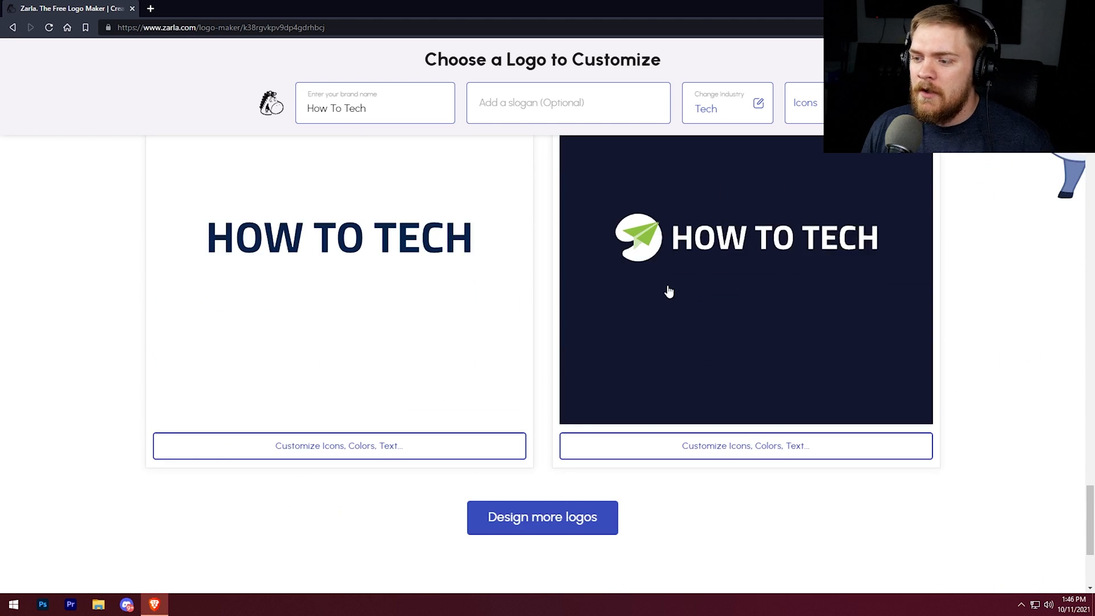
pyautogui.scroll(-3)
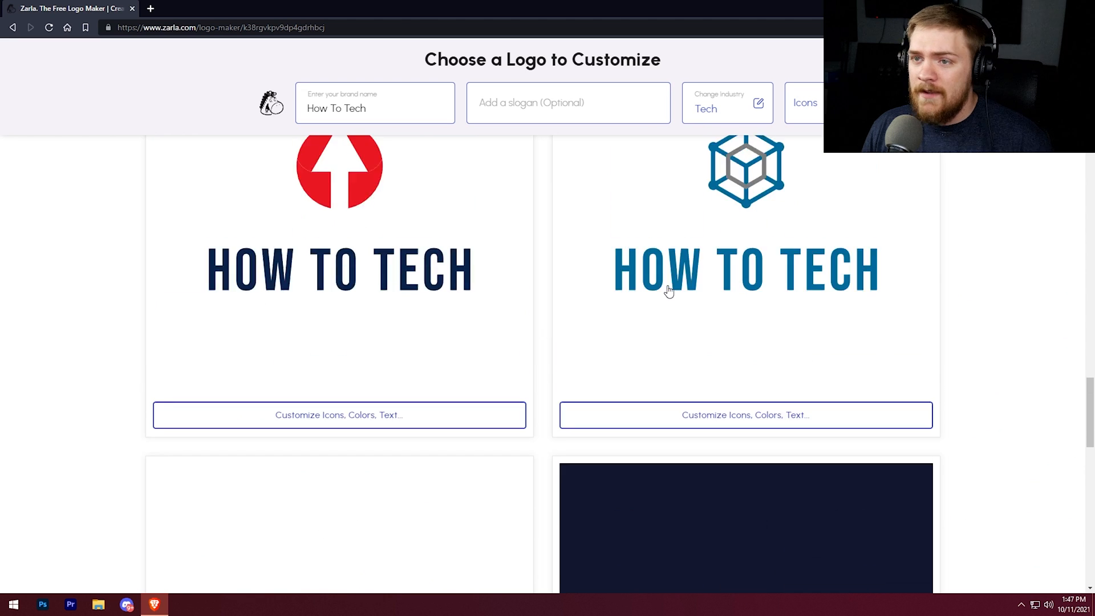
pyautogui.scroll(-3)
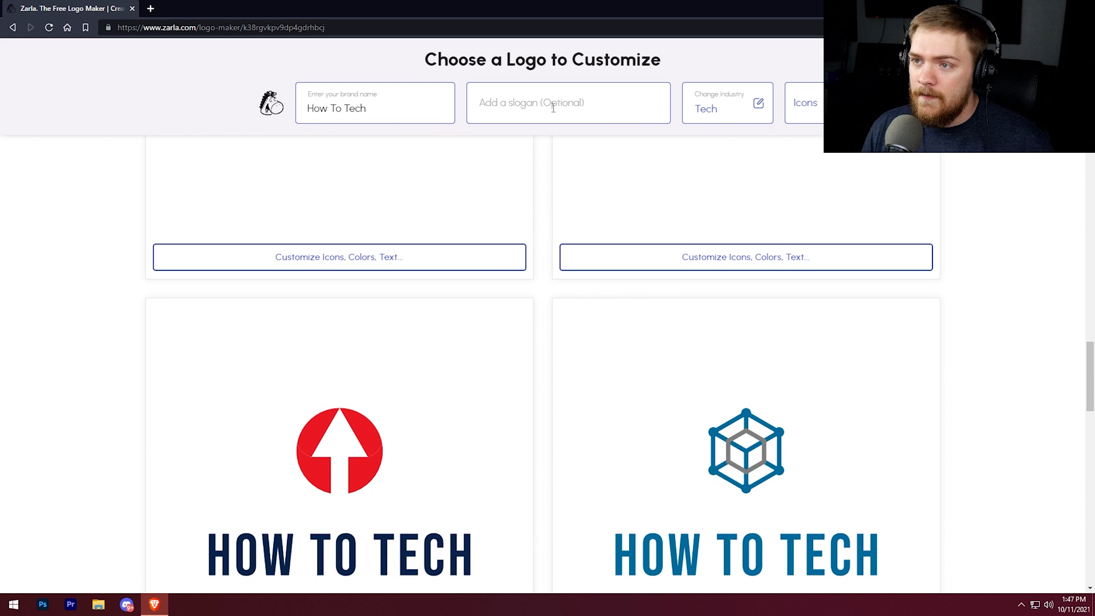
# Try a 'Hardware || views' slogan on the generated logos
pyautogui.click(567, 103)
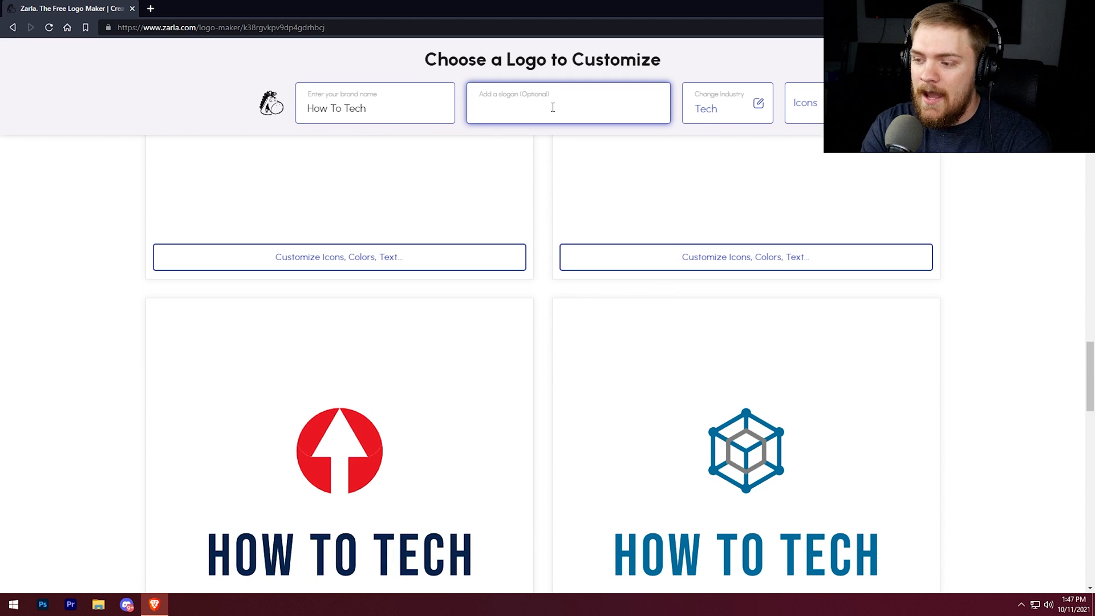
pyautogui.write('Hardware')
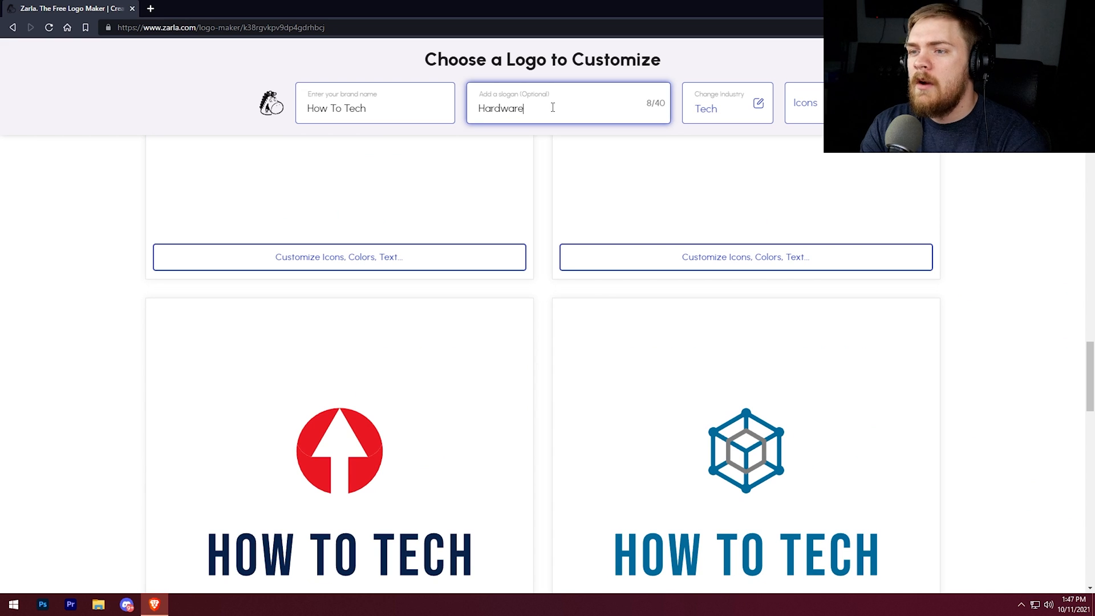
pyautogui.write('||')
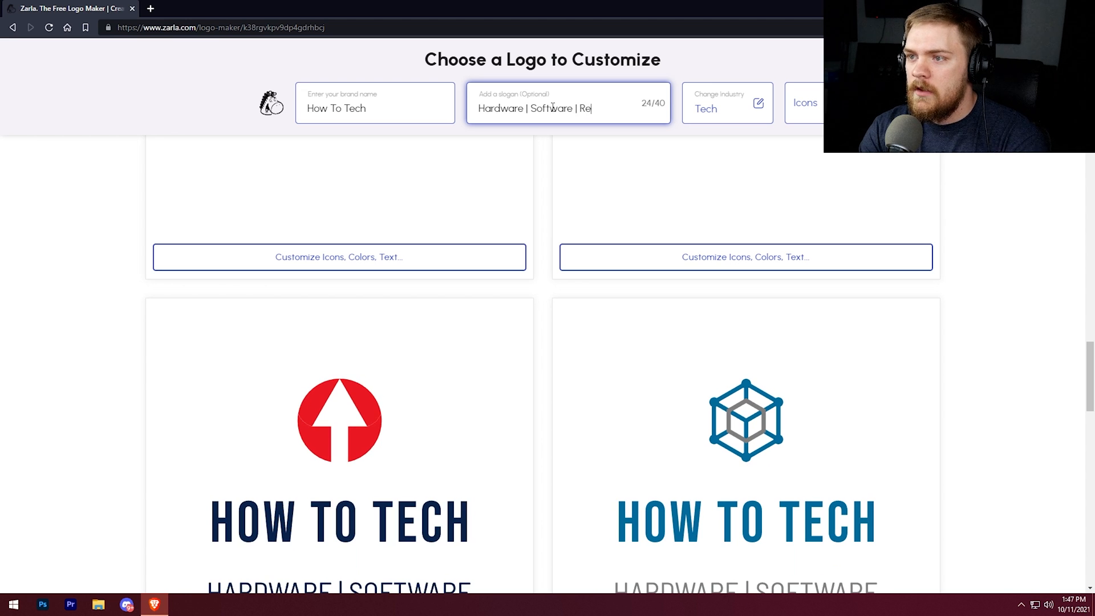
pyautogui.write('views')
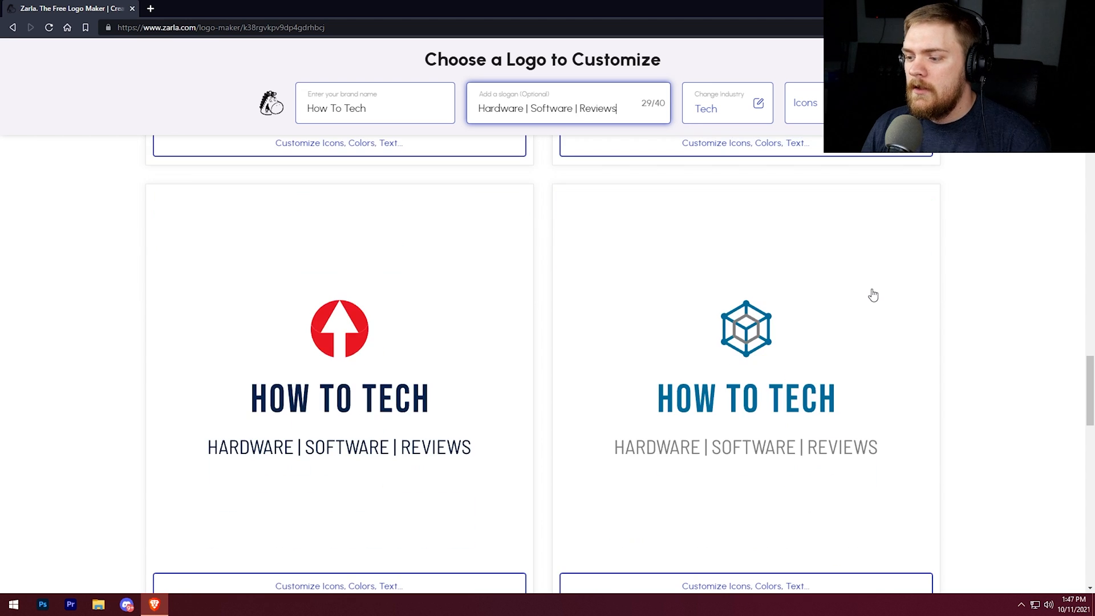
pyautogui.moveTo(841, 452)
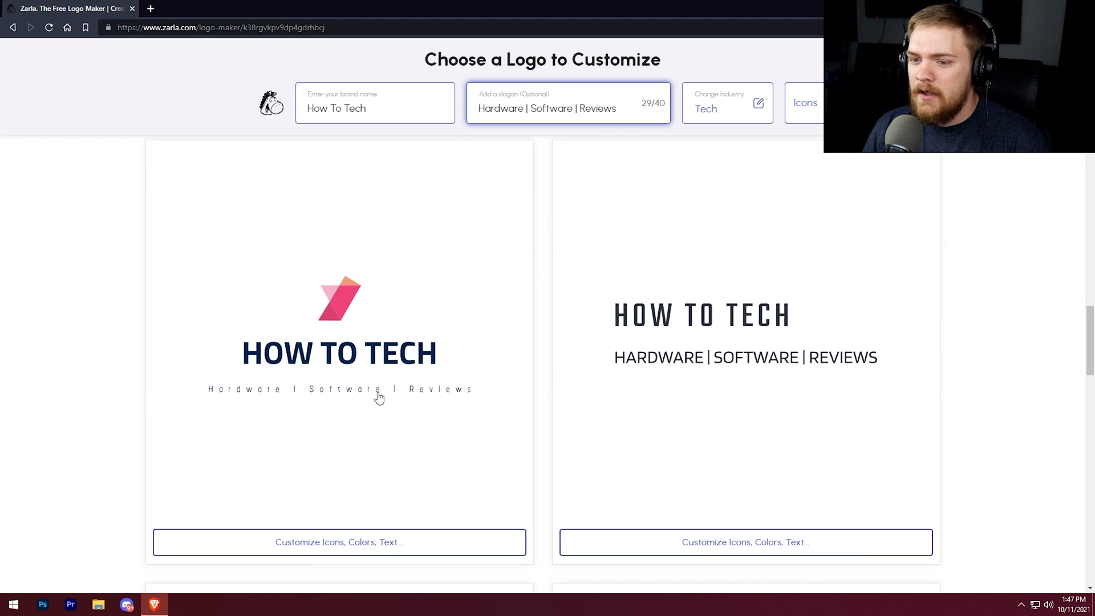
# Open the blue globe-hexagon logo in the editor
pyautogui.scroll(-3)
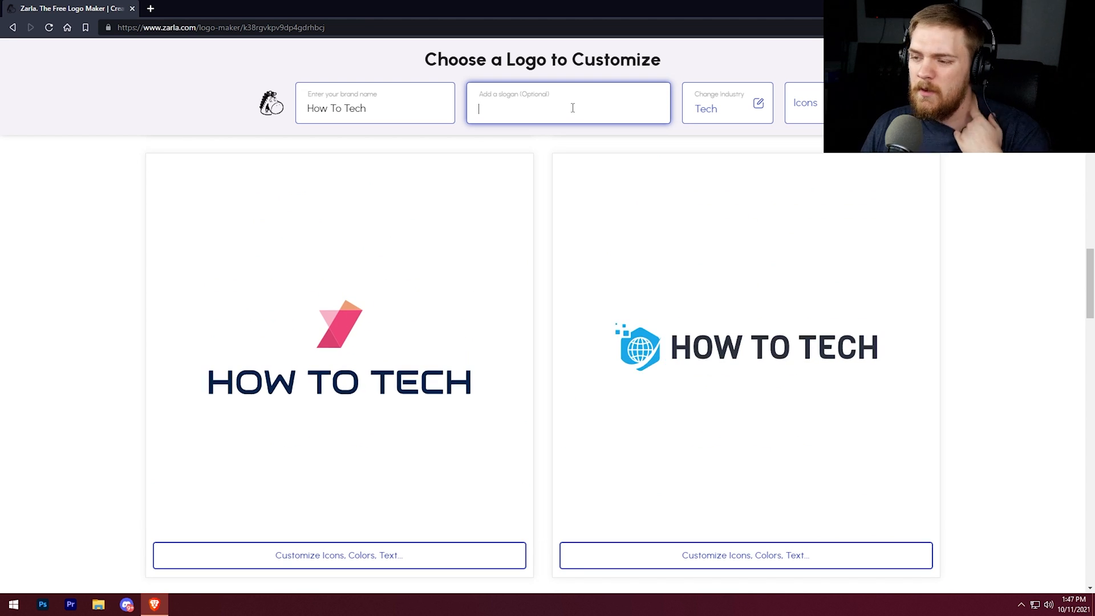
pyautogui.moveTo(684, 355)
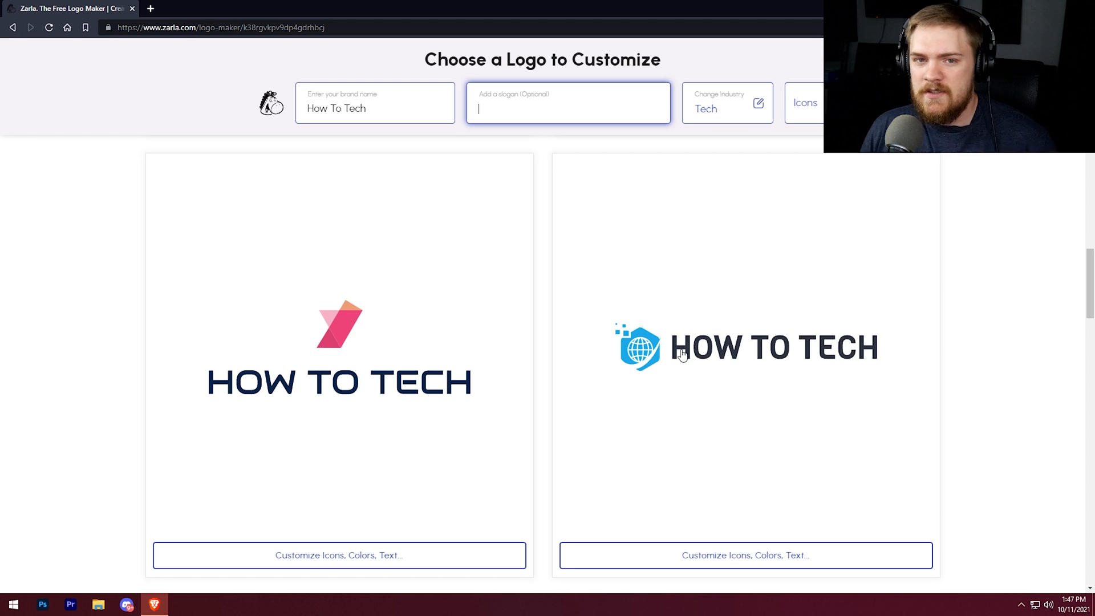
pyautogui.moveTo(688, 178)
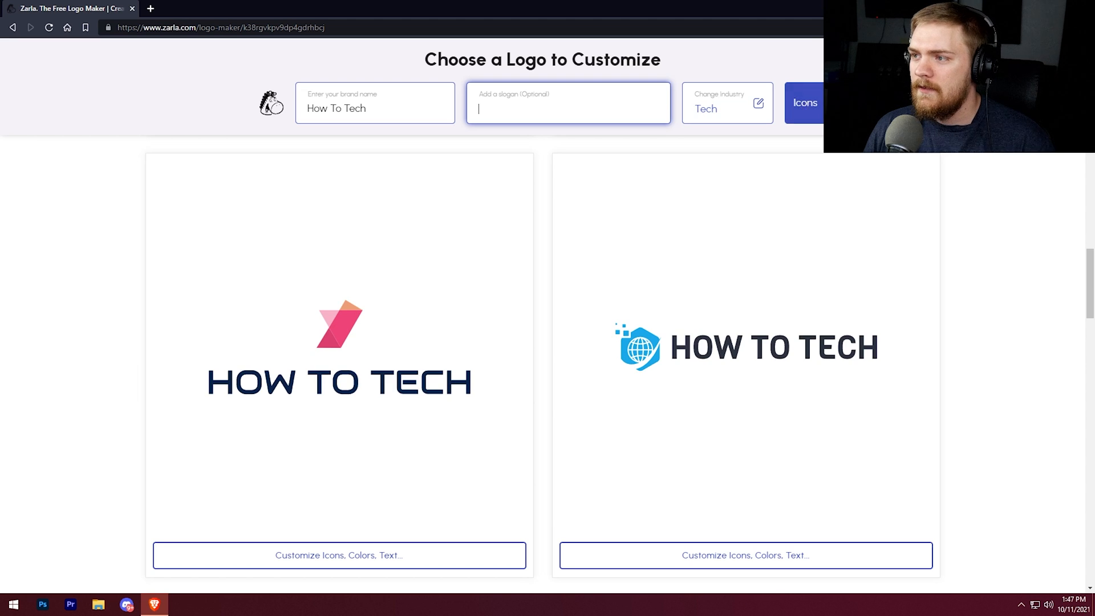
pyautogui.scroll(-3)
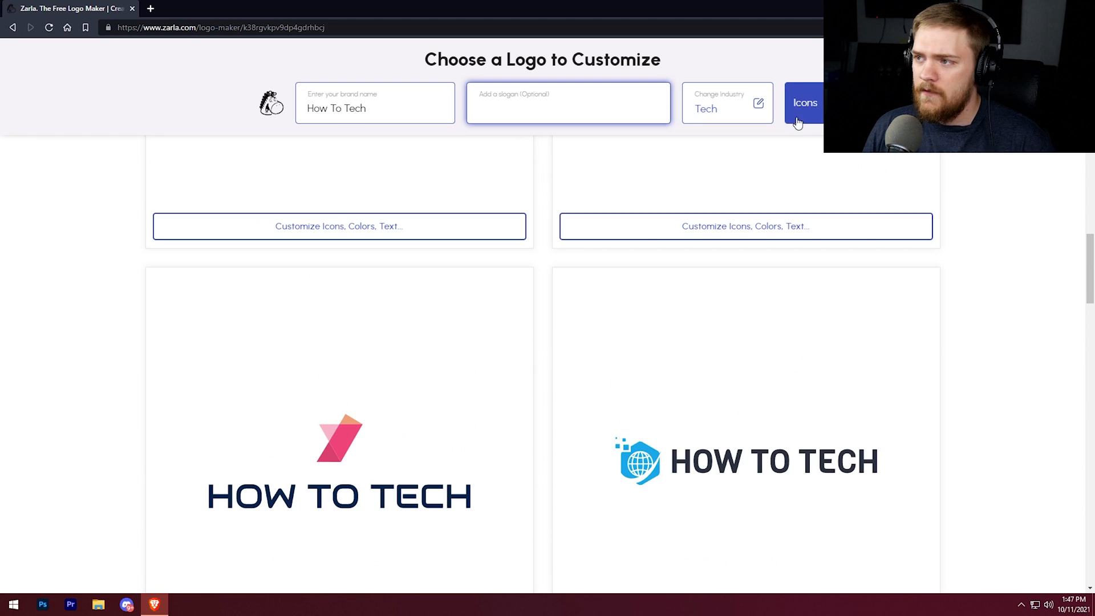
pyautogui.scroll(-3)
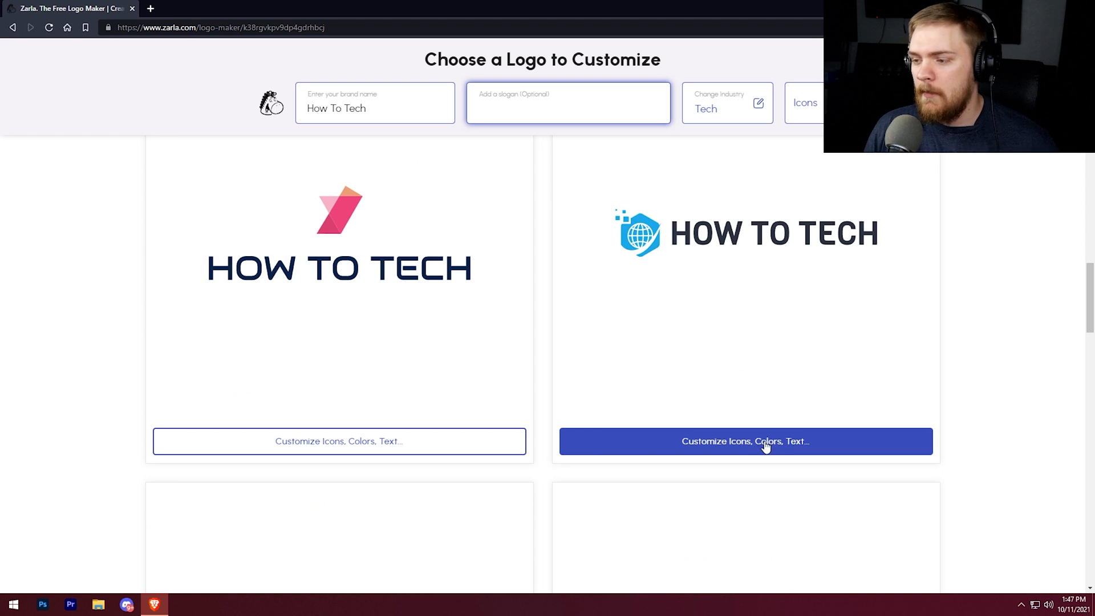
pyautogui.moveTo(740, 472)
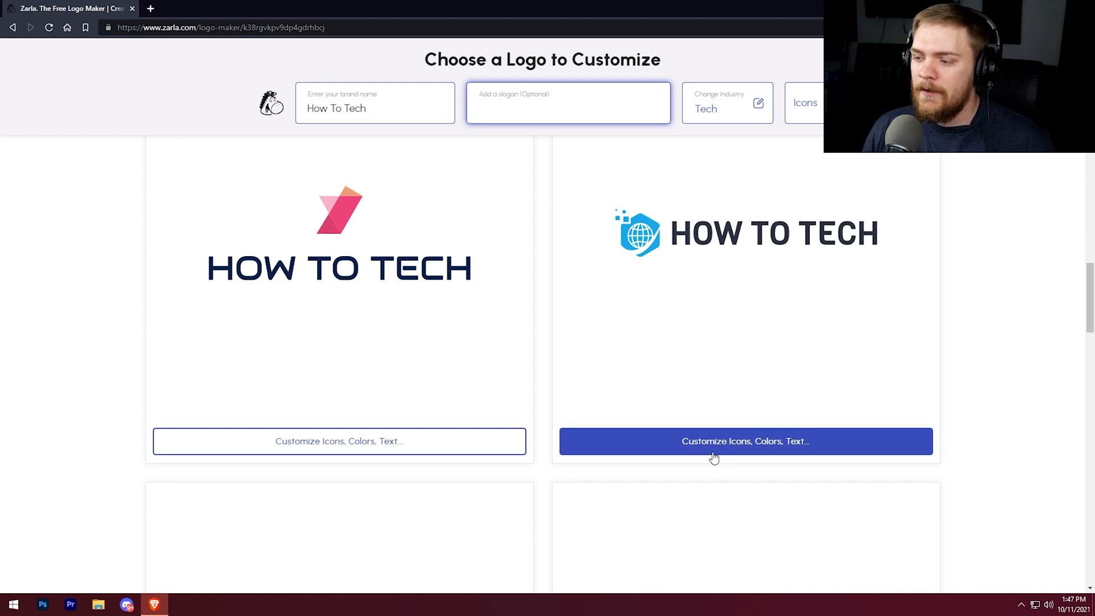
pyautogui.click(567, 108)
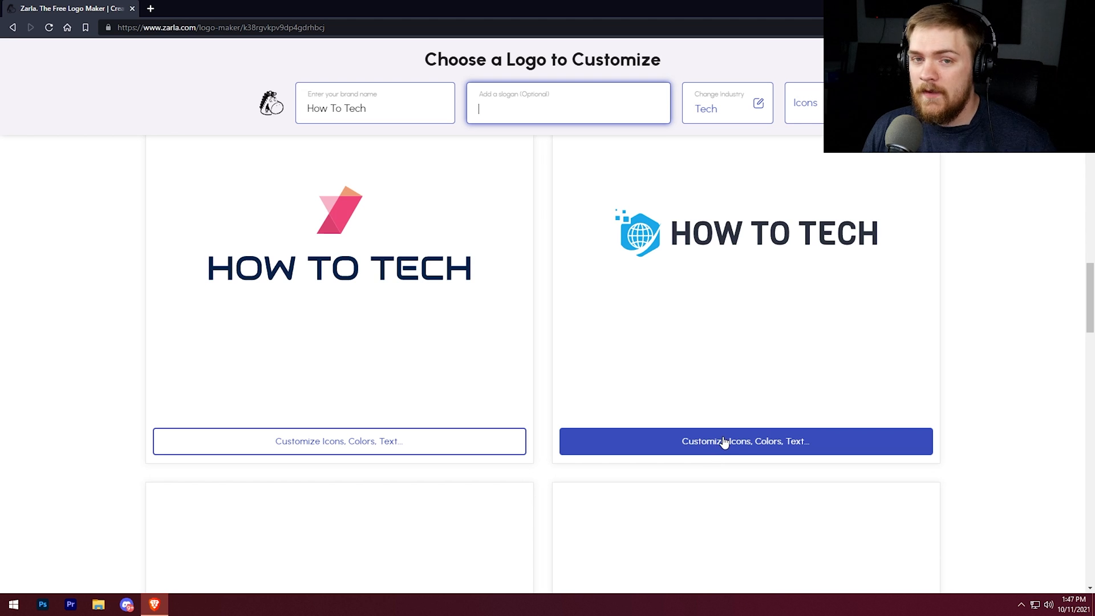
pyautogui.click(745, 441)
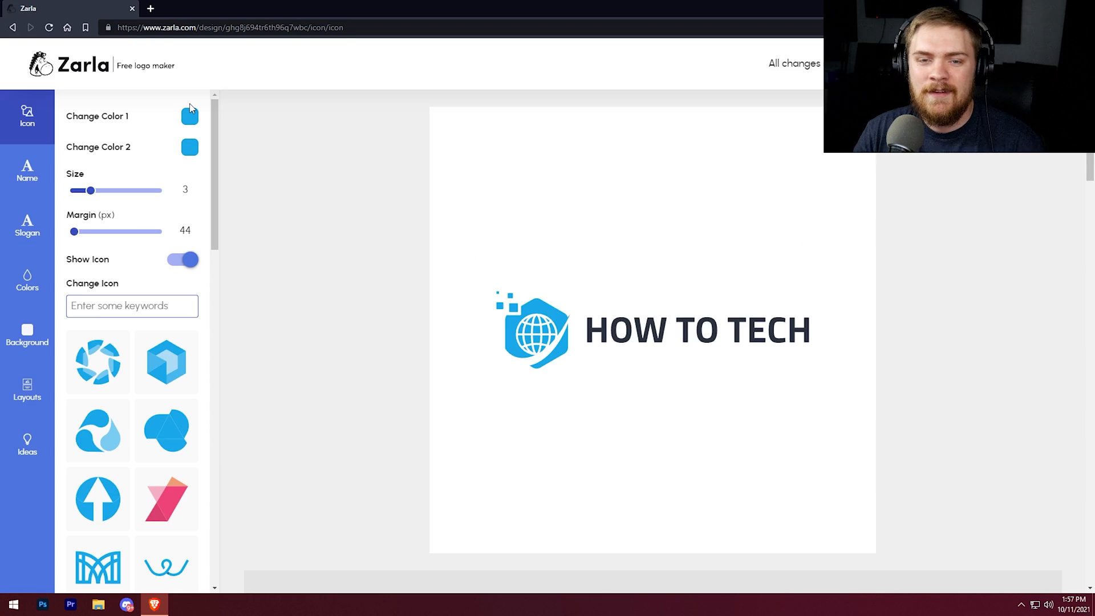
pyautogui.moveTo(439, 197)
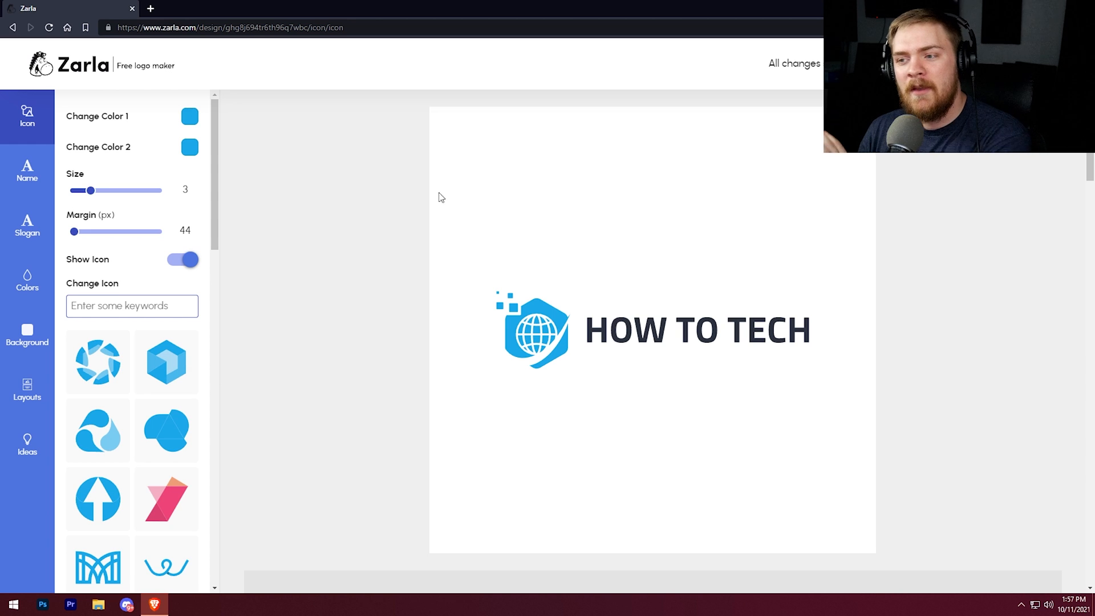
pyautogui.moveTo(623, 278)
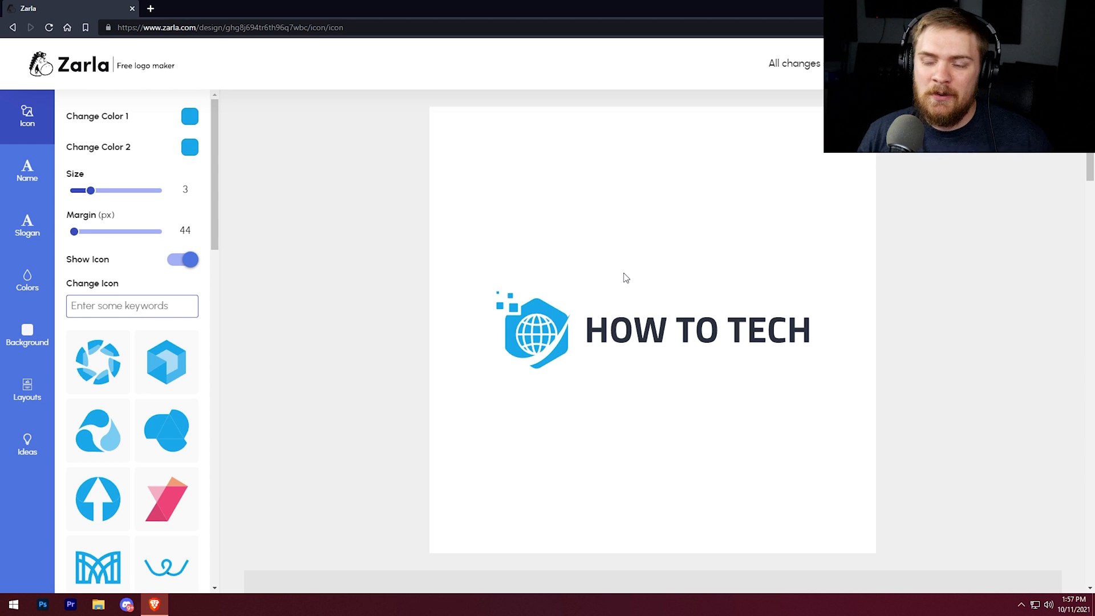
pyautogui.moveTo(726, 230)
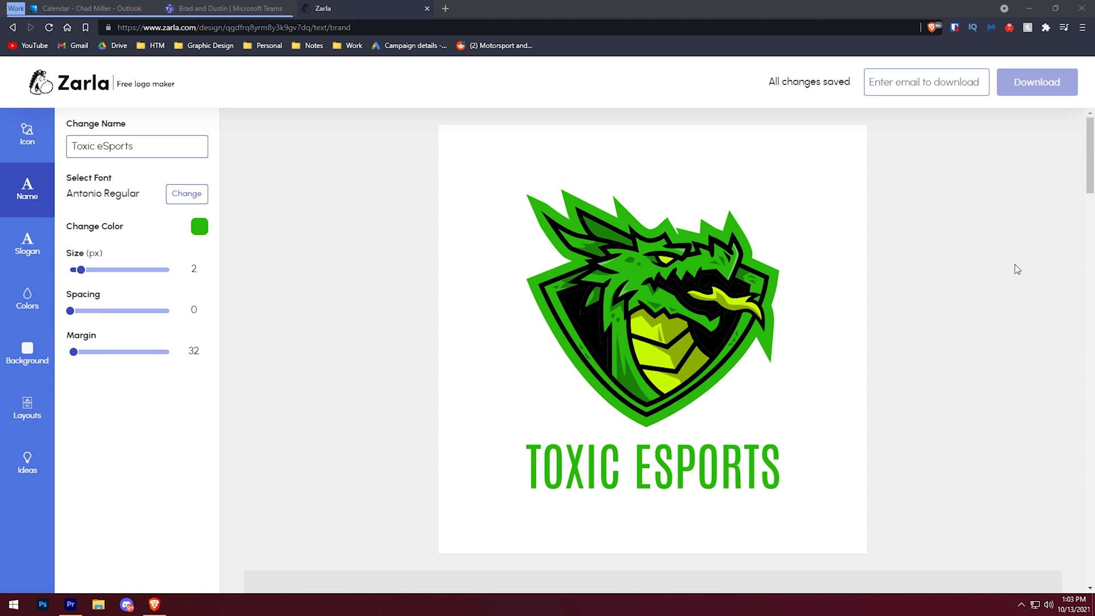
pyautogui.moveTo(985, 299)
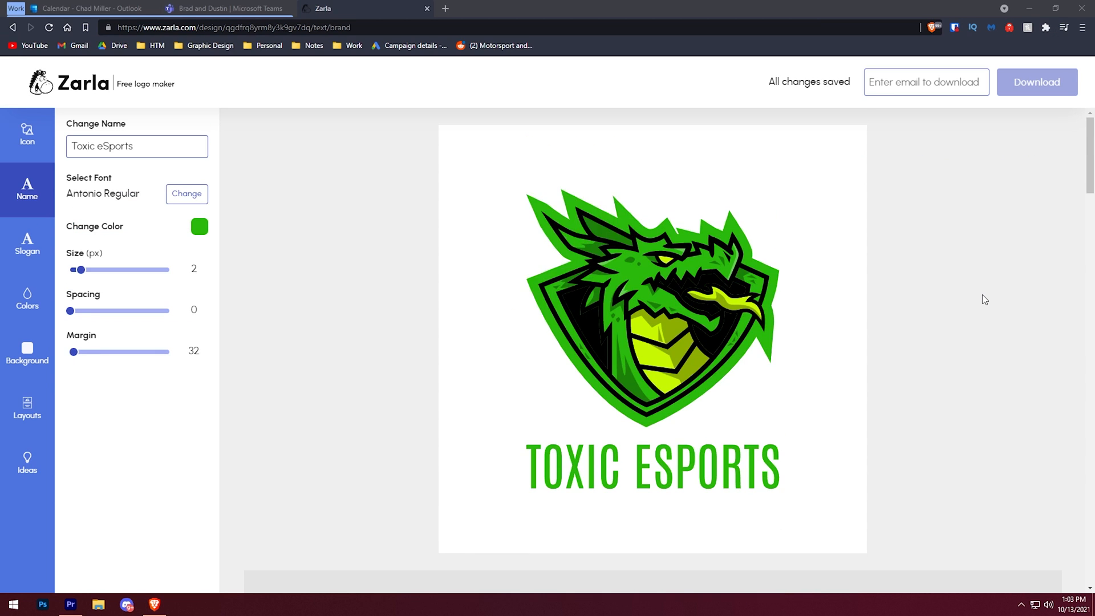
# Scroll the brand preview down to the Instagram phone and Facebook tablet mockups
pyautogui.scroll(-3)
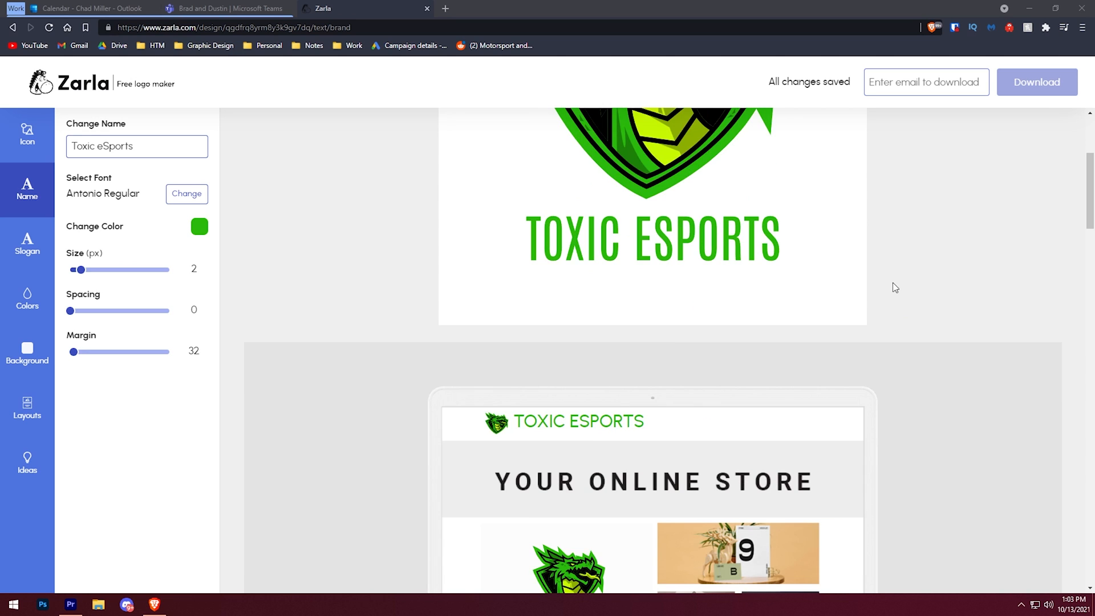
pyautogui.scroll(-3)
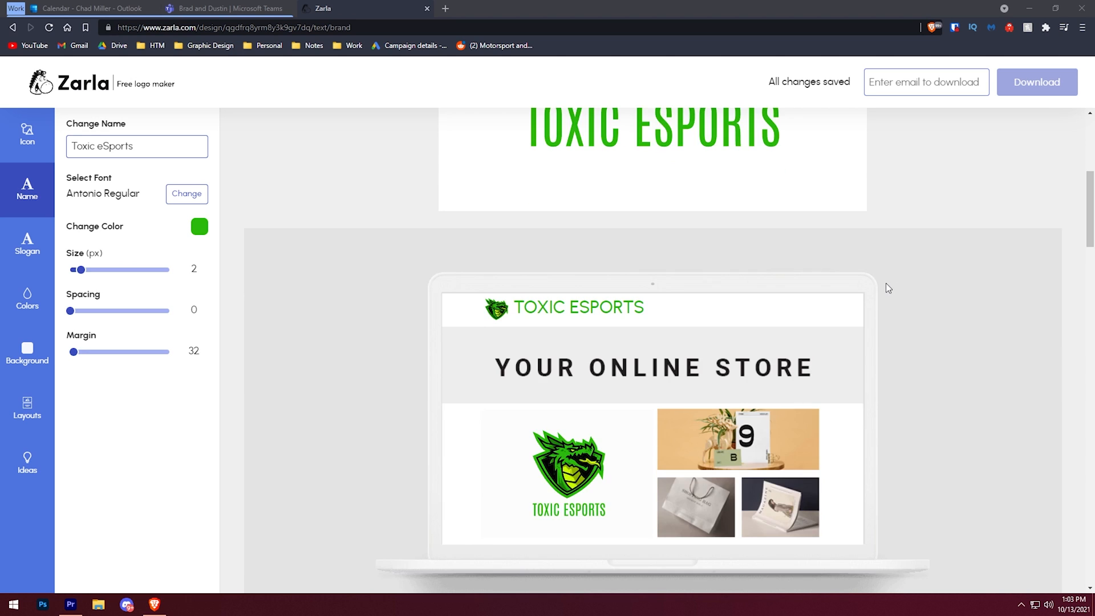
pyautogui.scroll(-3)
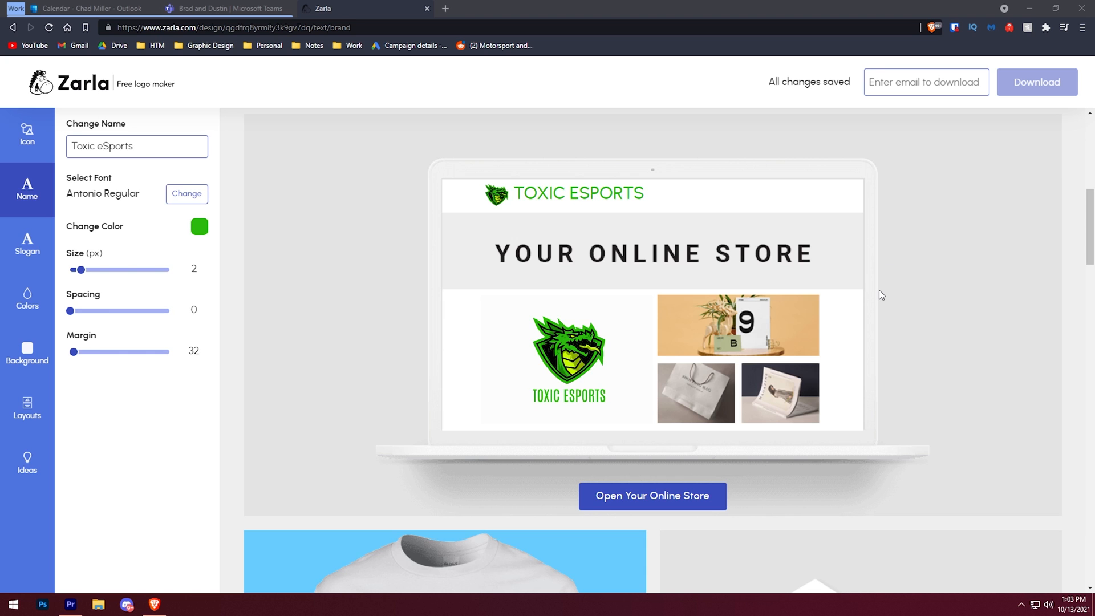
pyautogui.scroll(-3)
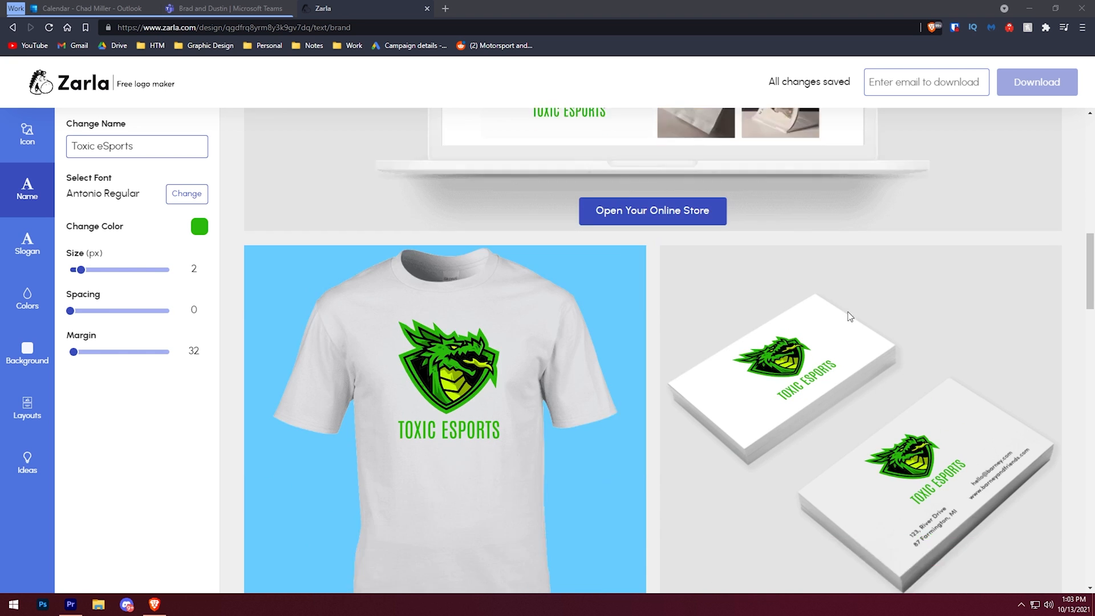
pyautogui.scroll(-3)
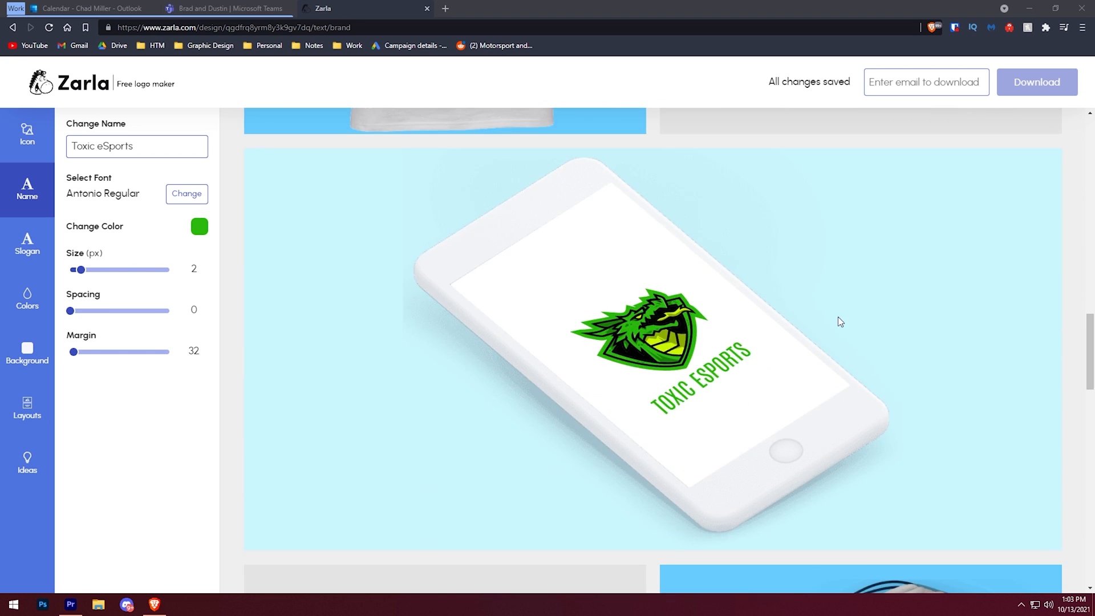
pyautogui.scroll(-3)
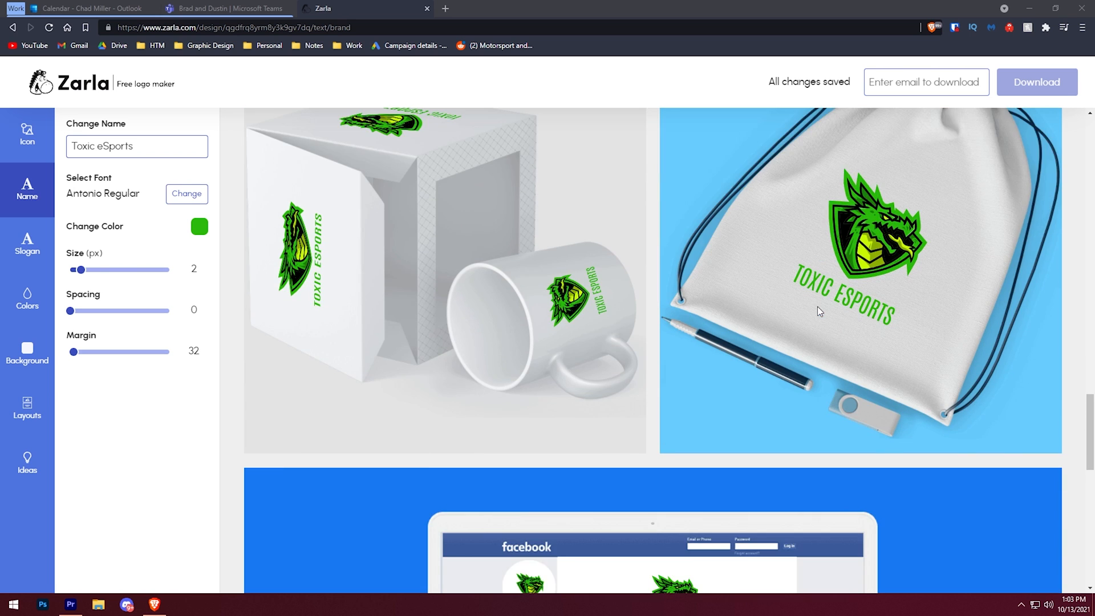
pyautogui.scroll(-3)
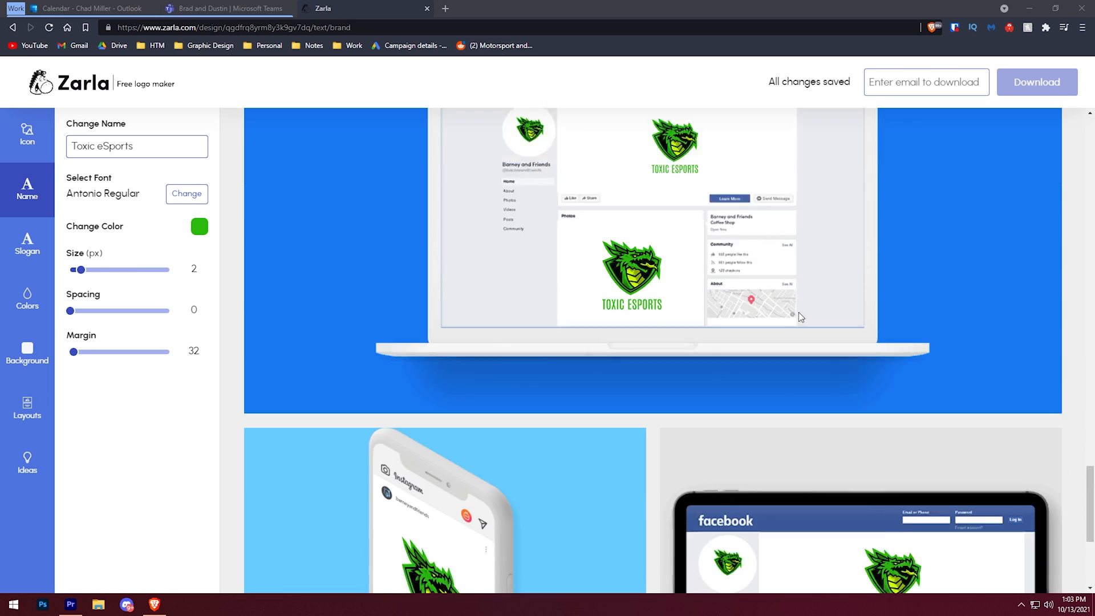
pyautogui.scroll(-3)
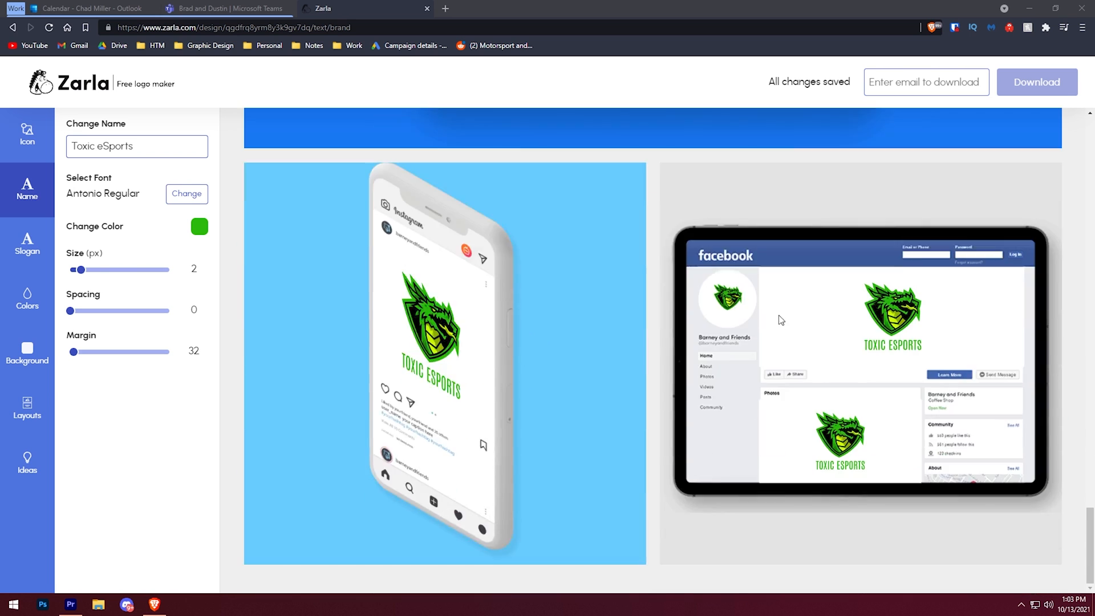
pyautogui.moveTo(775, 321)
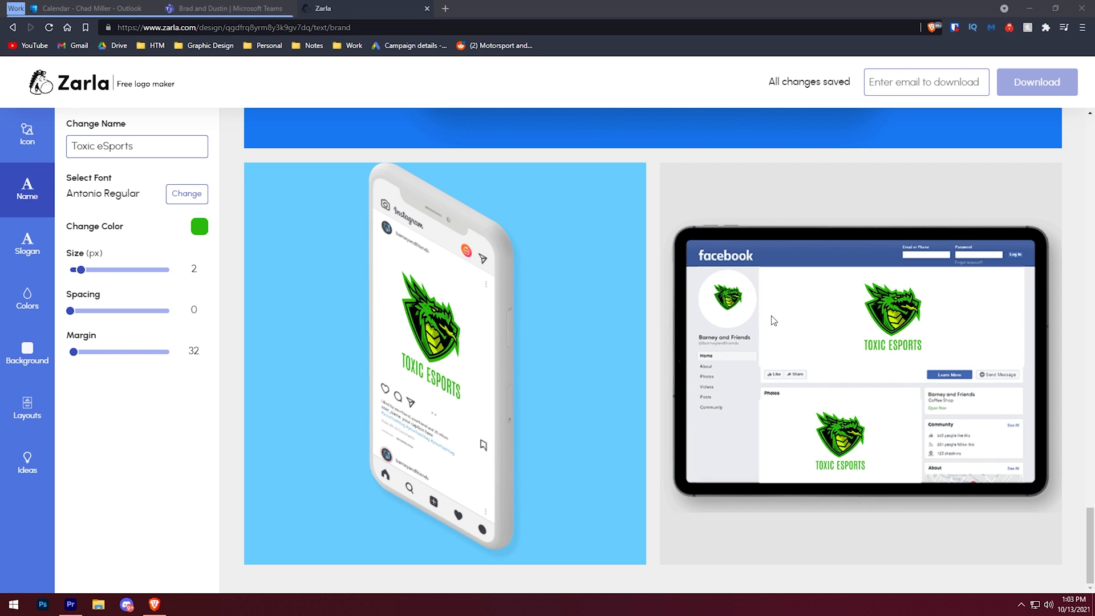
pyautogui.moveTo(747, 348)
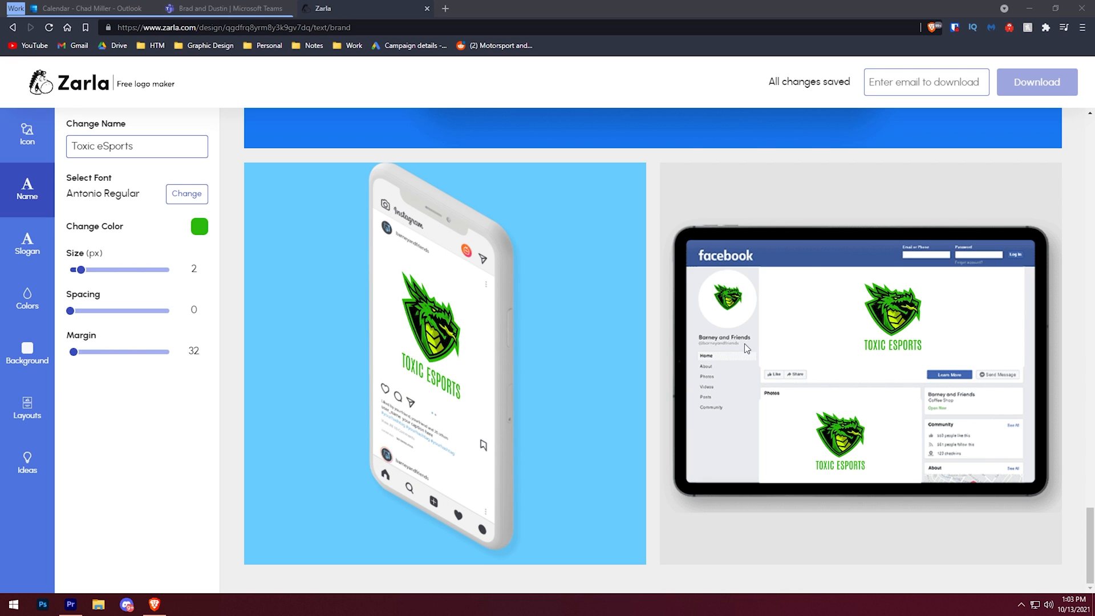
pyautogui.moveTo(691, 268)
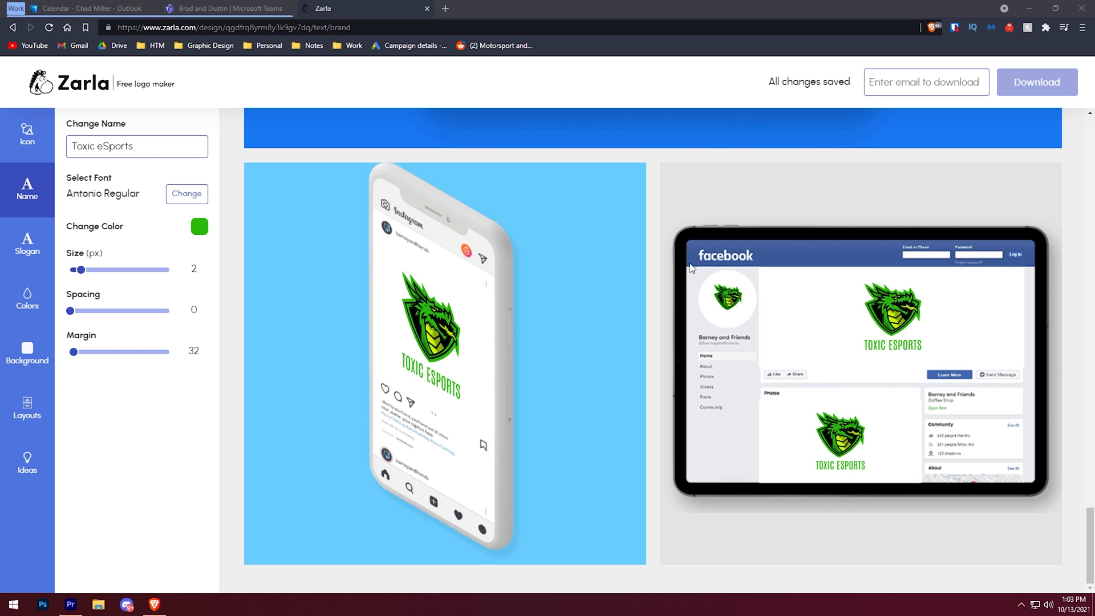
pyautogui.moveTo(688, 268)
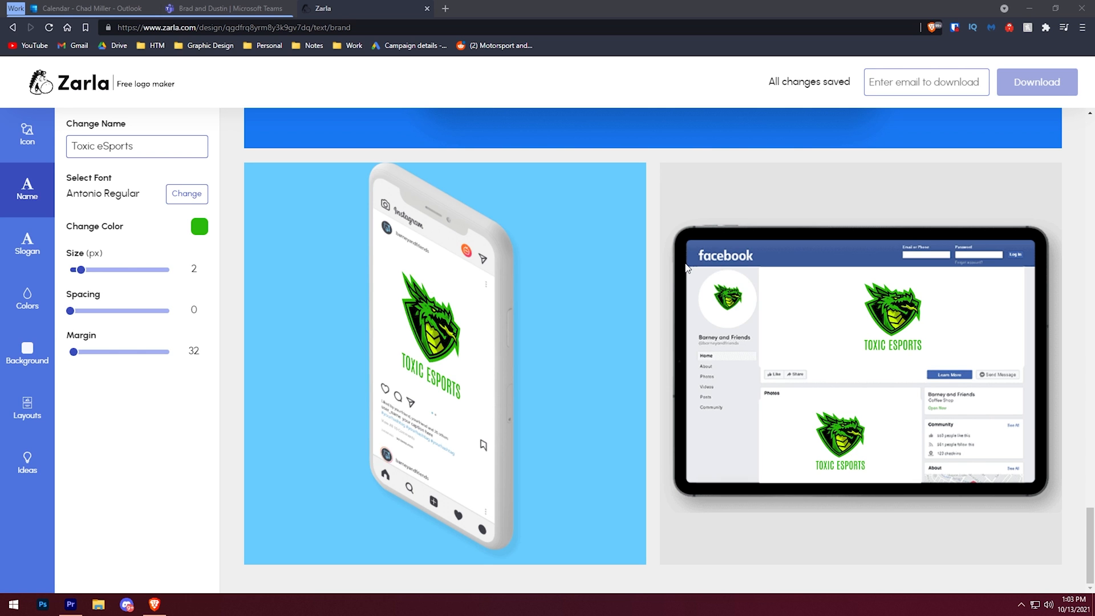
pyautogui.moveTo(659, 228)
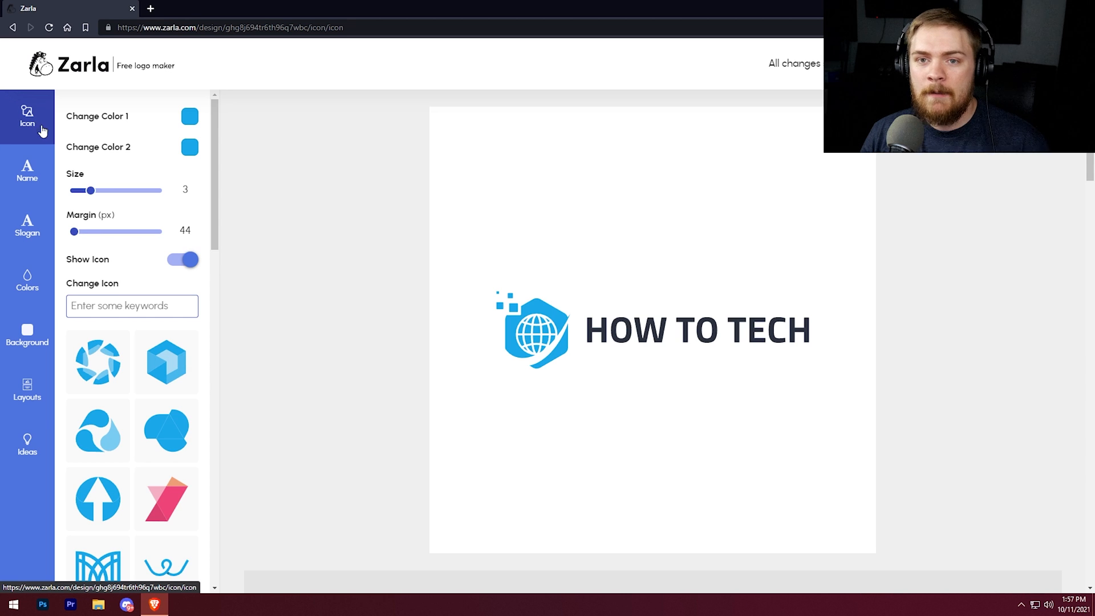
pyautogui.moveTo(55, 141)
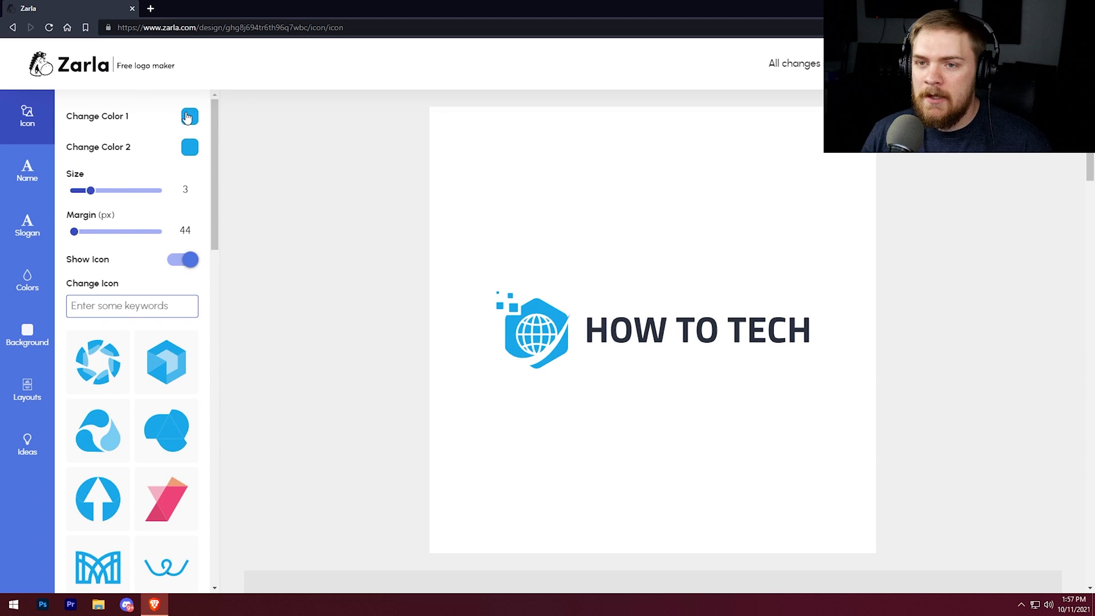
# Switch the icon's Color 1 swatch to grey
pyautogui.click(188, 115)
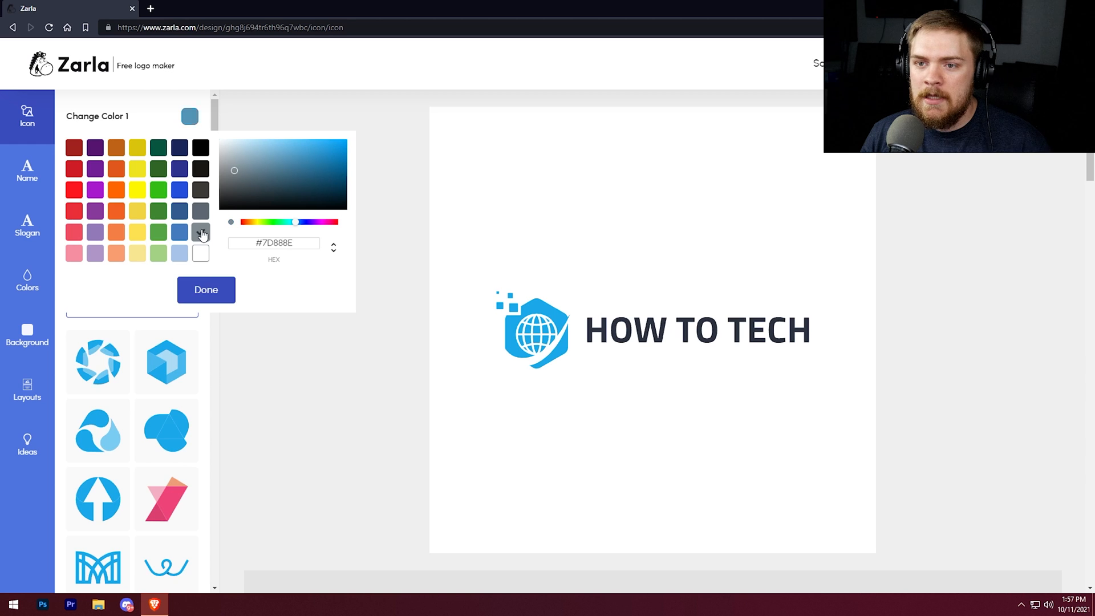
pyautogui.click(205, 290)
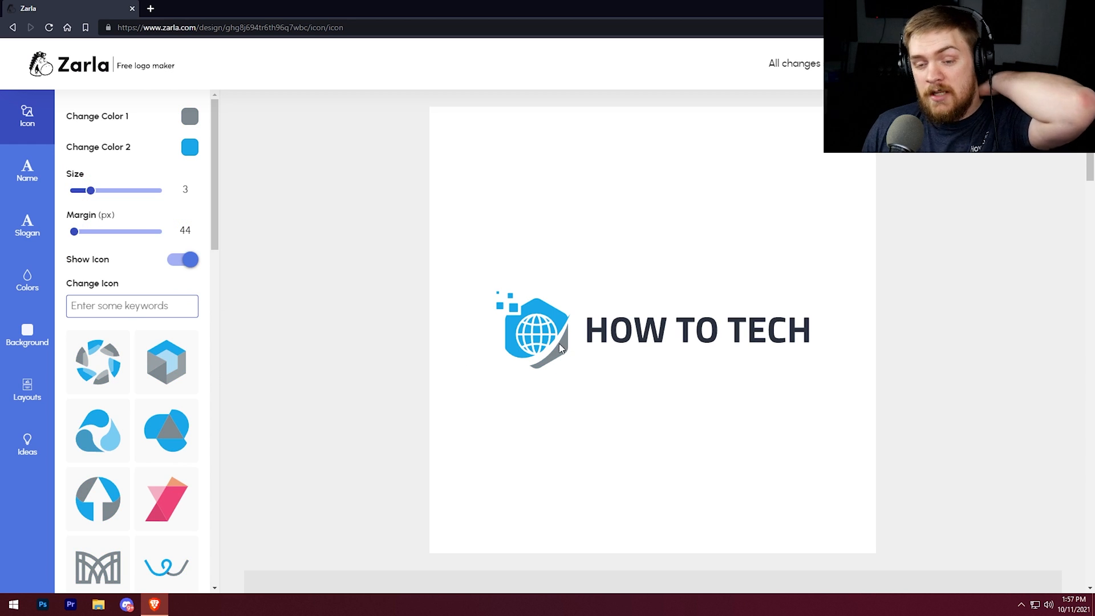
pyautogui.scroll(-3)
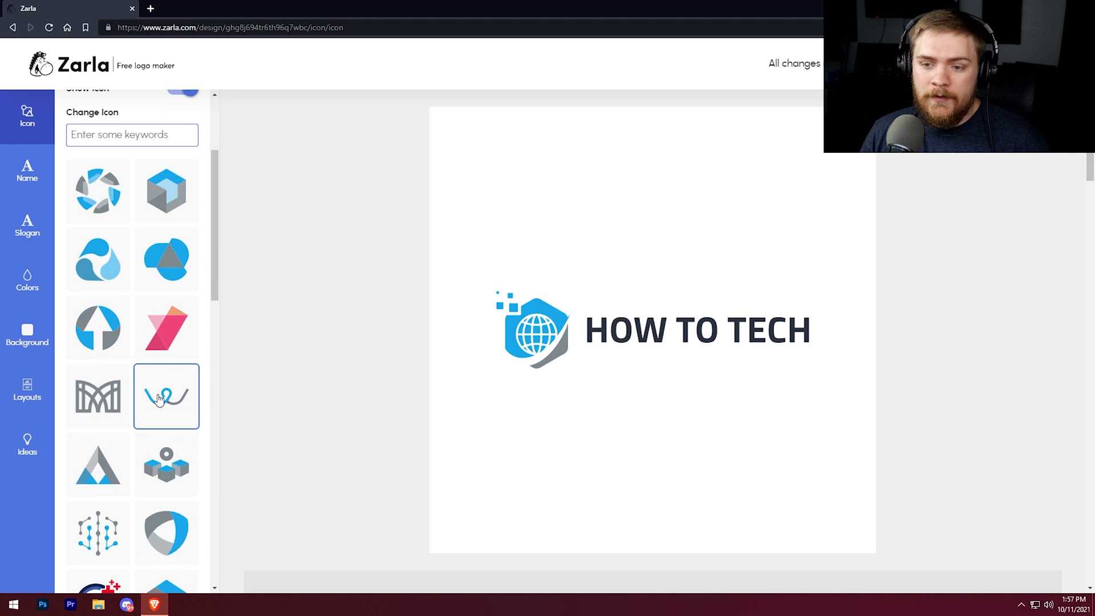
pyautogui.scroll(-3)
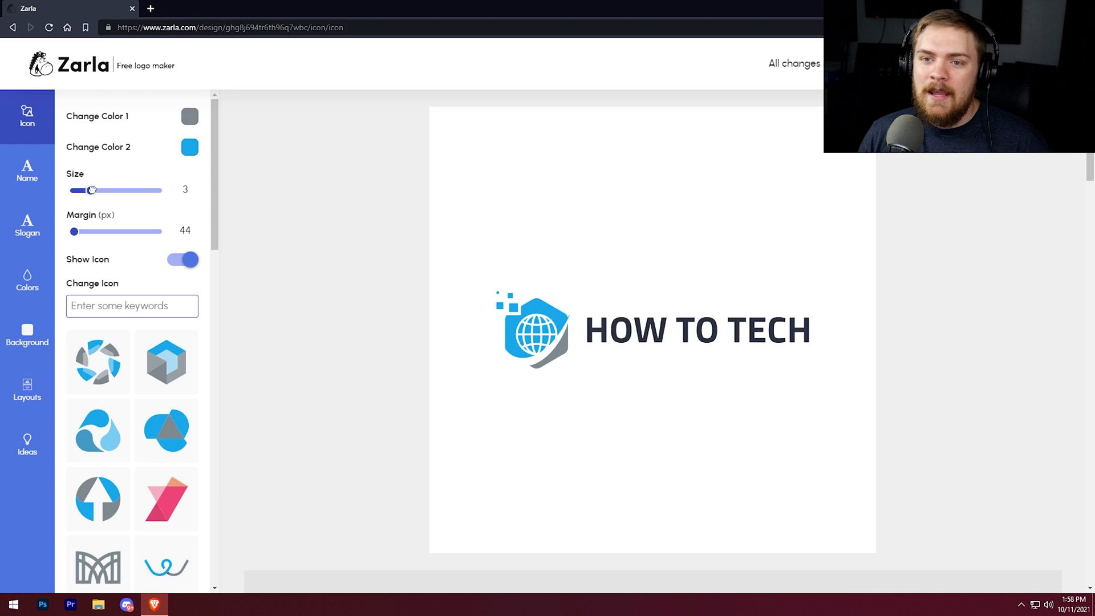
# Try icon sizes 9 and 2, keep size 3, and set the margin to 50 px
pyautogui.moveTo(91, 190); pyautogui.dragTo(151, 190)
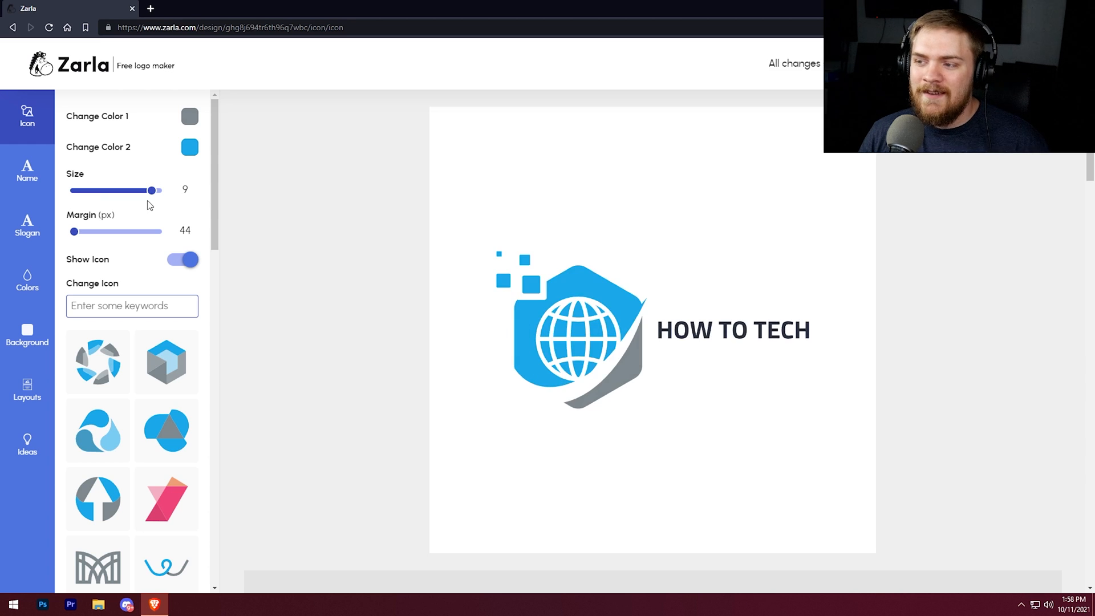
pyautogui.moveTo(151, 190); pyautogui.dragTo(90, 190)
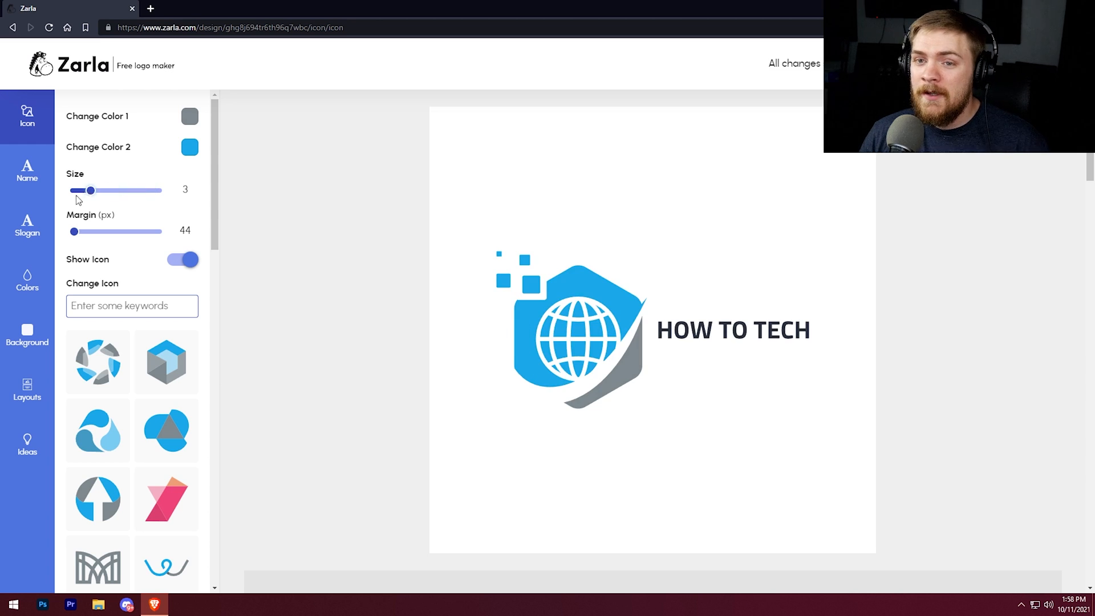
pyautogui.moveTo(90, 190); pyautogui.dragTo(81, 190)
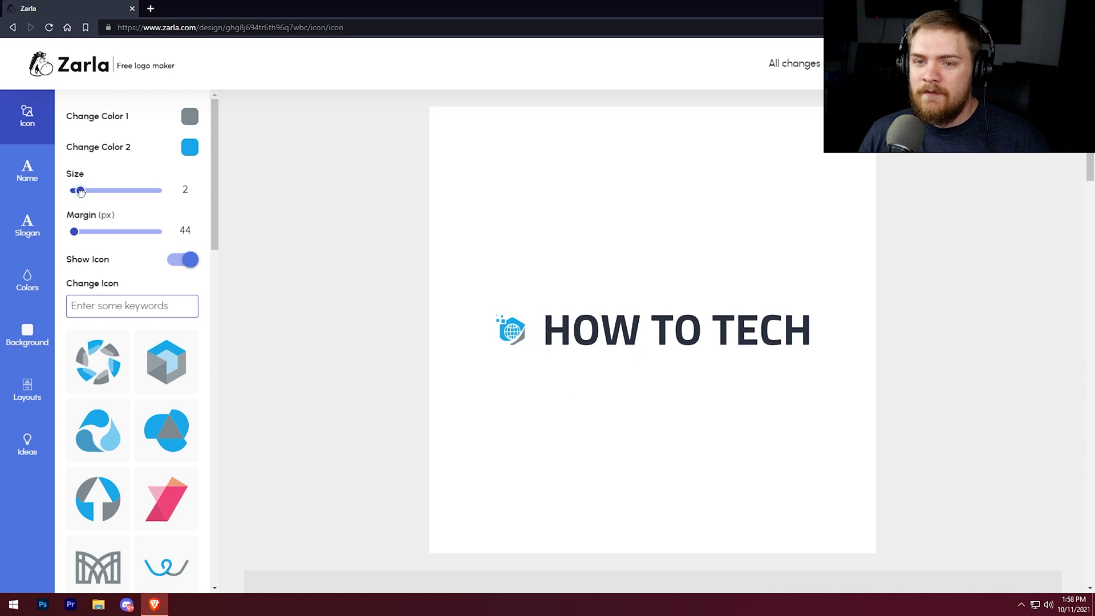
pyautogui.moveTo(79, 190); pyautogui.dragTo(89, 190)
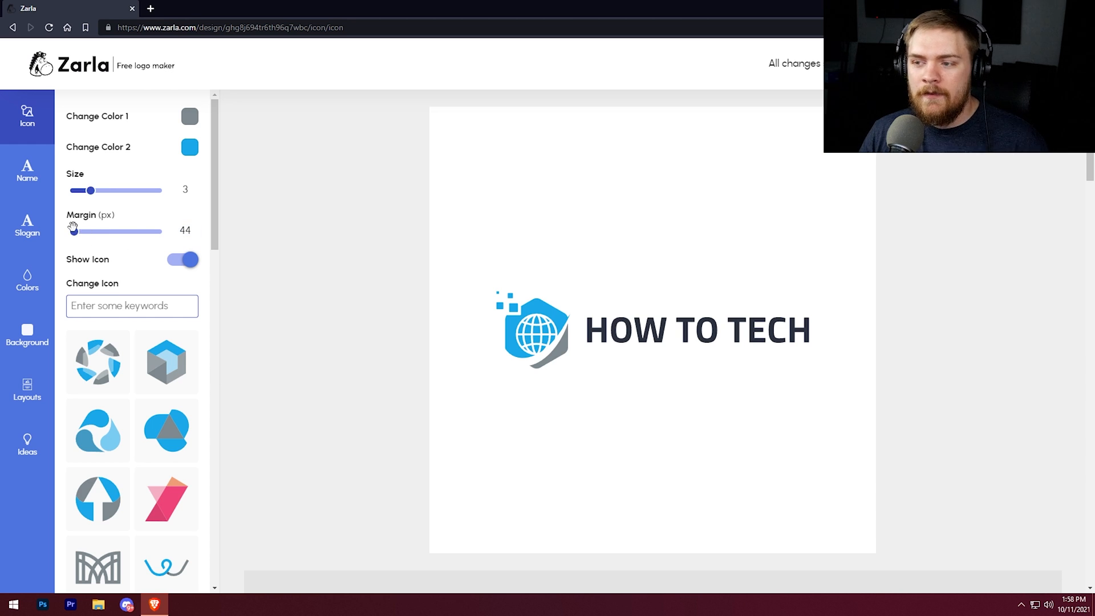
pyautogui.moveTo(89, 231); pyautogui.dragTo(151, 231)
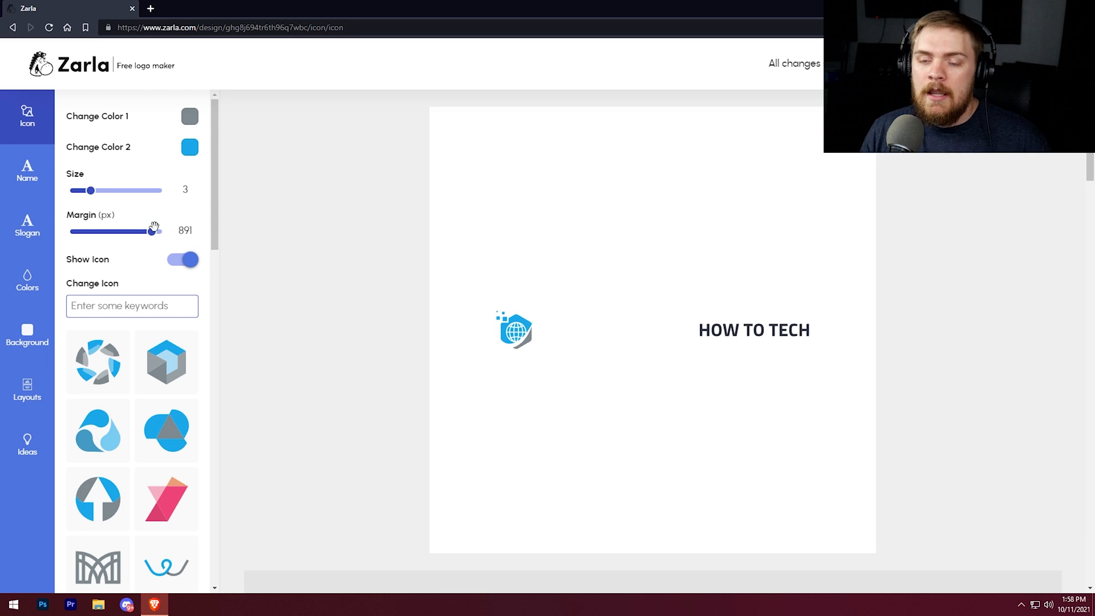
pyautogui.moveTo(154, 231); pyautogui.dragTo(74, 231)
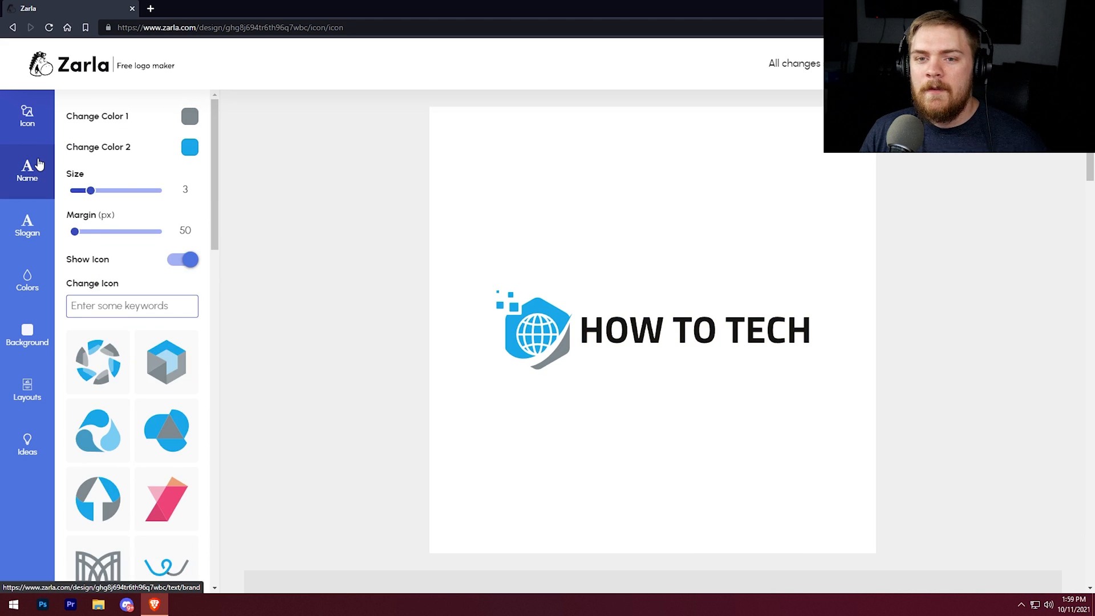
# Preview Viga and Titillium Web Bold, then set the name font to Audiowide Regular
pyautogui.click(27, 171)
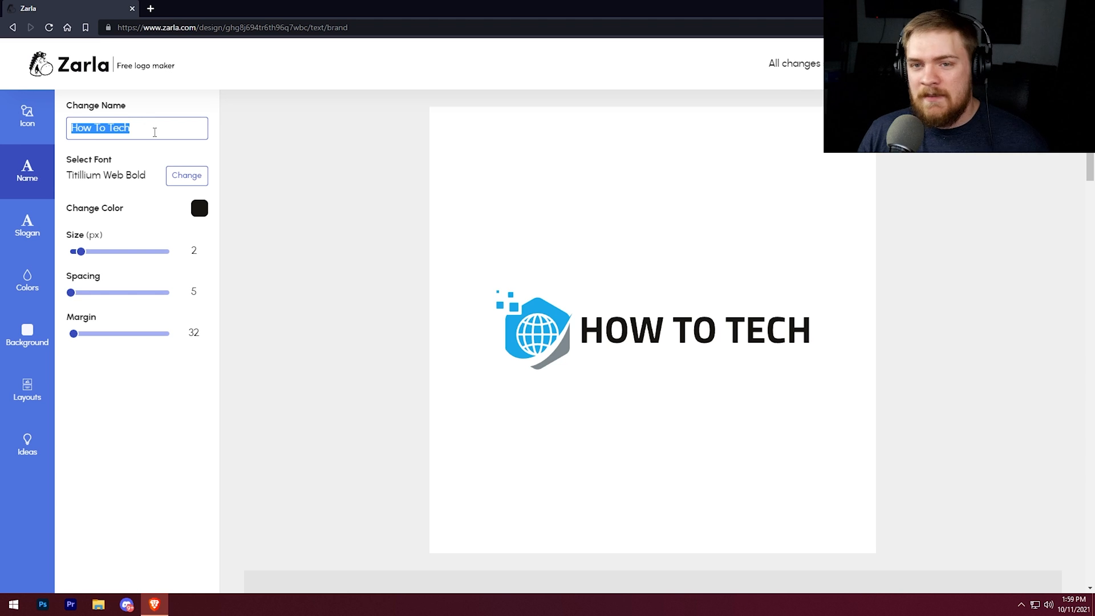
pyautogui.click(187, 175)
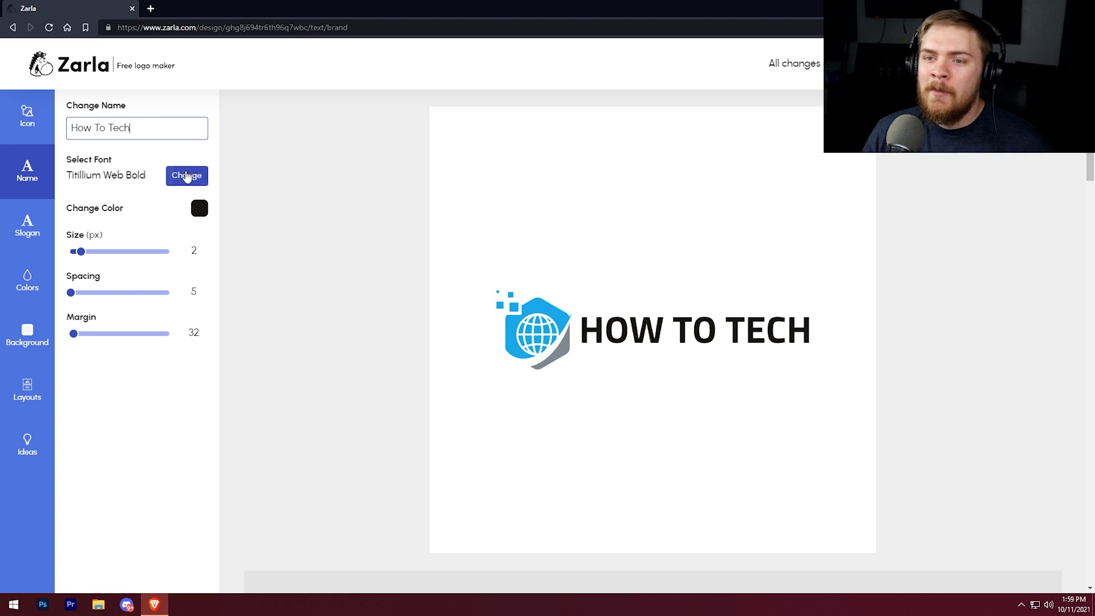
pyautogui.click(186, 176)
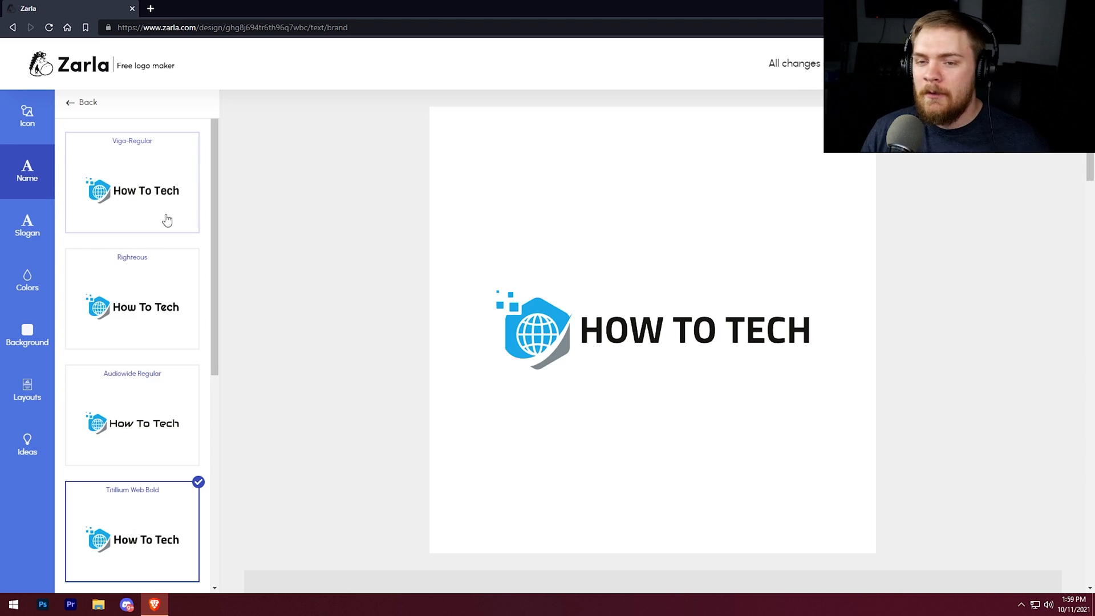
pyautogui.click(132, 182)
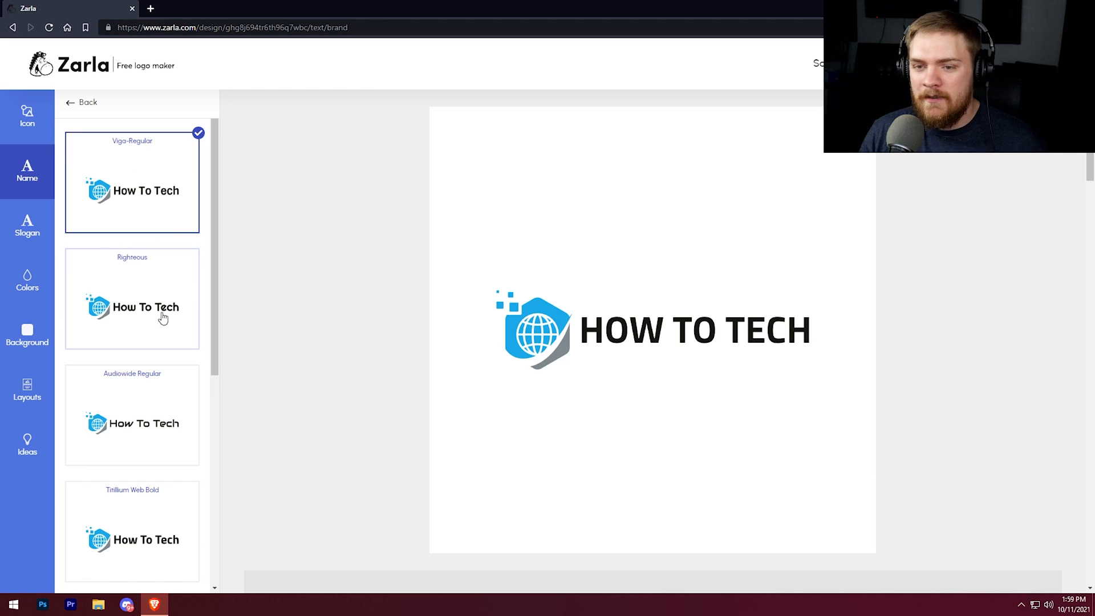
pyautogui.click(132, 307)
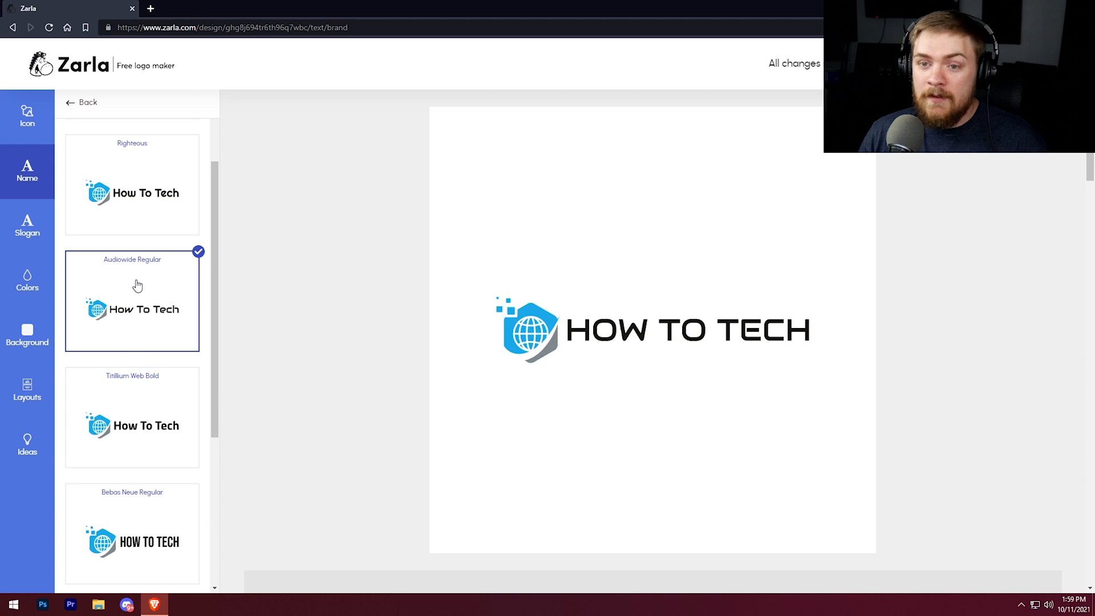
pyautogui.moveTo(624, 325)
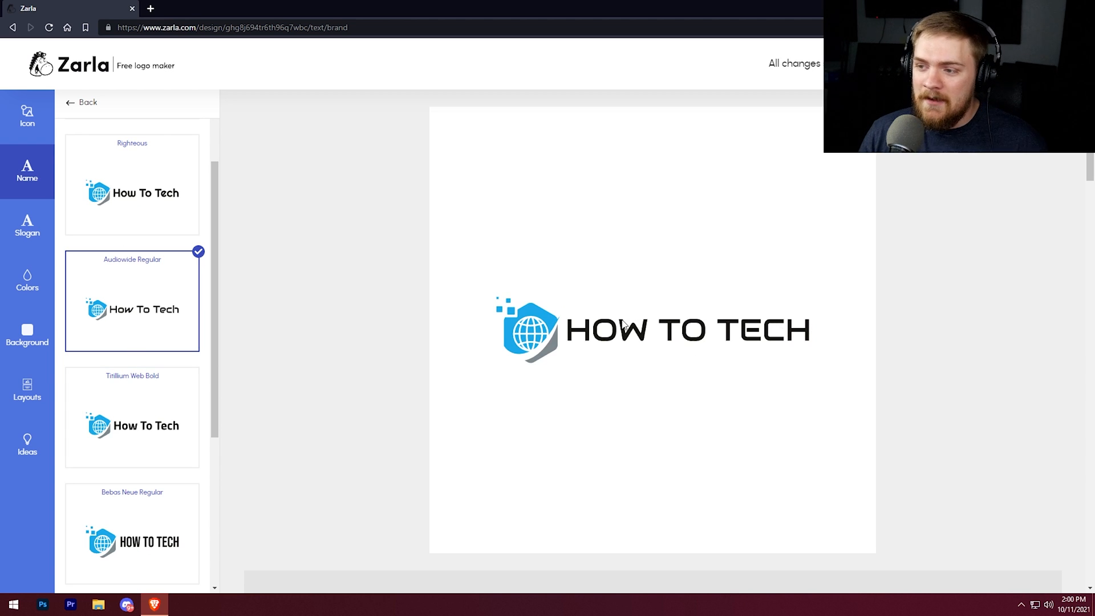
pyautogui.moveTo(178, 377)
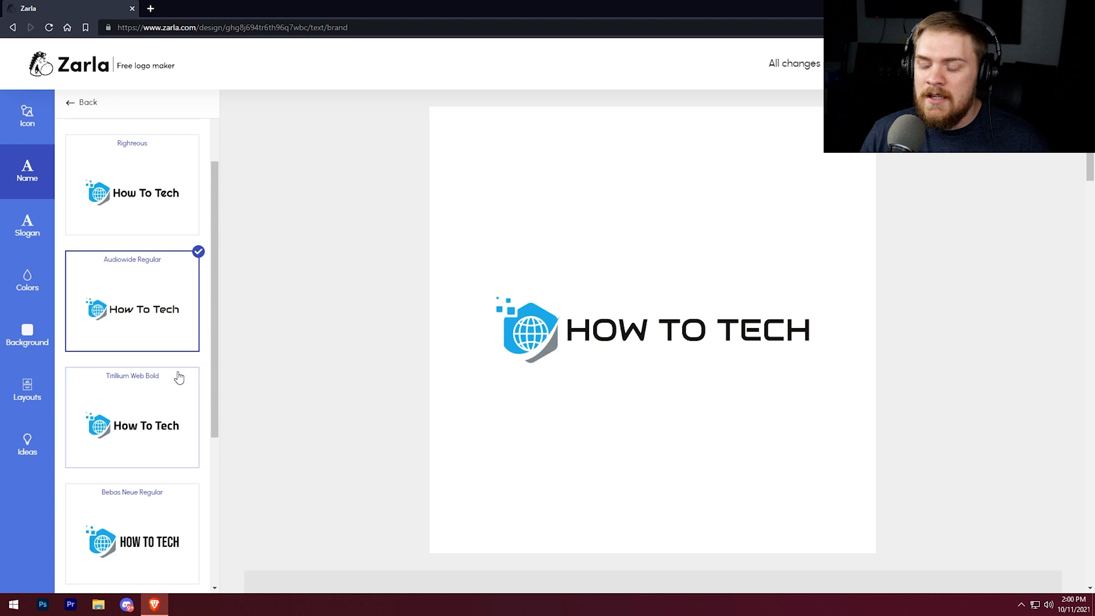
pyautogui.click(131, 417)
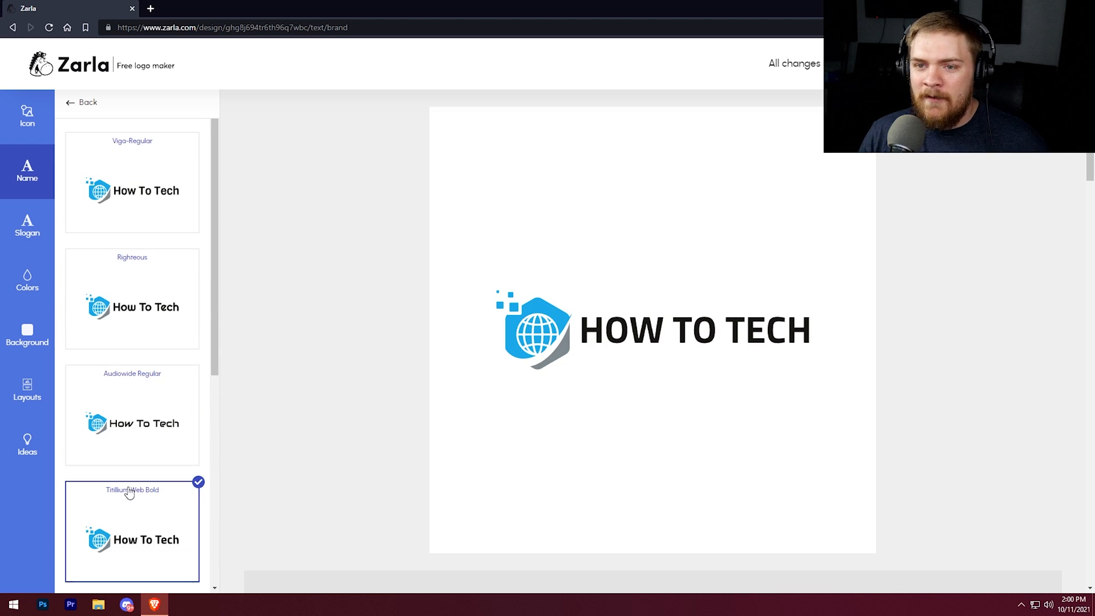
pyautogui.click(131, 415)
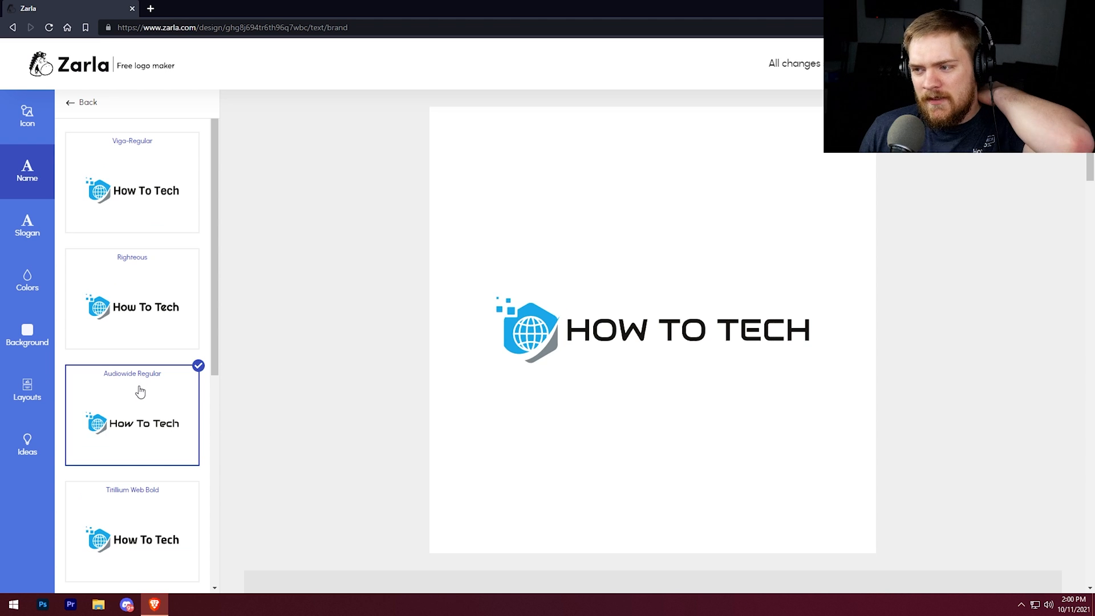
pyautogui.scroll(-3)
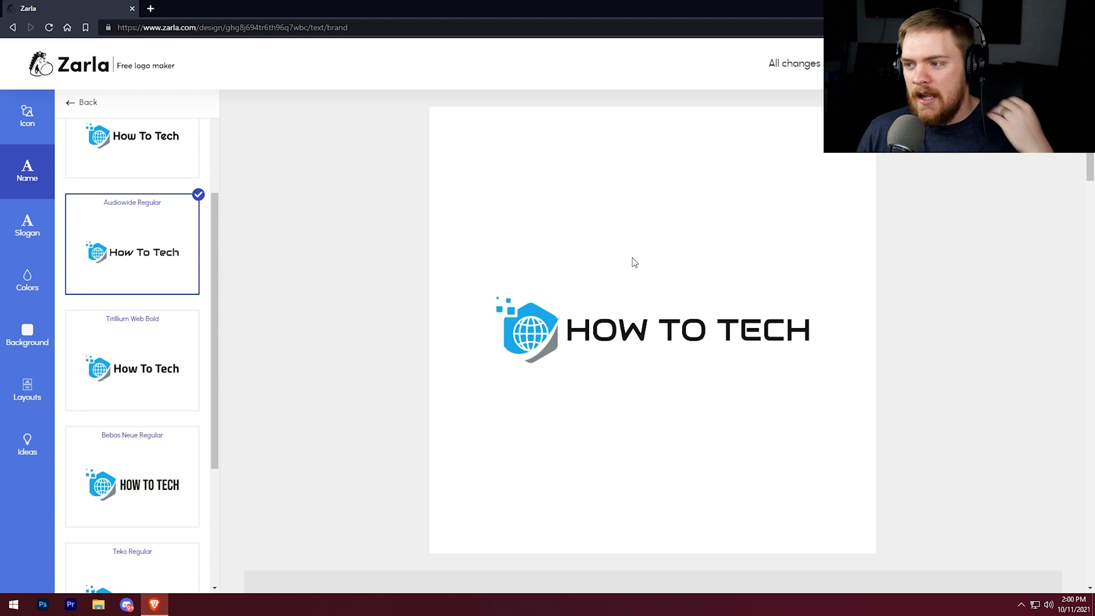
pyautogui.moveTo(278, 305)
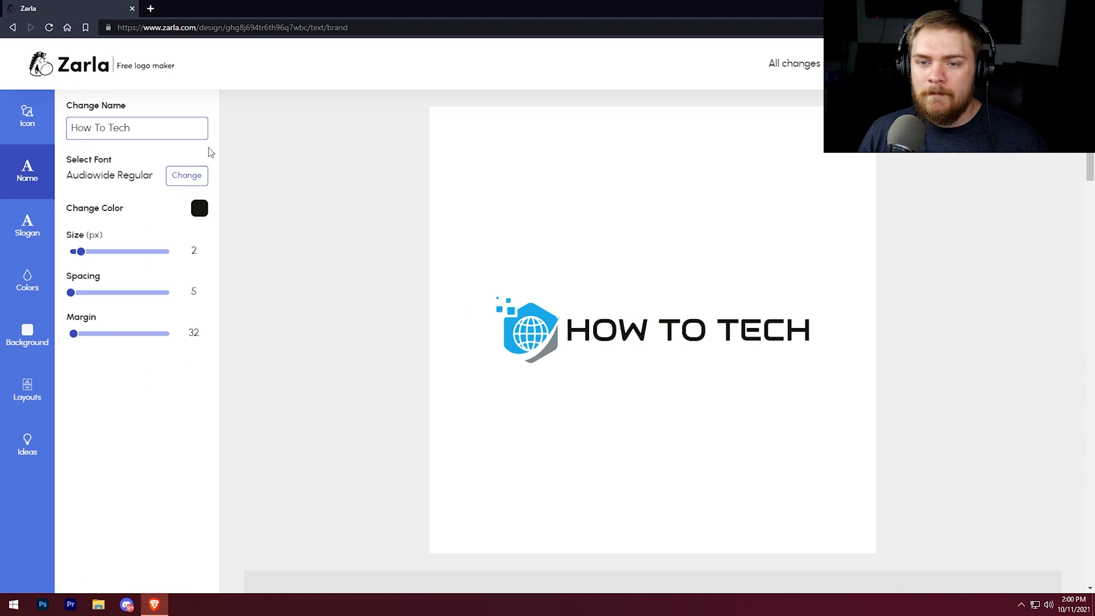
pyautogui.moveTo(133, 162)
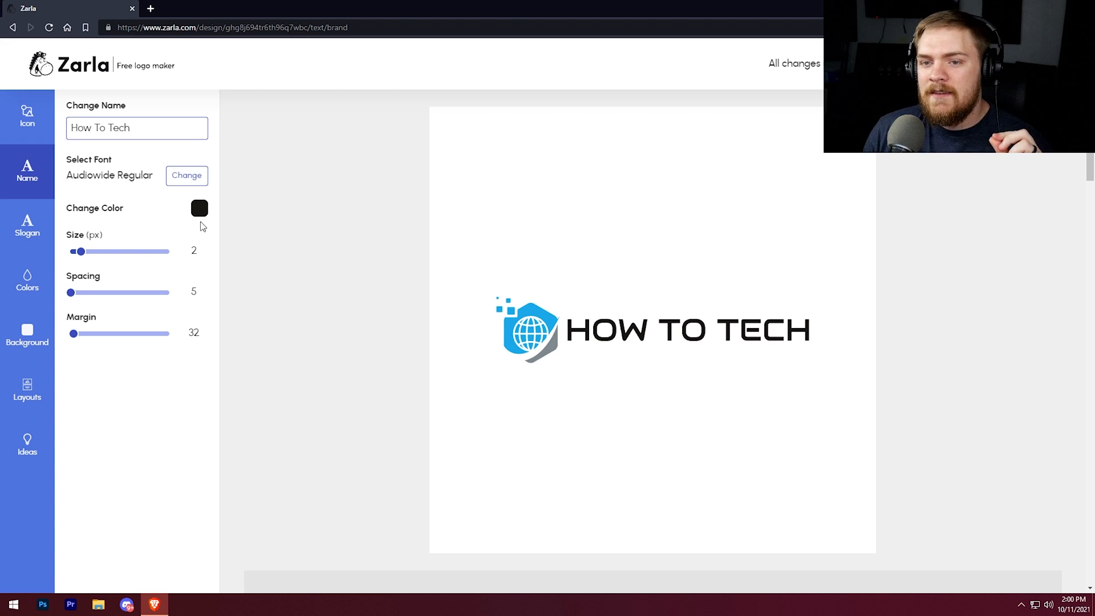
# Make the HOW TO TECH name text grey
pyautogui.click(199, 208)
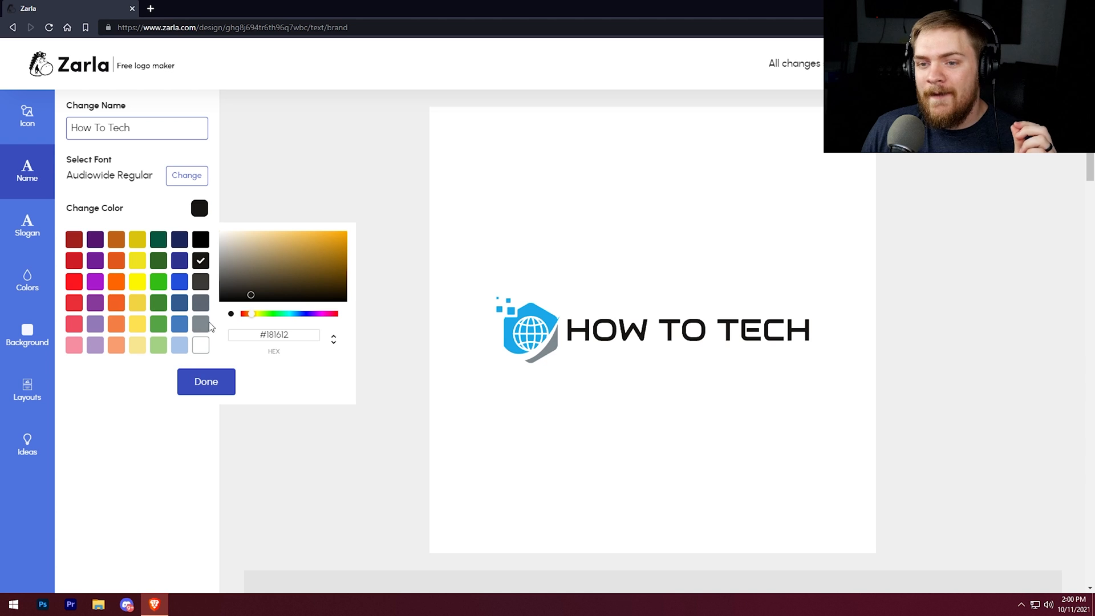
pyautogui.click(201, 324)
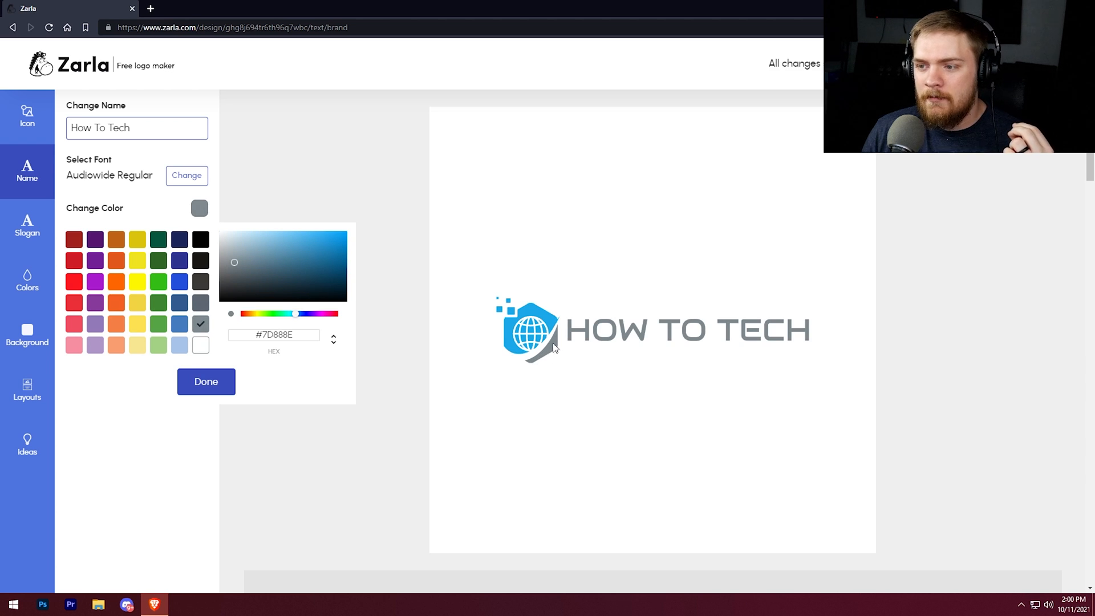
pyautogui.click(205, 381)
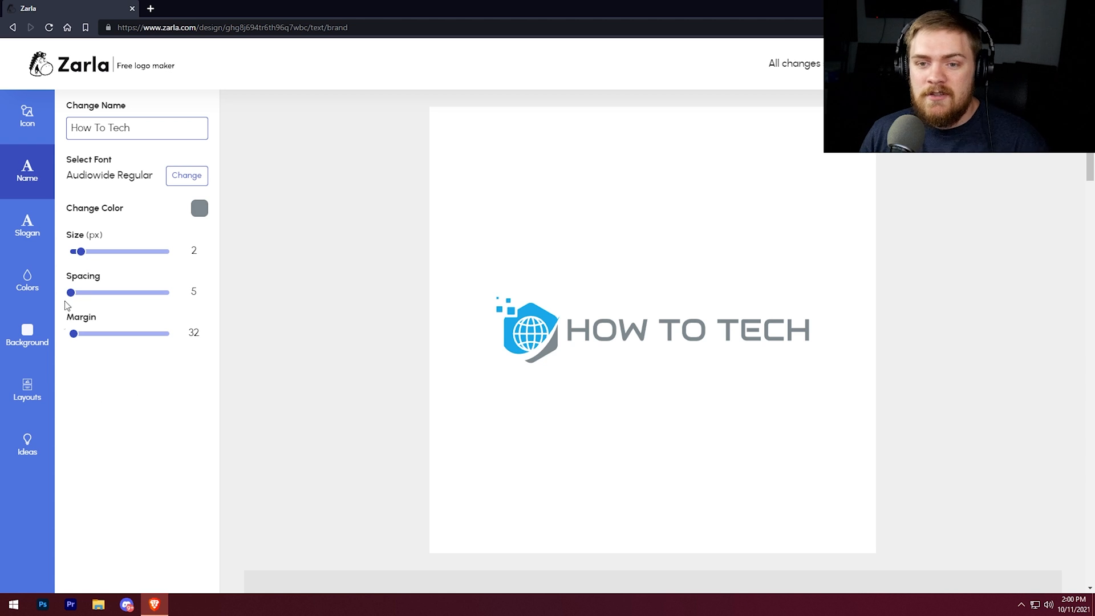
pyautogui.moveTo(67, 293)
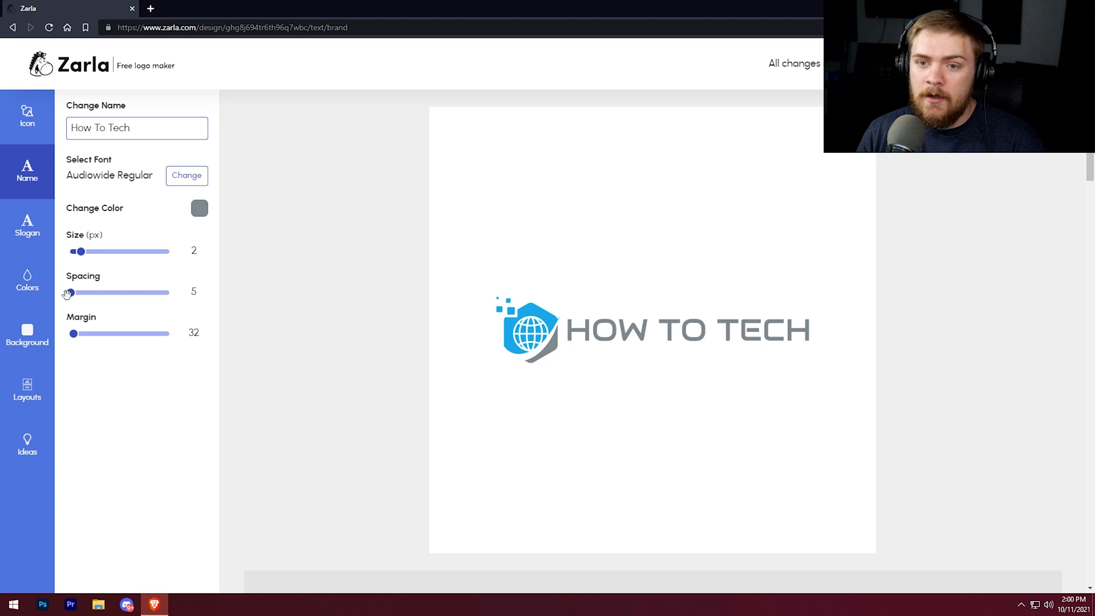
# Widen the name's letter spacing, then reduce it to about 45
pyautogui.moveTo(69, 292); pyautogui.dragTo(117, 292)
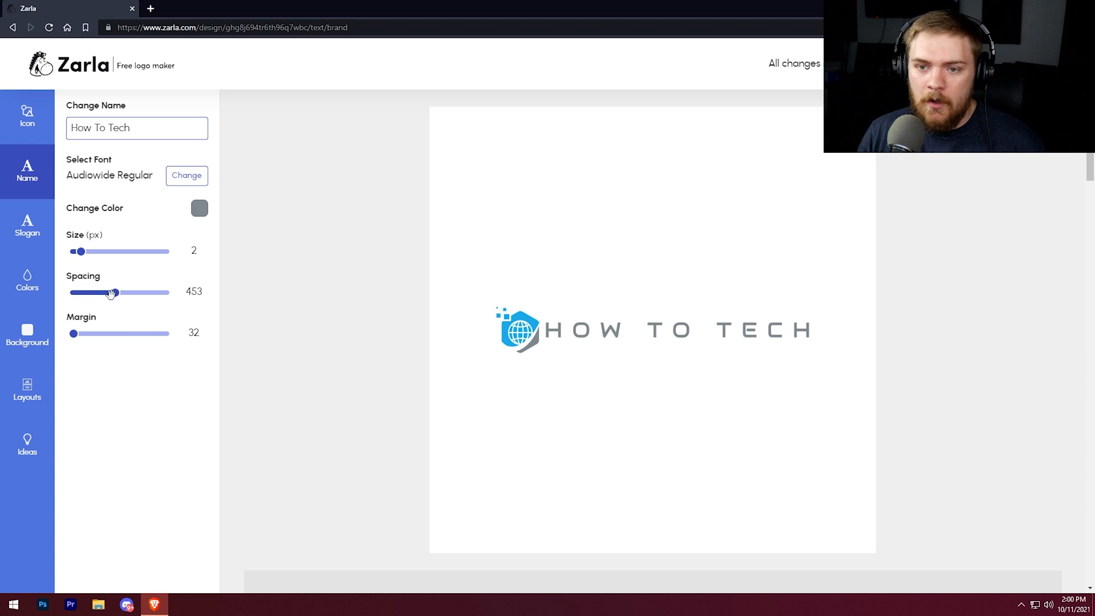
pyautogui.moveTo(114, 292); pyautogui.dragTo(88, 292)
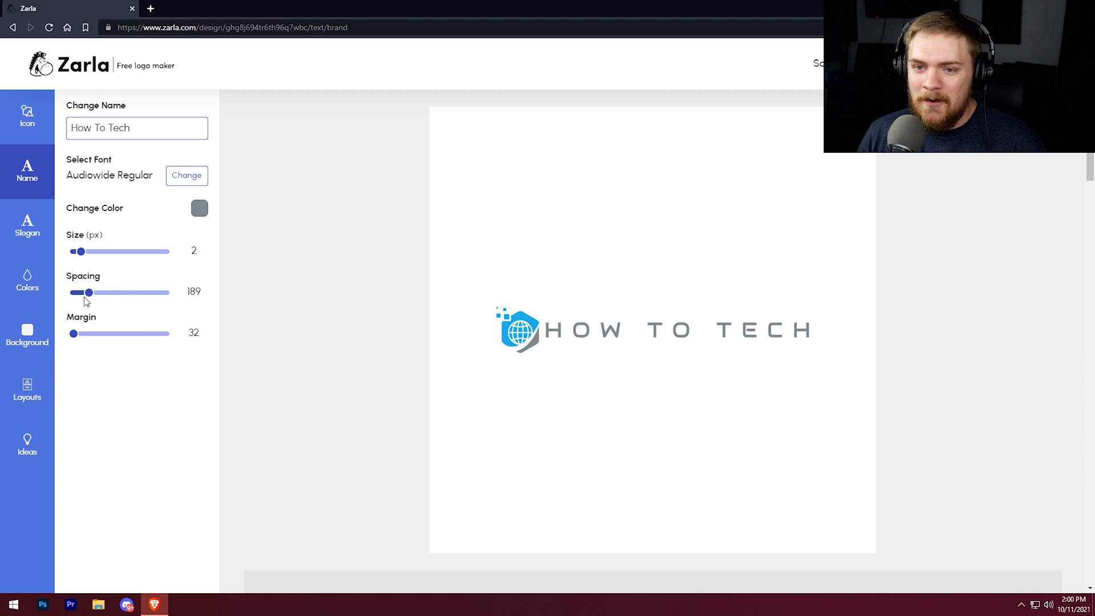
pyautogui.moveTo(88, 292); pyautogui.dragTo(75, 292)
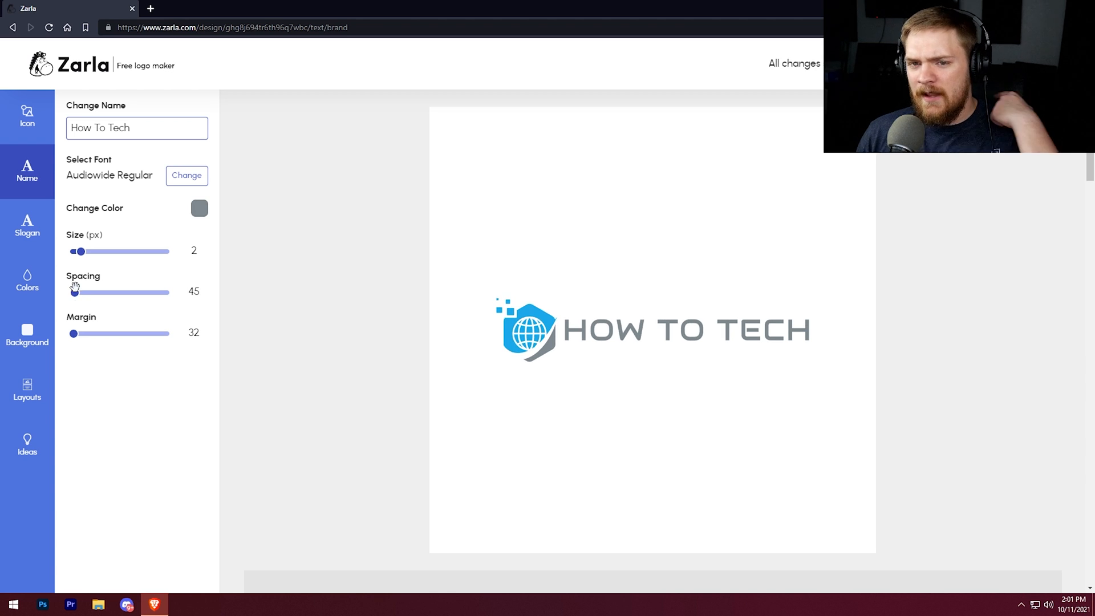
pyautogui.click(27, 225)
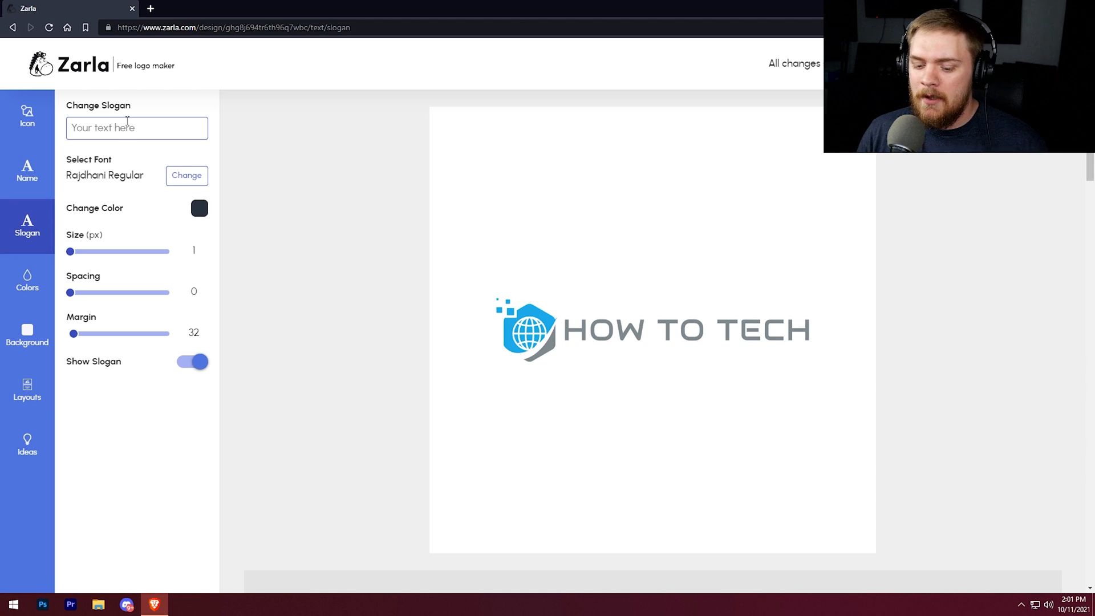
# Add a 'Technology' slogan and resize it down to size 3
pyautogui.write('H')
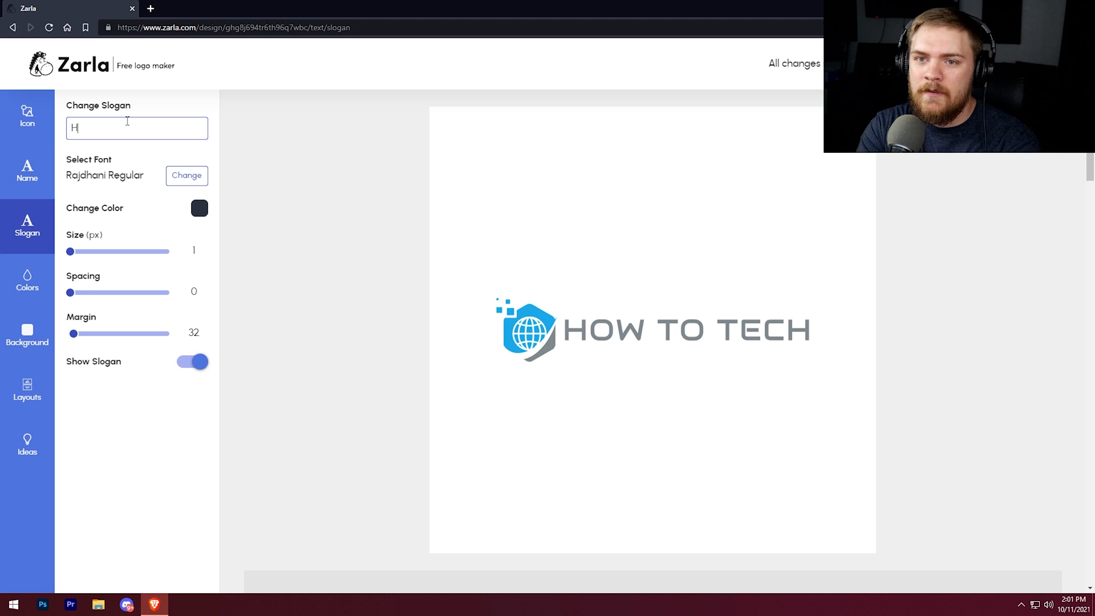
pyautogui.write('T')
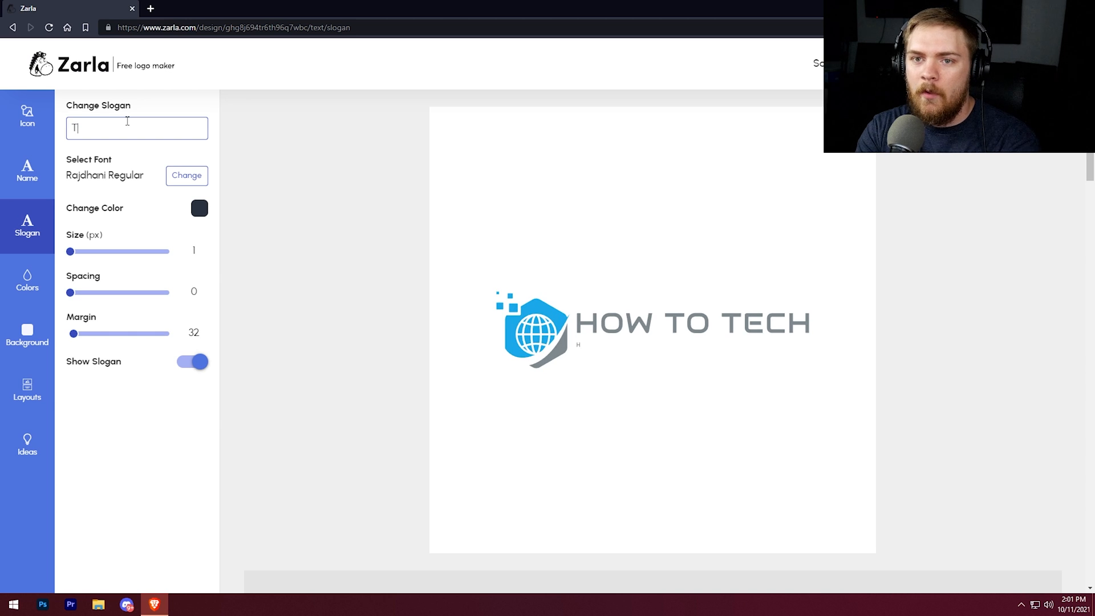
pyautogui.write('Technology')
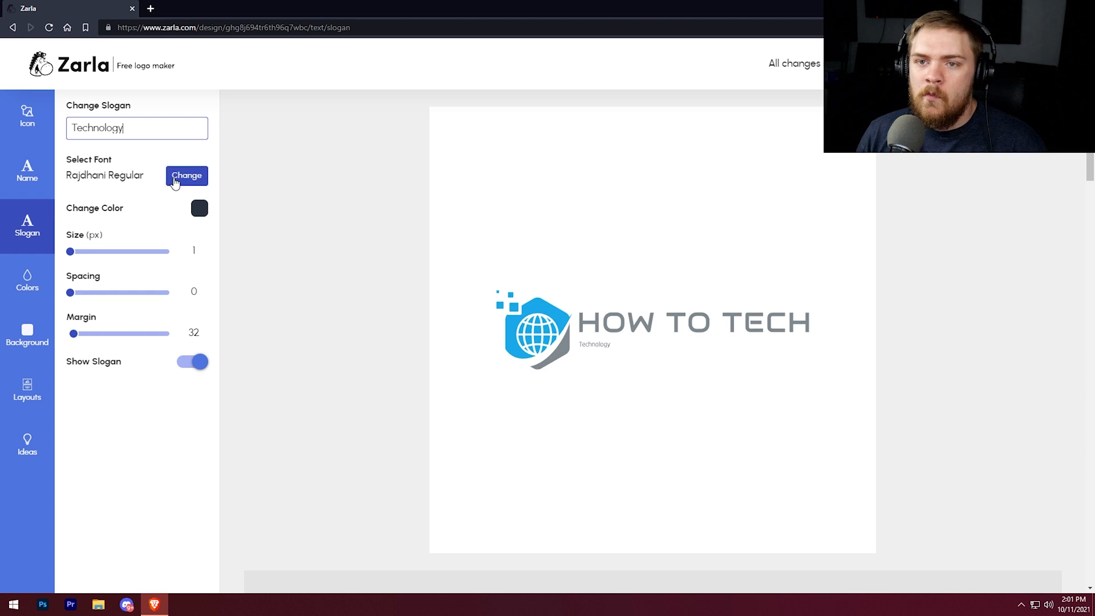
pyautogui.moveTo(69, 252); pyautogui.dragTo(135, 252)
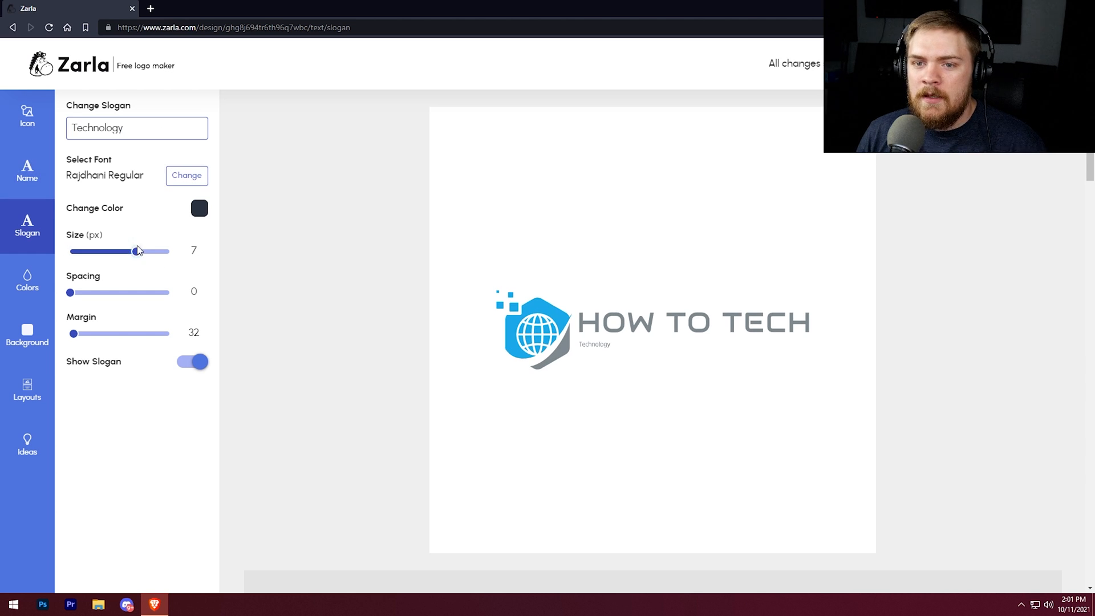
pyautogui.moveTo(134, 252); pyautogui.dragTo(137, 252)
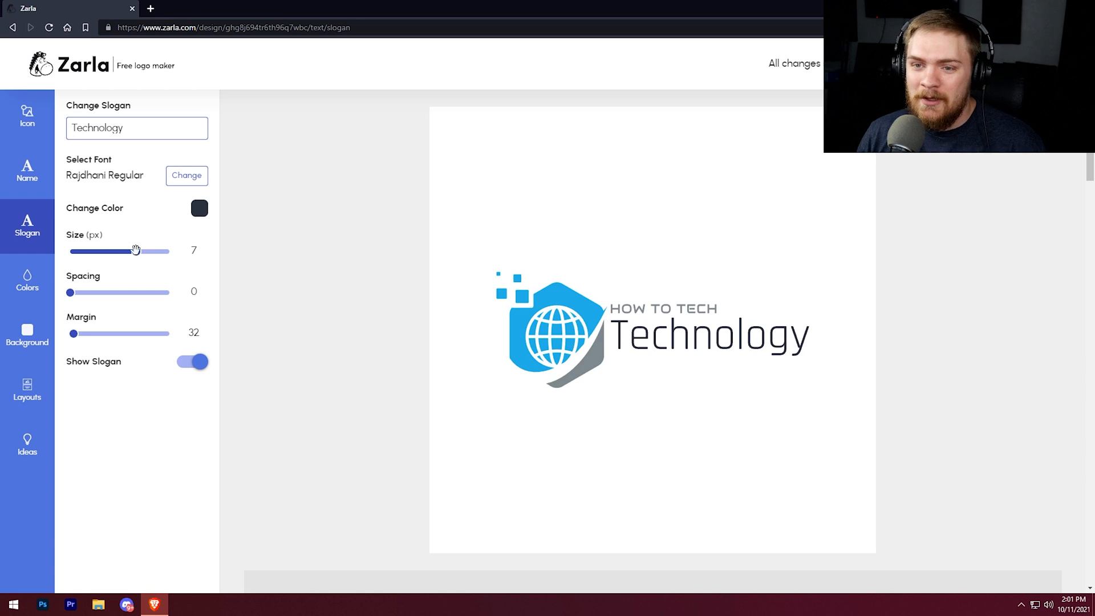
pyautogui.moveTo(130, 251); pyautogui.dragTo(103, 251)
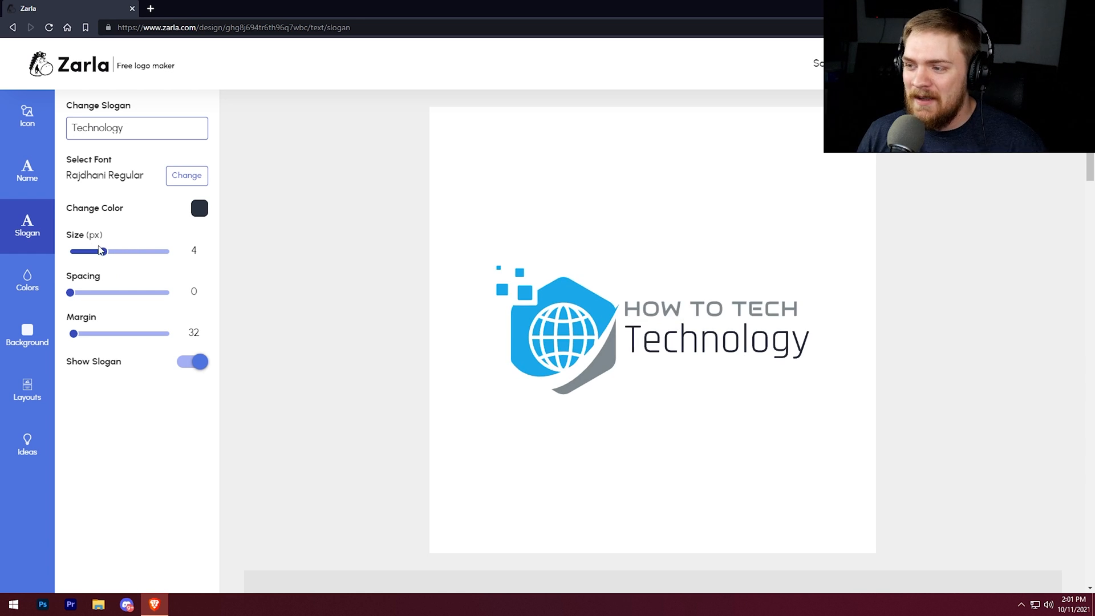
pyautogui.moveTo(104, 251); pyautogui.dragTo(88, 251)
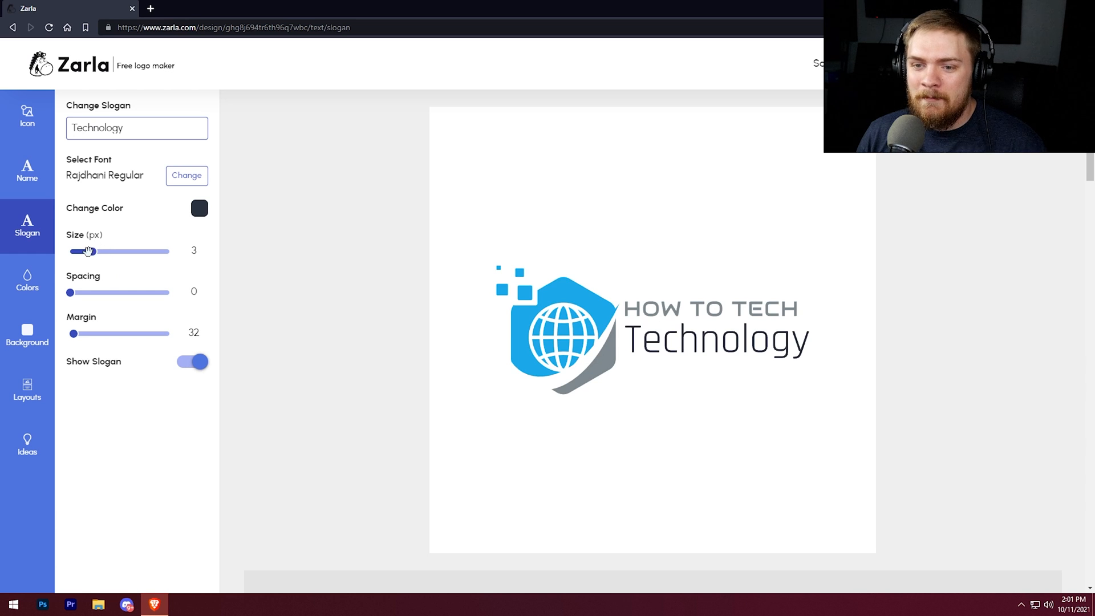
# Make the slogan grey and switch off Show Slogan
pyautogui.click(200, 208)
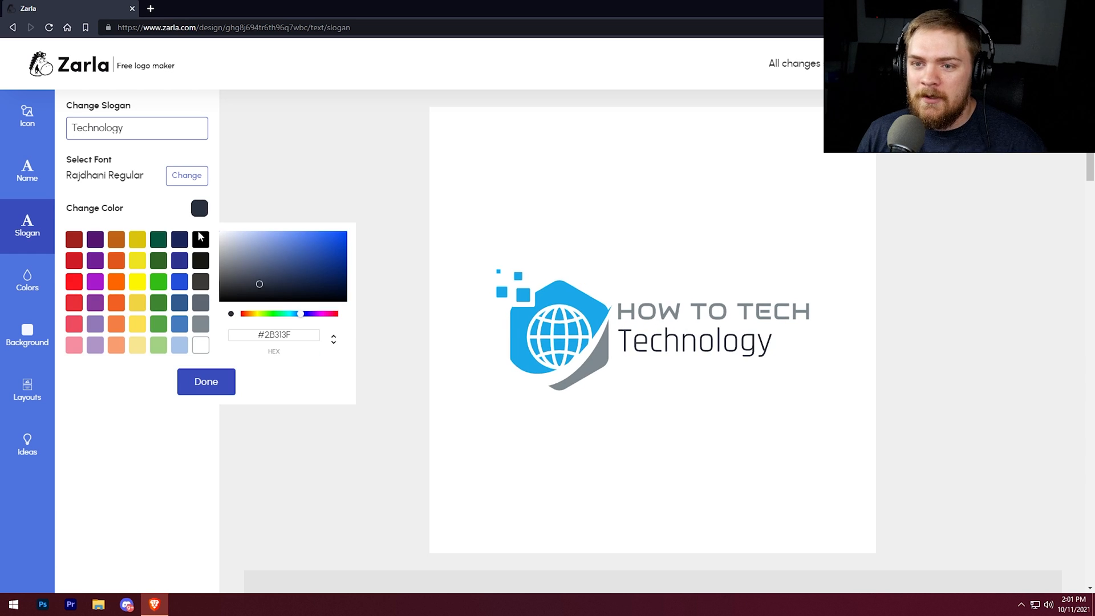
pyautogui.click(200, 324)
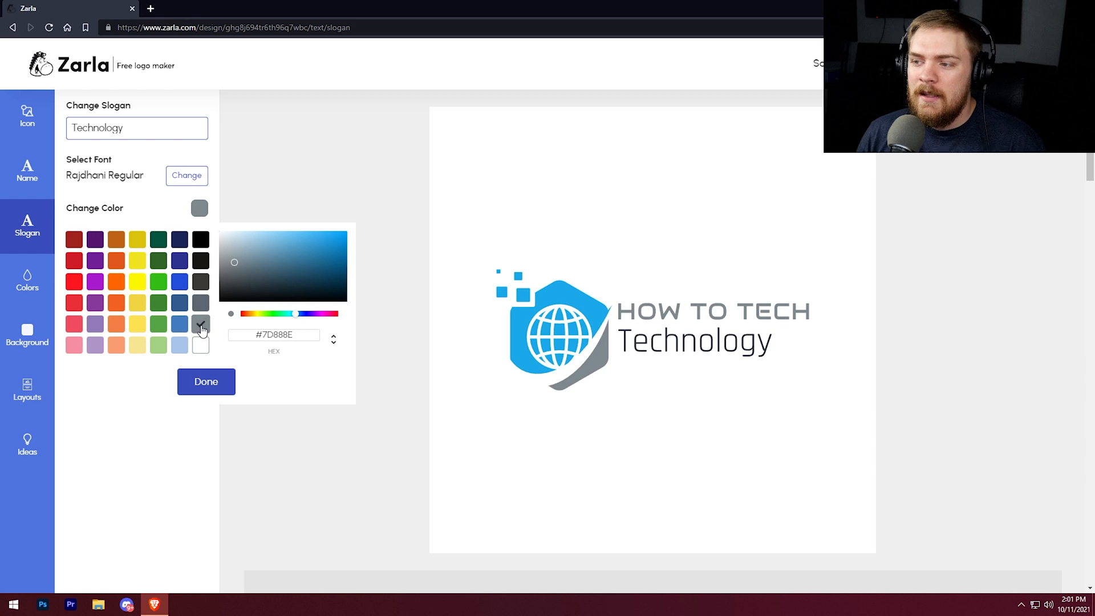
pyautogui.click(201, 324)
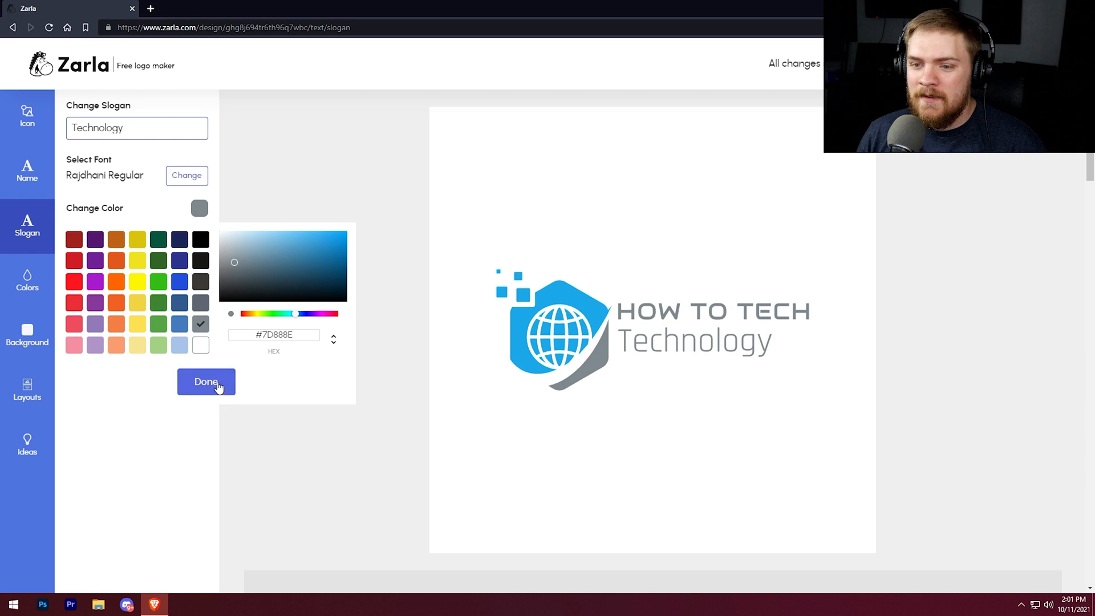
pyautogui.click(206, 382)
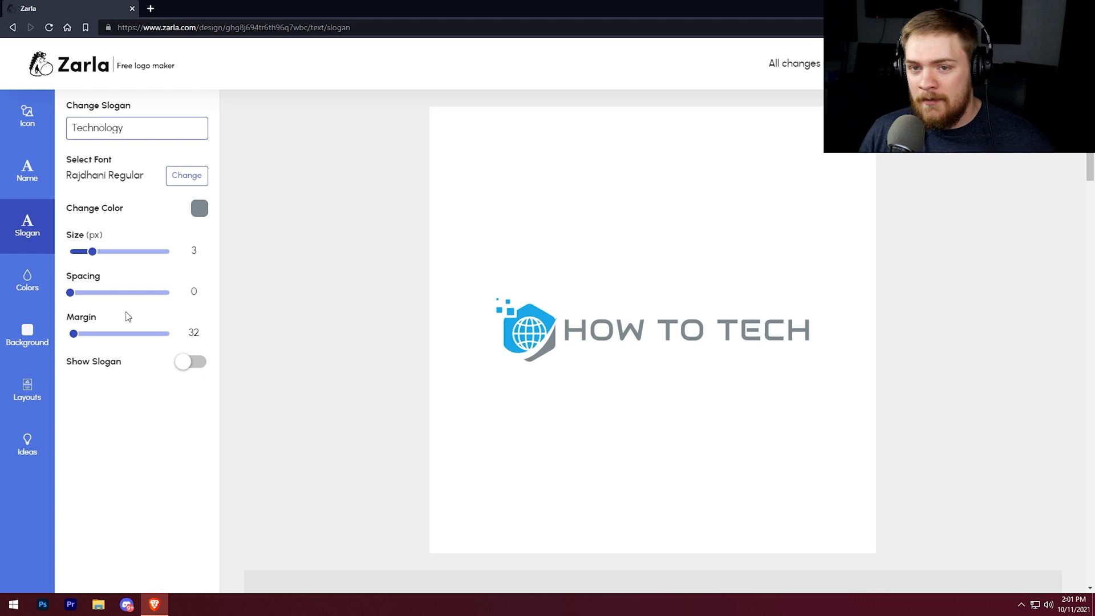
pyautogui.moveTo(121, 322)
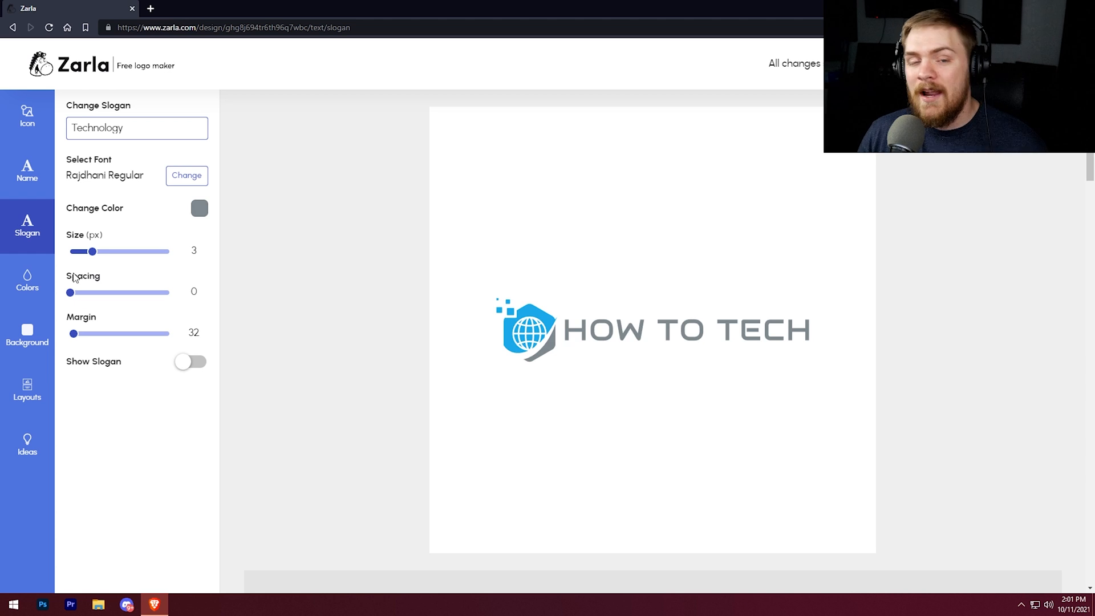
# Preview Astronaut Blue, Denim Forest, Grayish Blue and other palettes, then apply Ebony Clay Sky
pyautogui.click(27, 281)
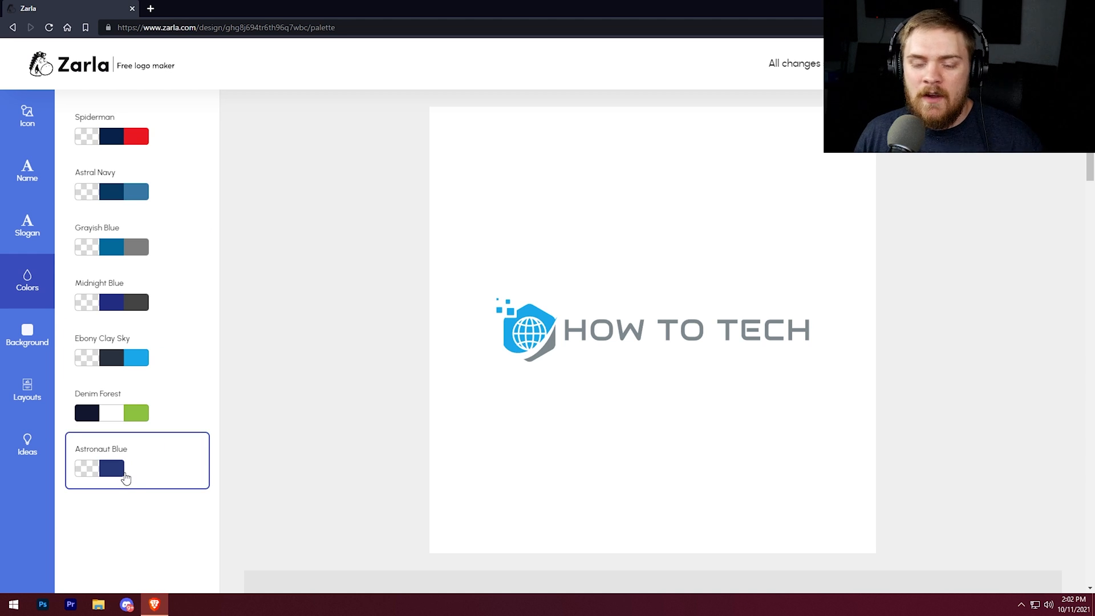
pyautogui.click(111, 468)
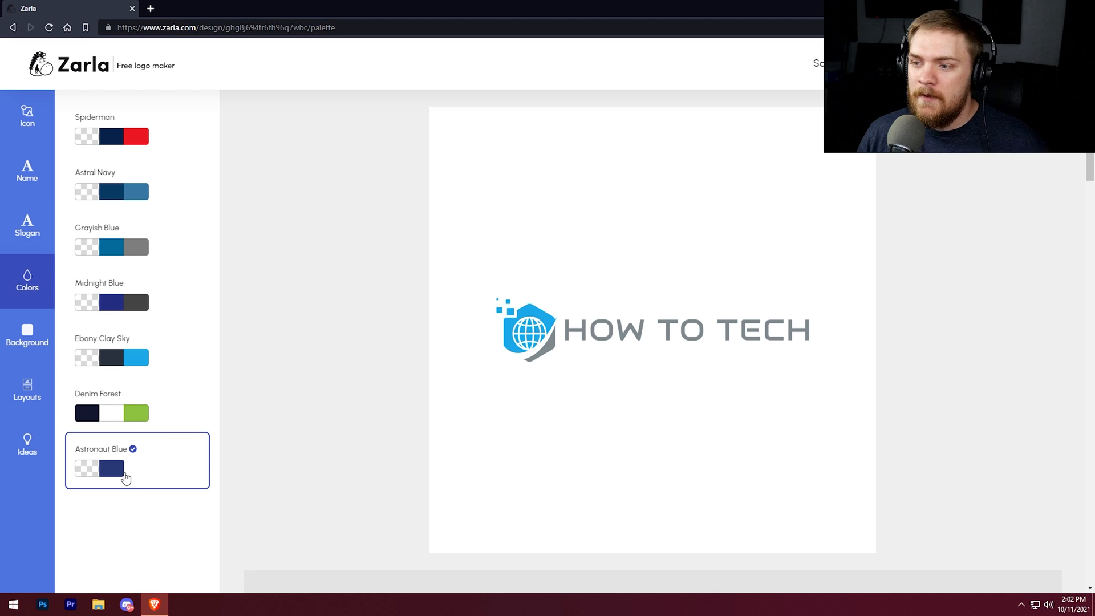
pyautogui.click(112, 468)
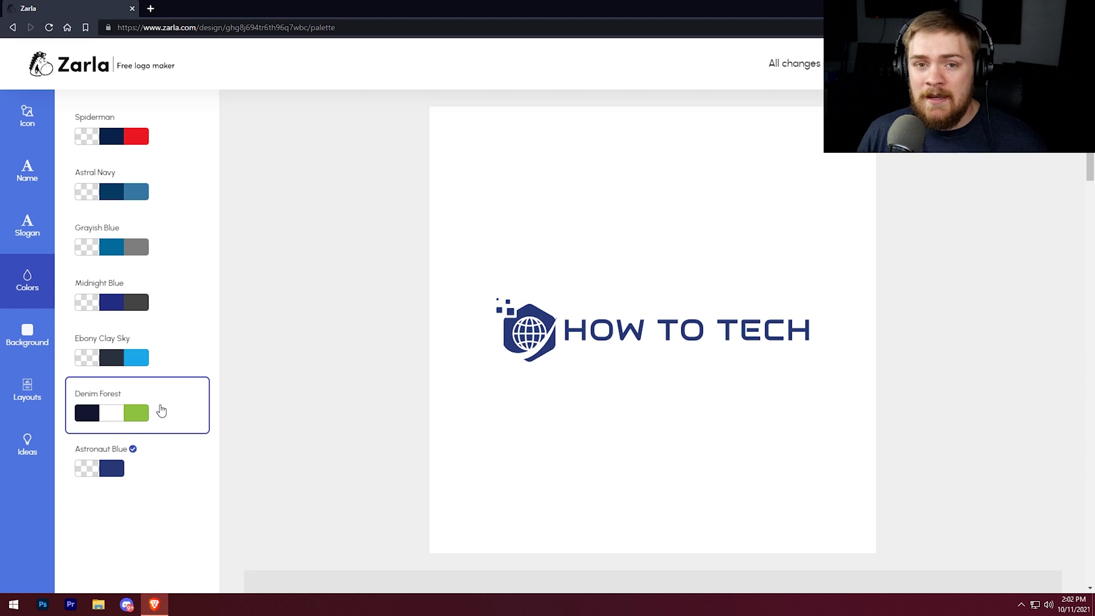
pyautogui.moveTo(108, 418)
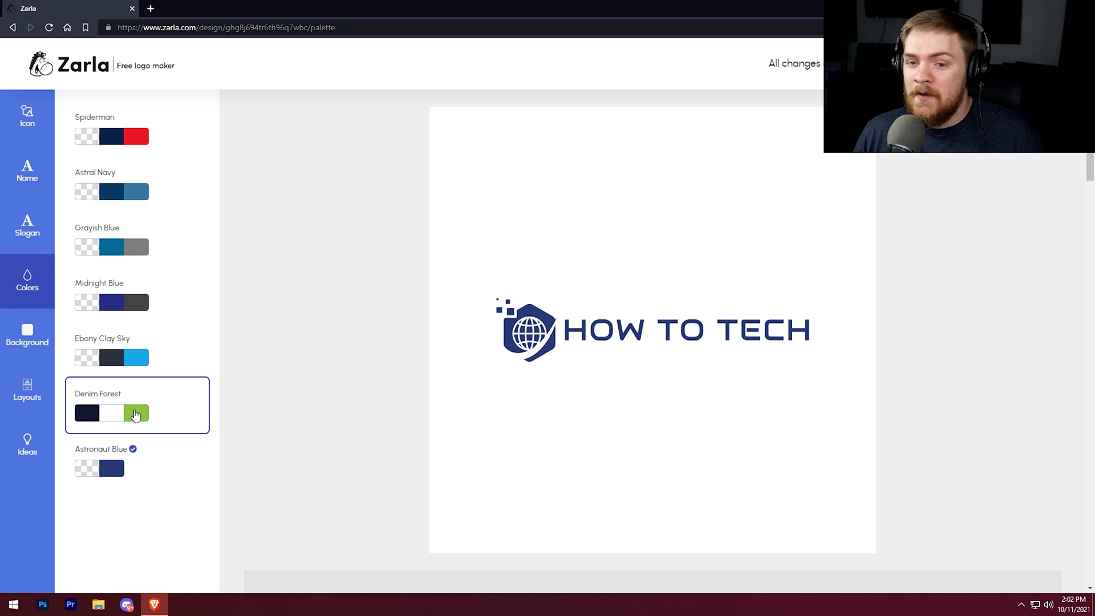
pyautogui.click(111, 413)
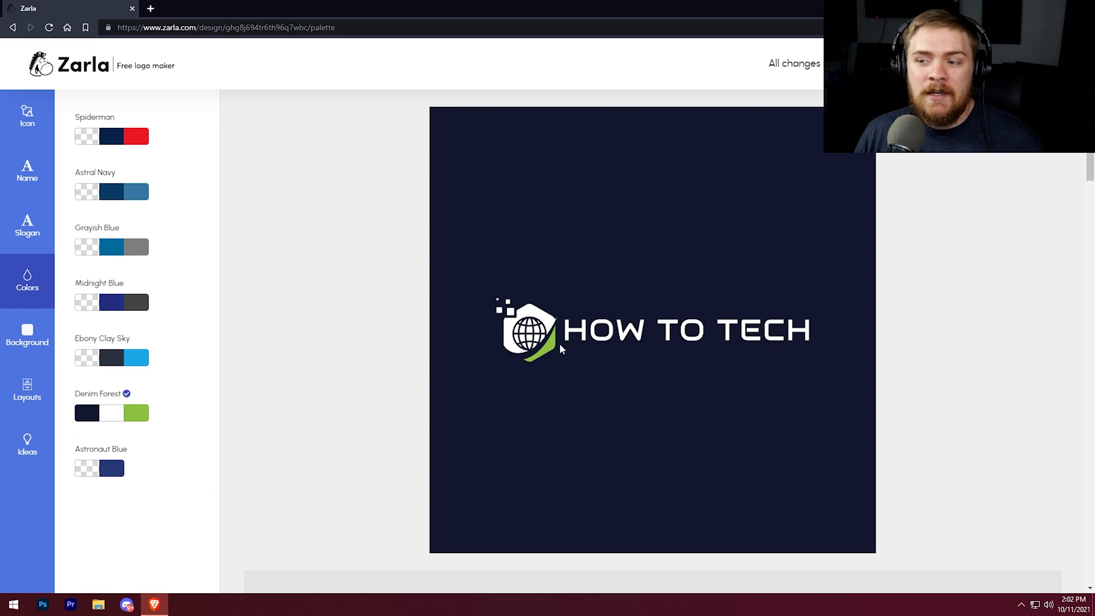
pyautogui.moveTo(654, 360)
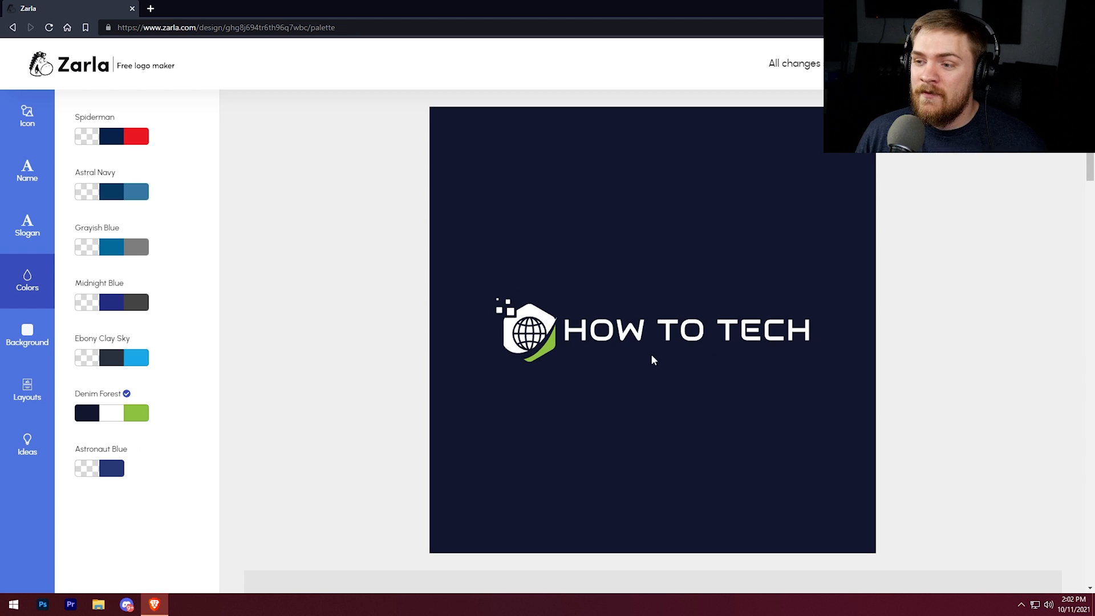
pyautogui.moveTo(544, 280)
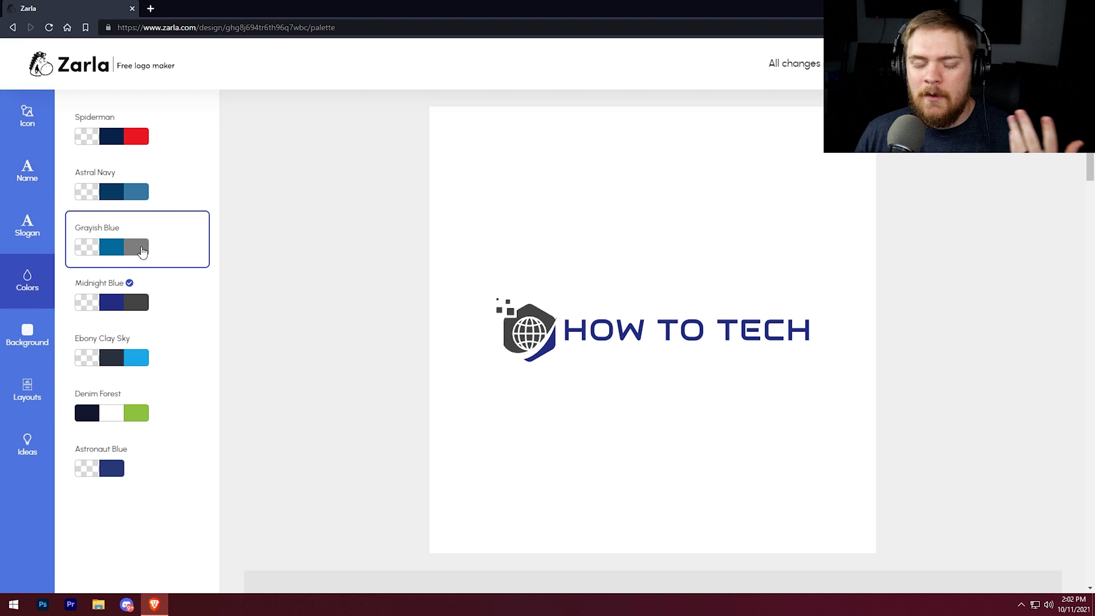
pyautogui.moveTo(146, 255)
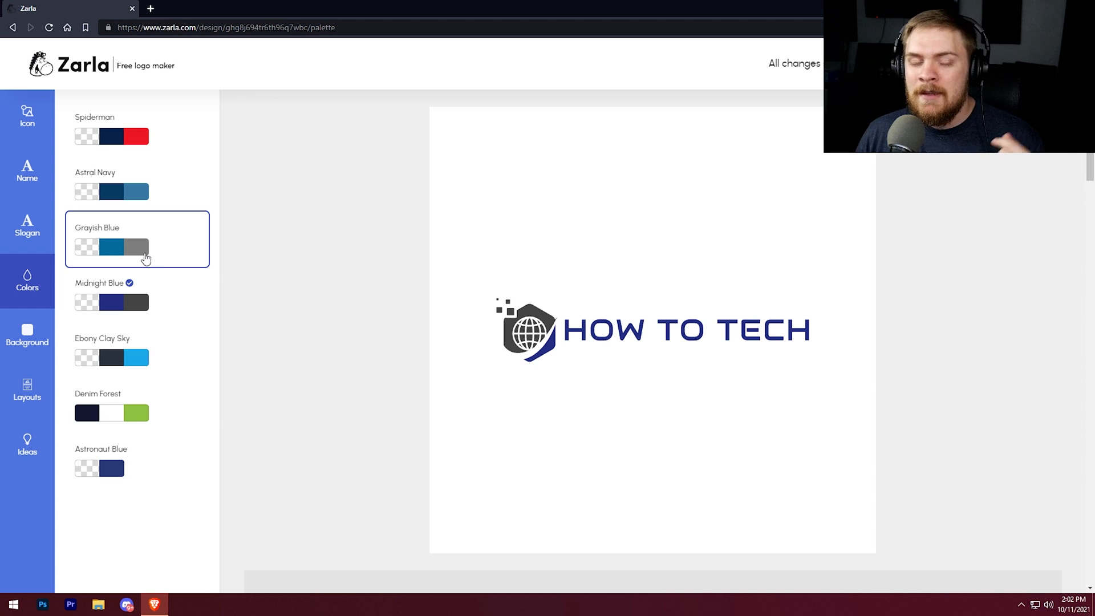
pyautogui.click(111, 246)
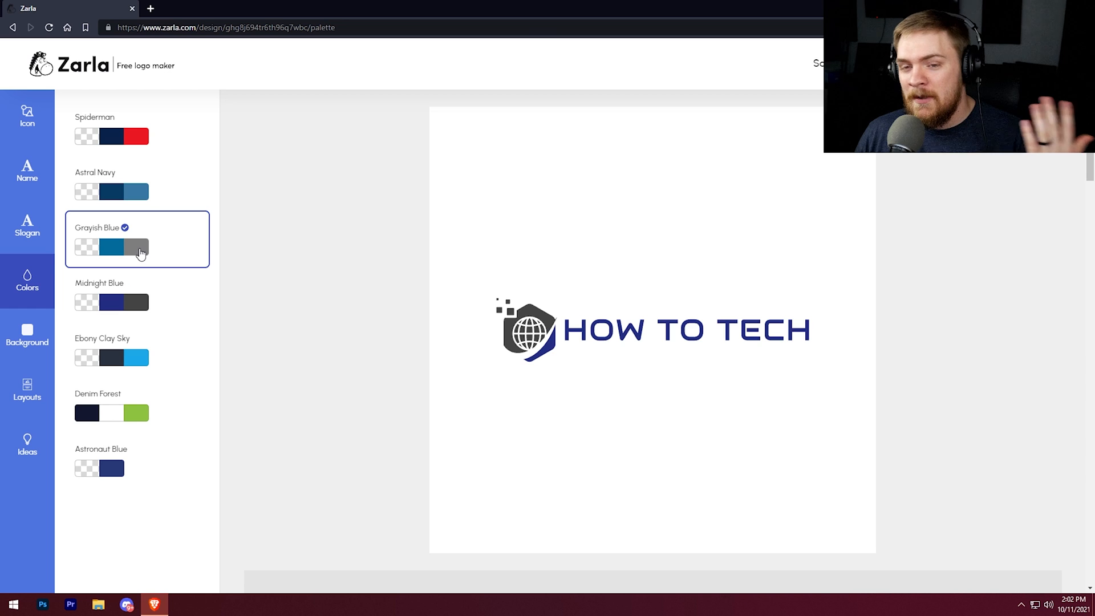
pyautogui.click(112, 192)
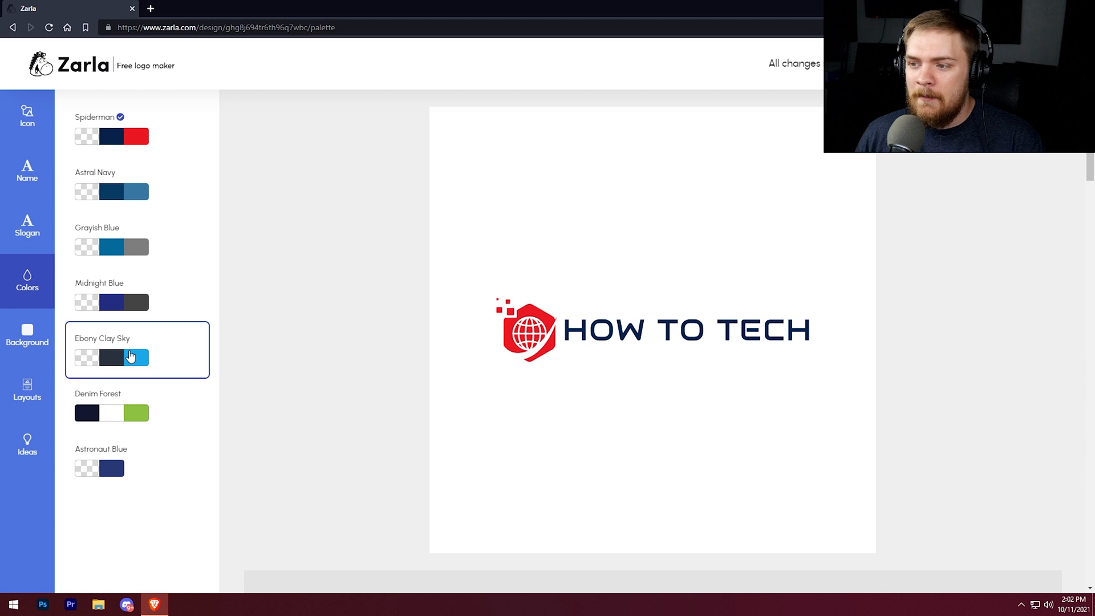
pyautogui.click(111, 358)
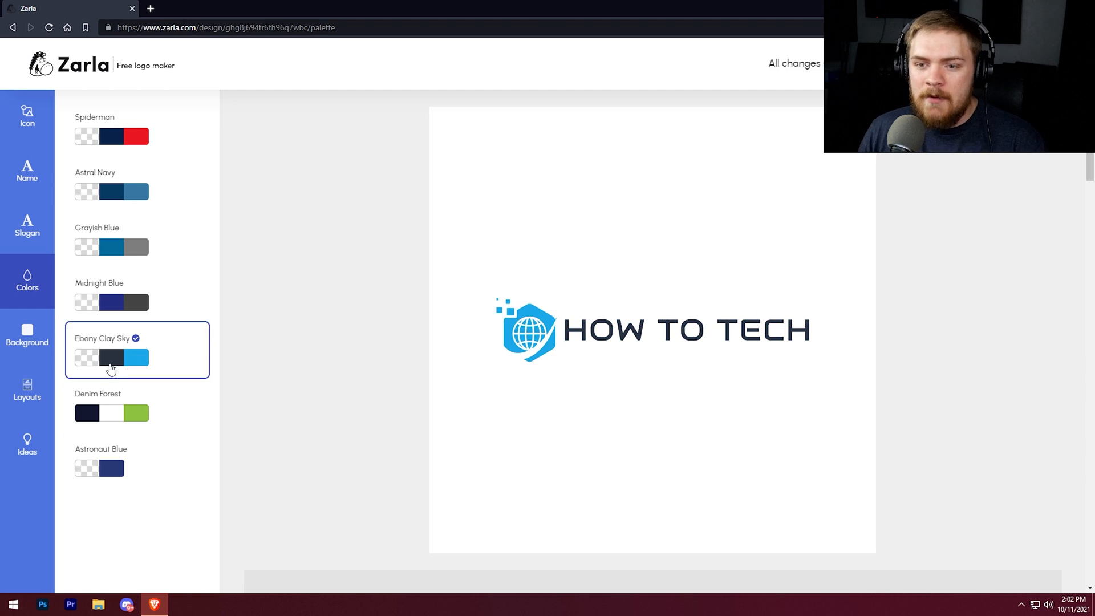
pyautogui.moveTo(223, 307)
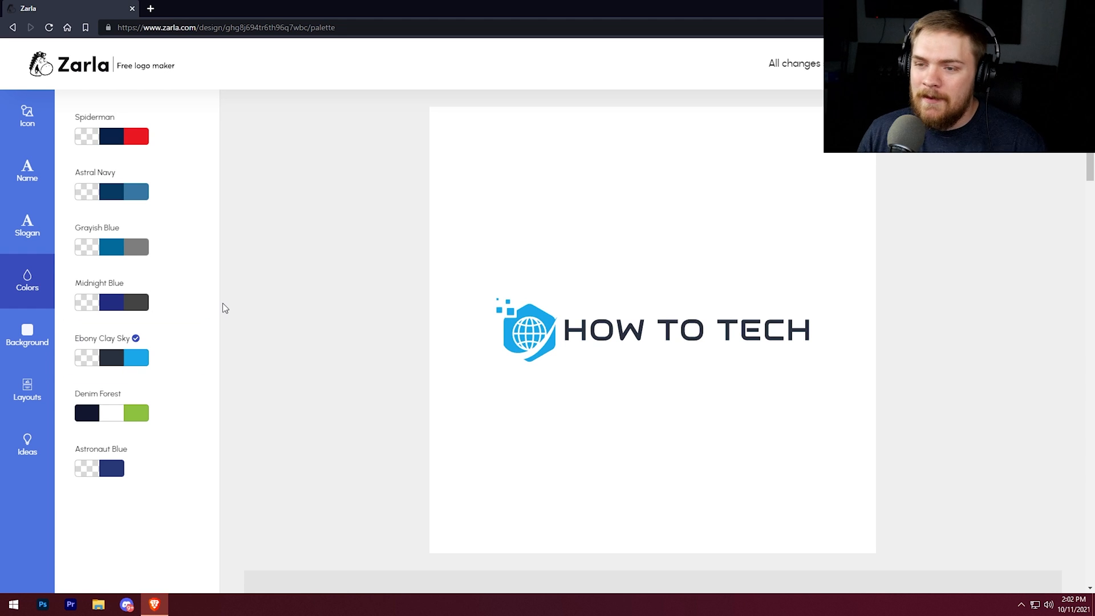
pyautogui.moveTo(333, 303)
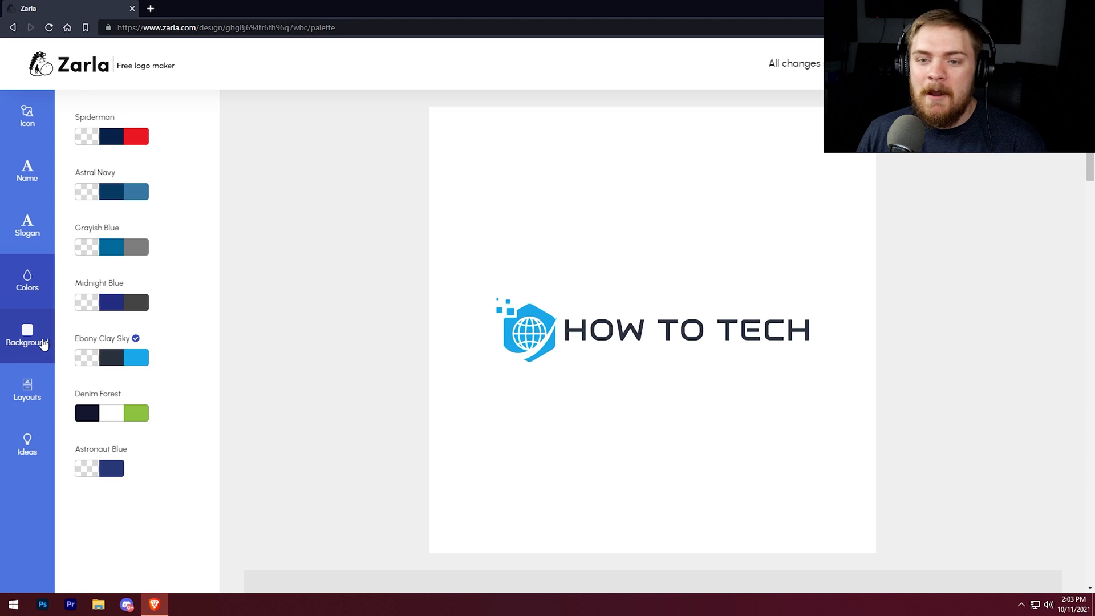
pyautogui.click(27, 339)
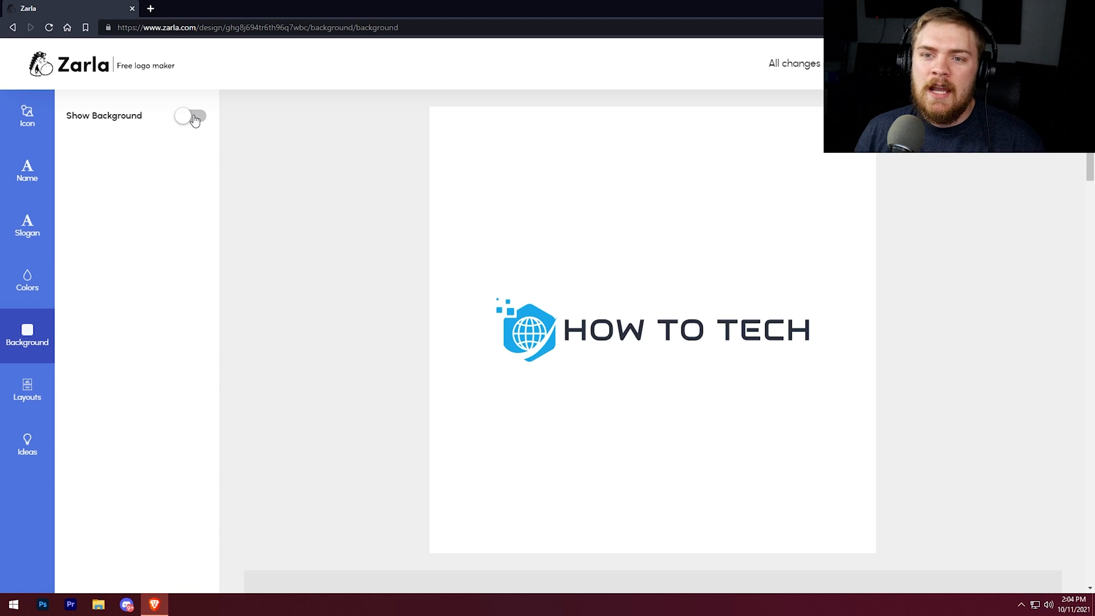
pyautogui.click(193, 116)
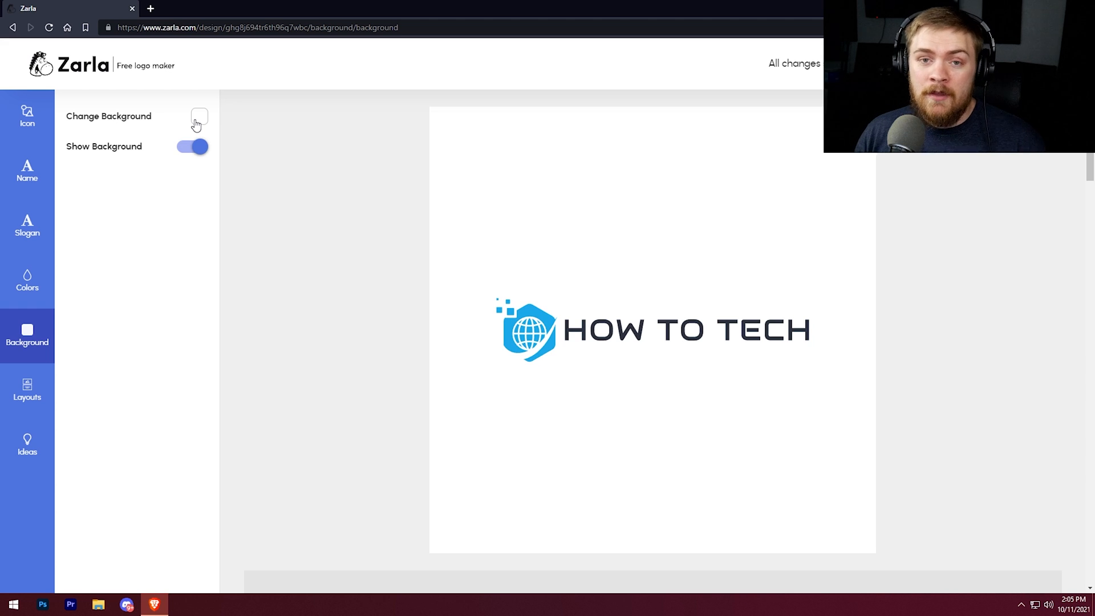
pyautogui.moveTo(147, 162)
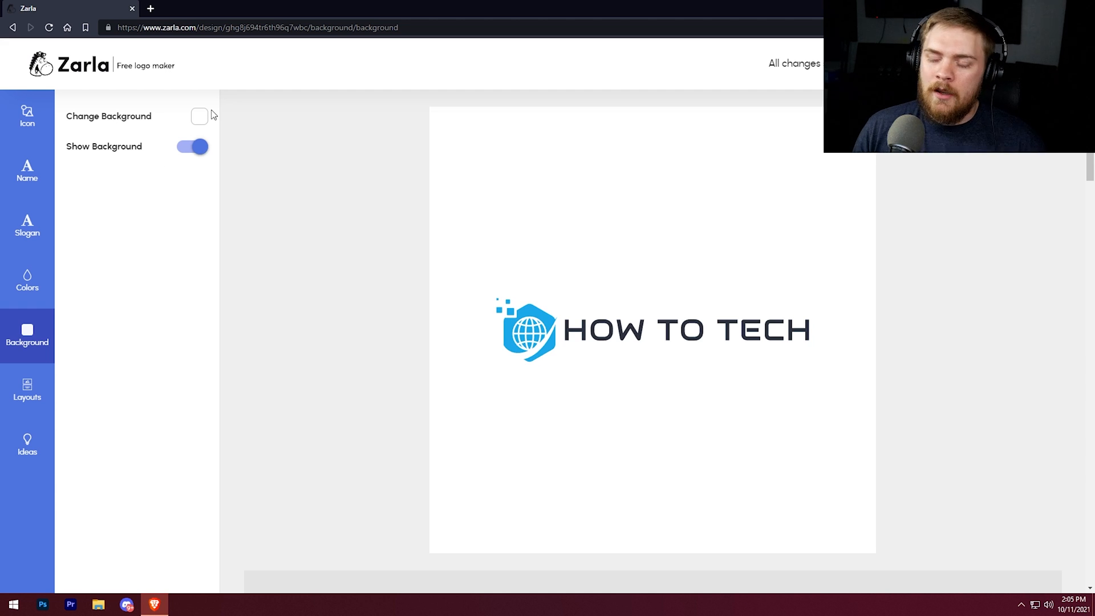
pyautogui.moveTo(191, 127)
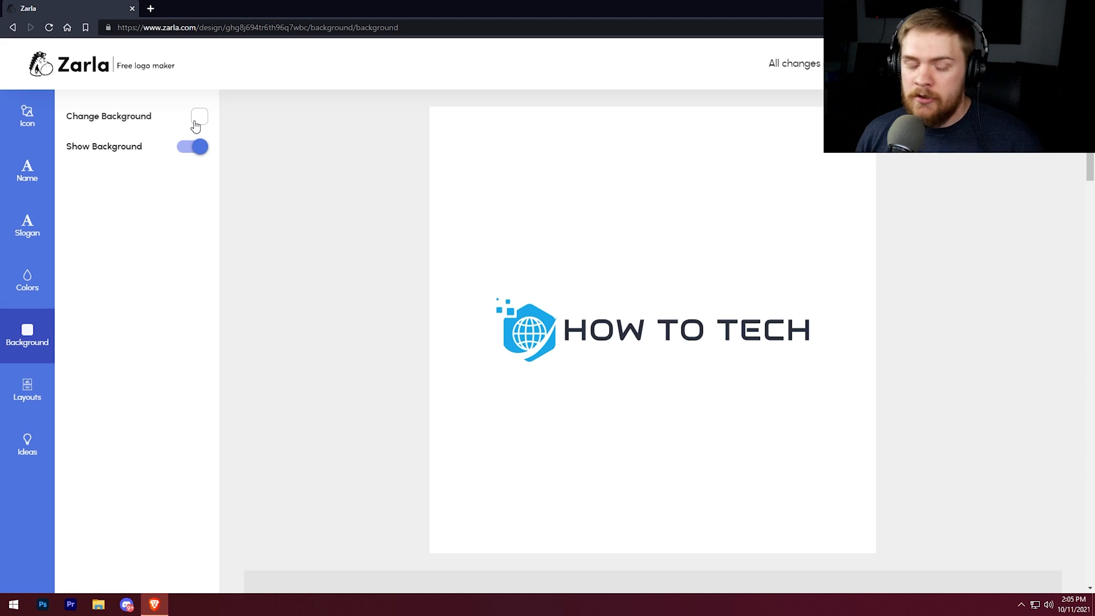
pyautogui.moveTo(143, 256)
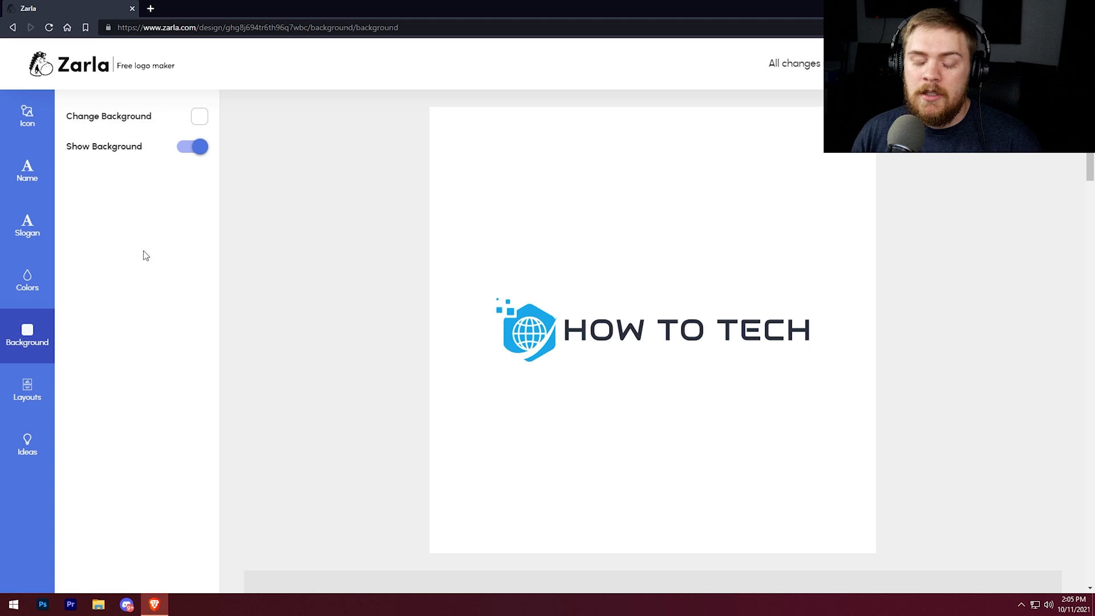
pyautogui.moveTo(186, 129)
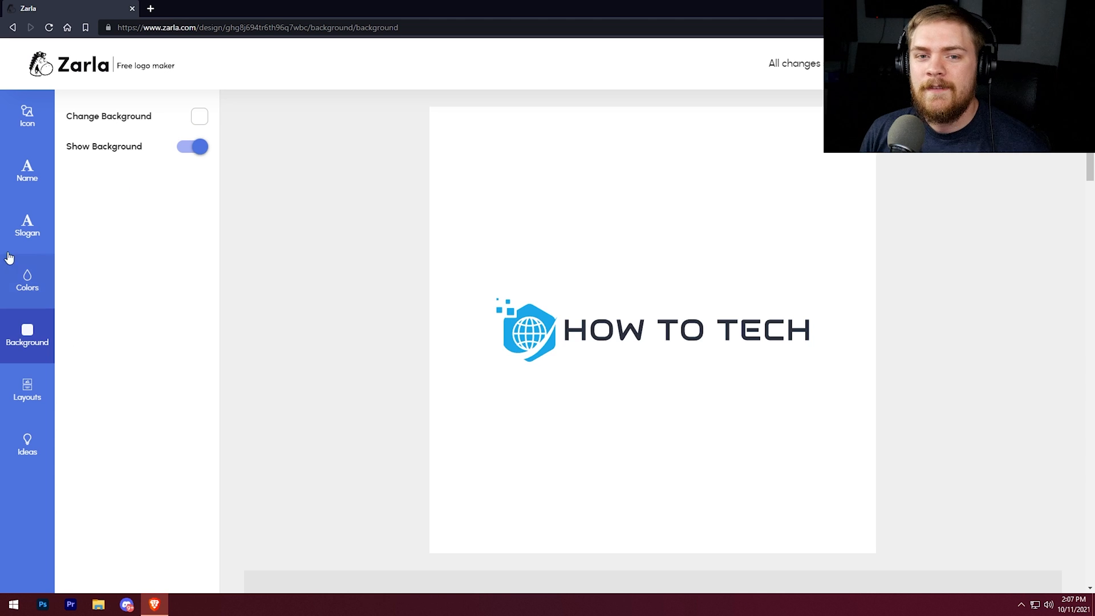
# Preview the large-icon-above and compact stacked layouts, then restore the icon-beside-name layout
pyautogui.click(28, 389)
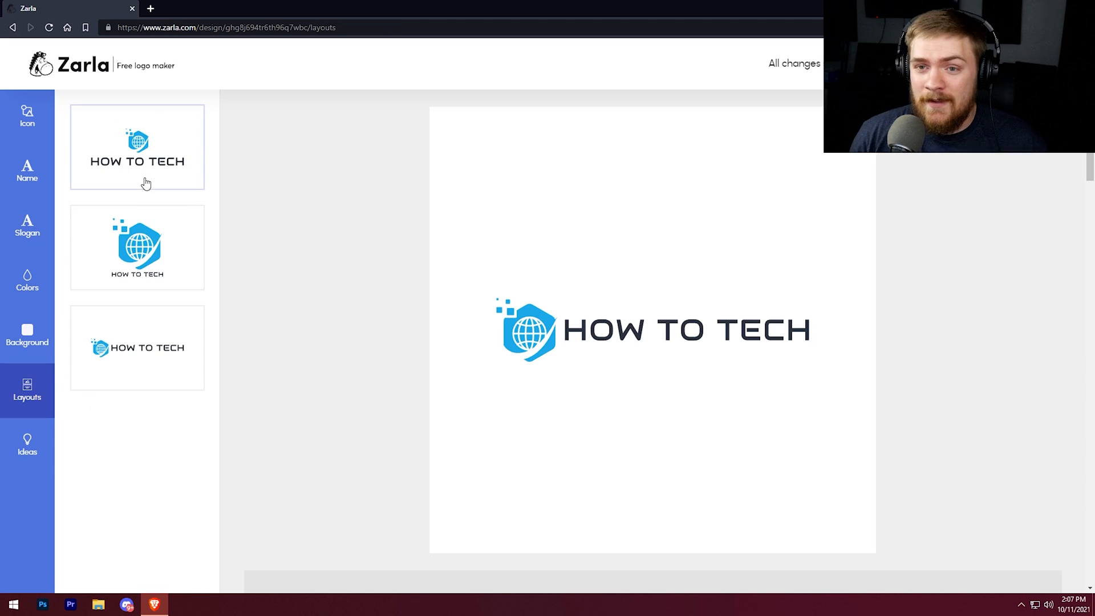
pyautogui.moveTo(311, 346)
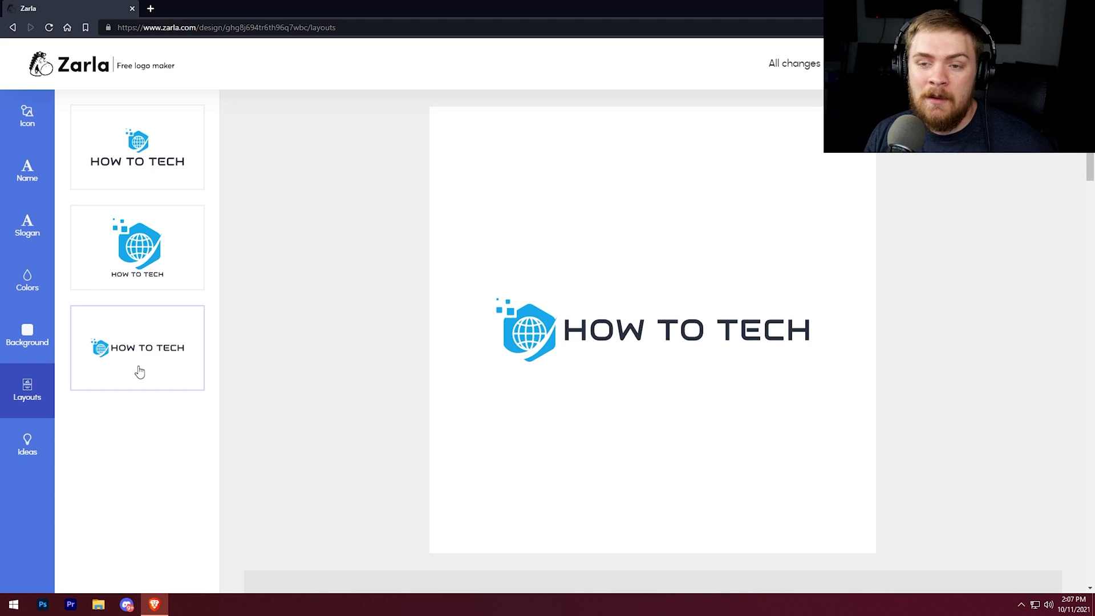
pyautogui.click(136, 246)
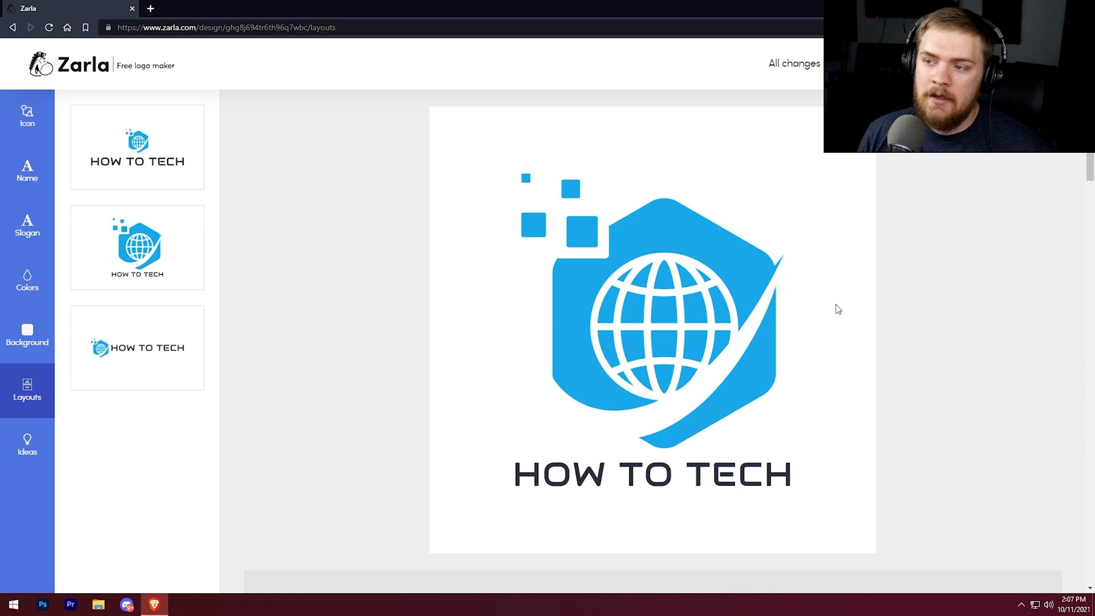
pyautogui.click(137, 147)
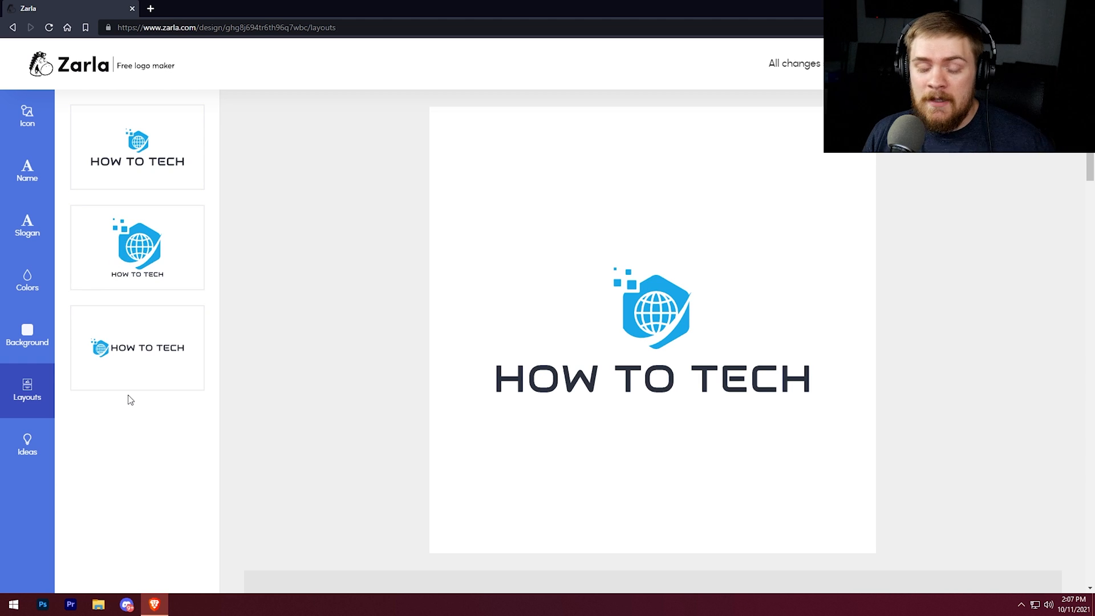
pyautogui.click(137, 348)
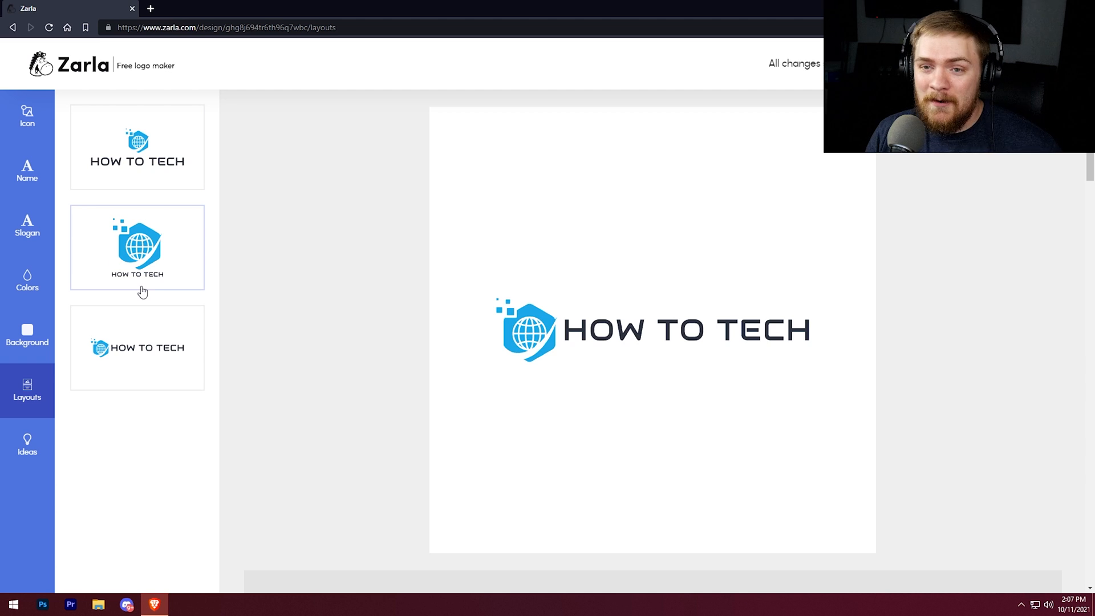
pyautogui.moveTo(140, 288)
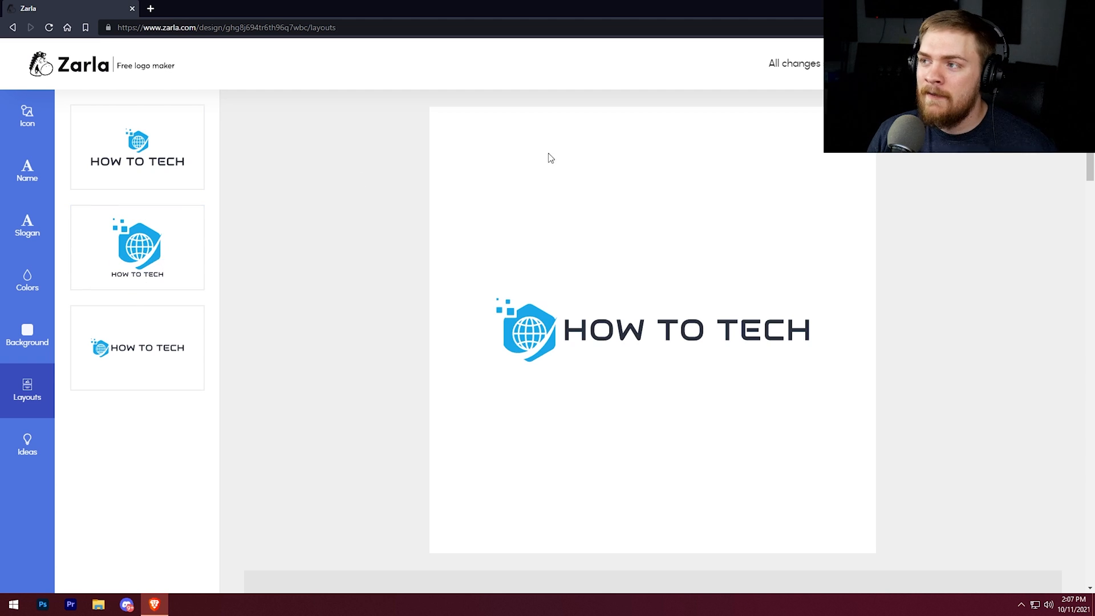
pyautogui.moveTo(342, 168)
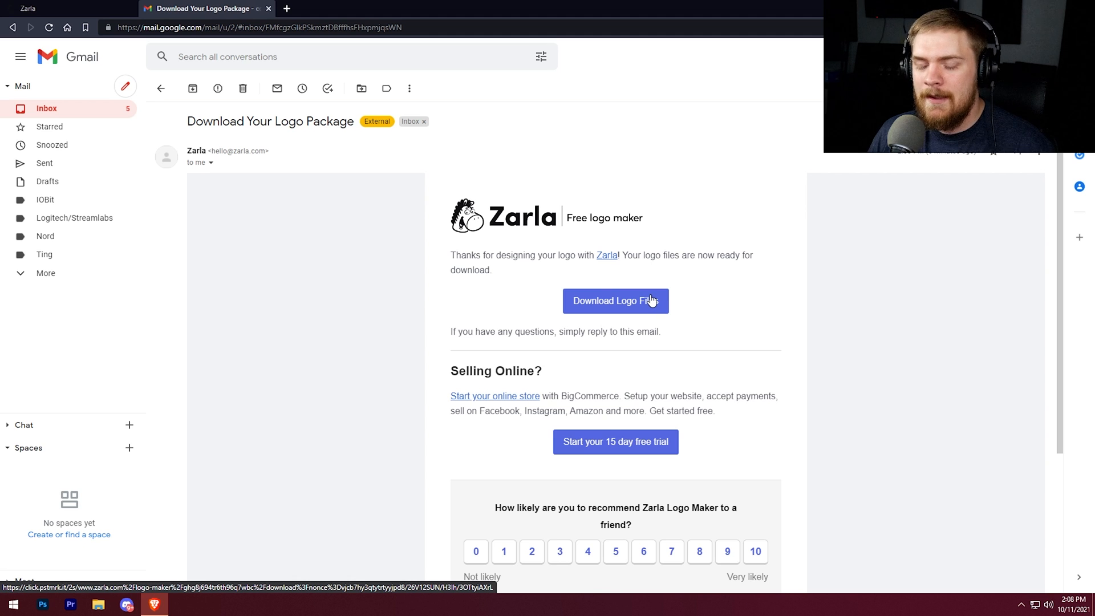
pyautogui.moveTo(628, 315)
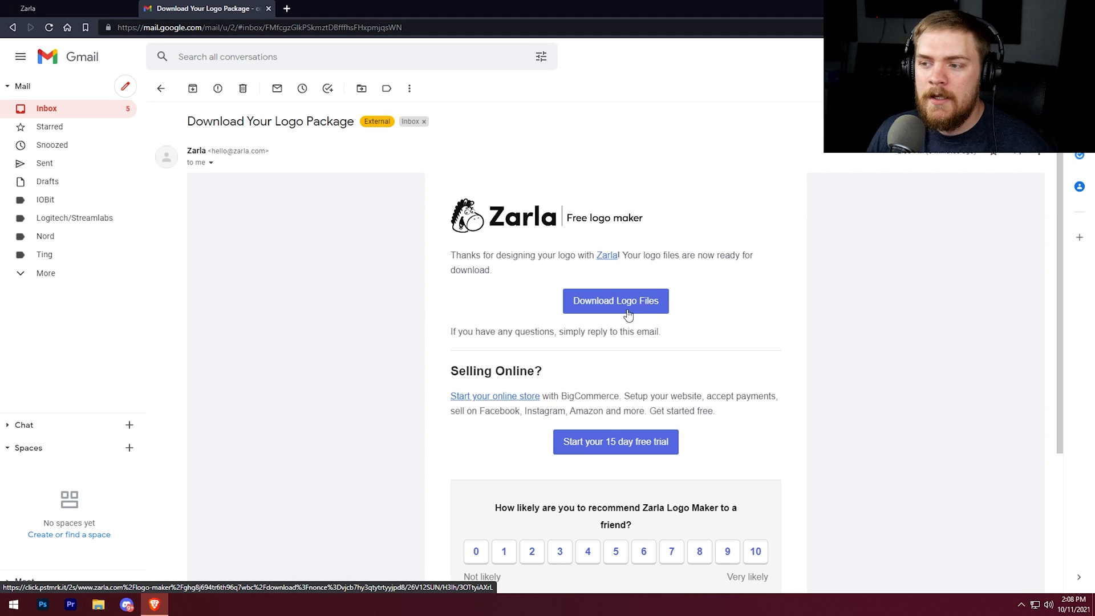
# Follow the Download Logo Files button in the Zarla logo package email
pyautogui.click(615, 301)
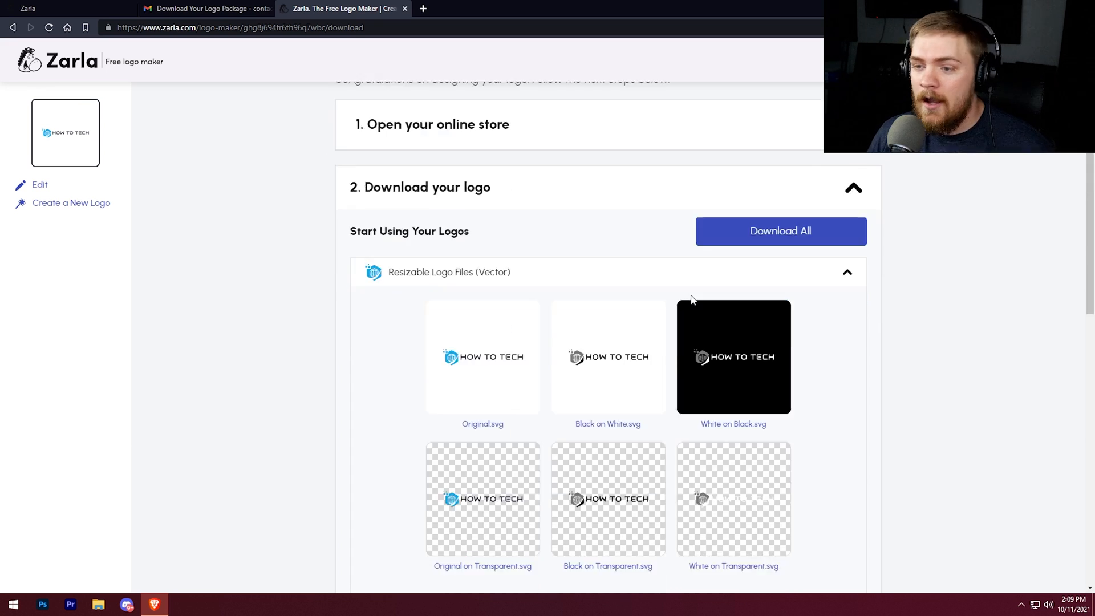
# Collapse the Resizable Logo Files (vector SVG) previews and scroll the category list
pyautogui.scroll(-3)
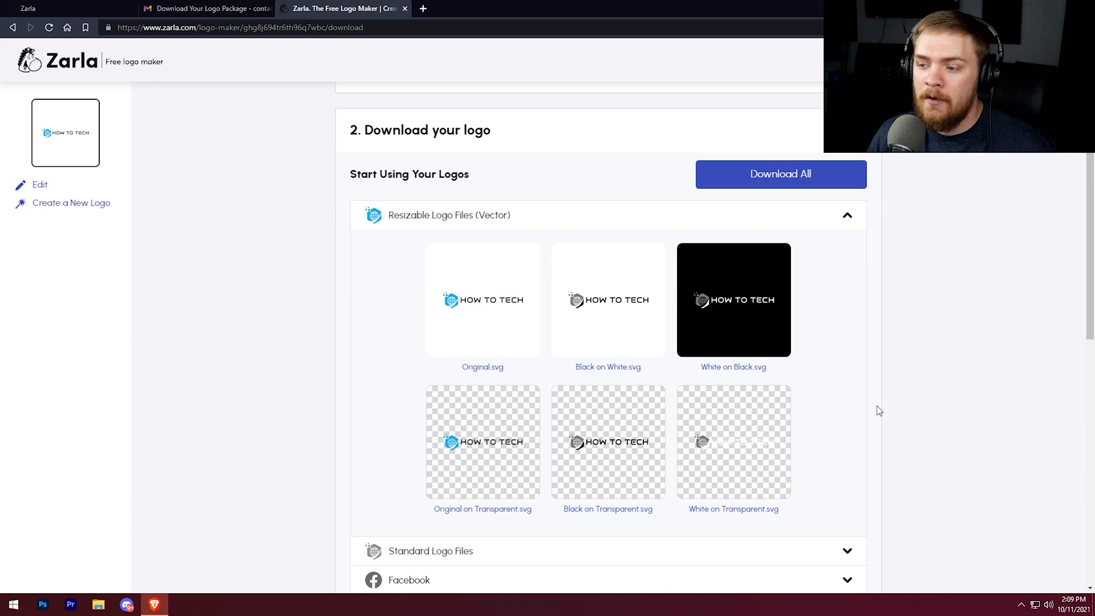
pyautogui.click(847, 215)
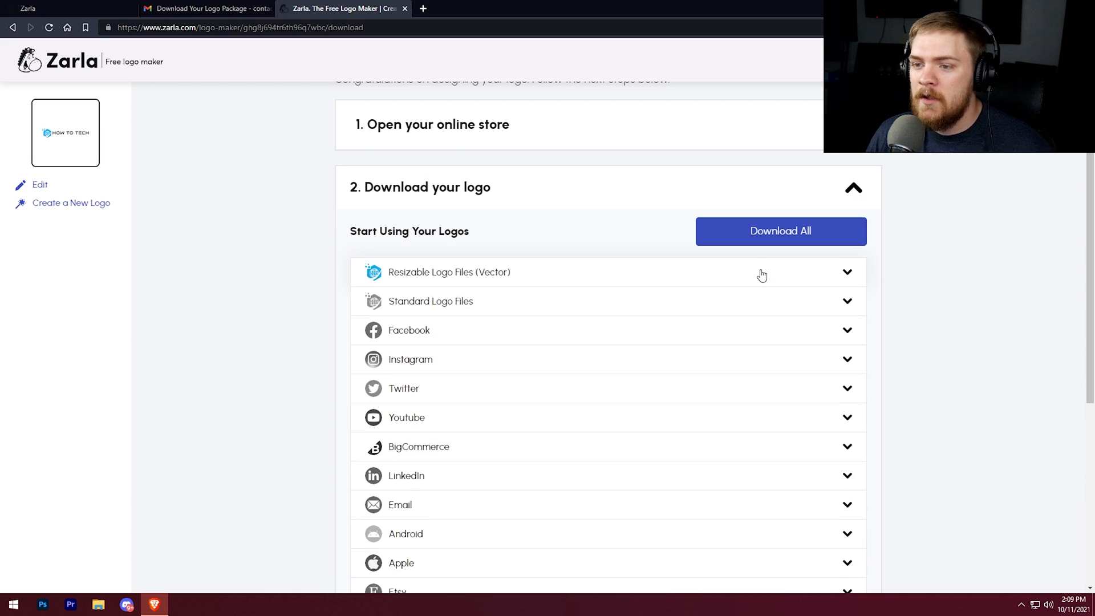
pyautogui.scroll(-3)
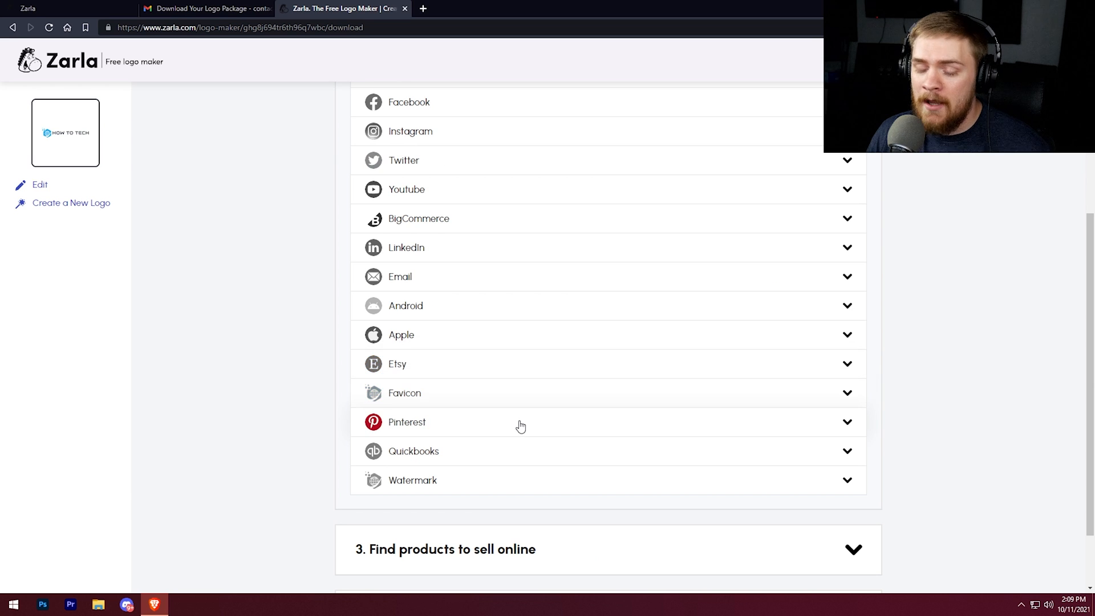
pyautogui.moveTo(503, 468)
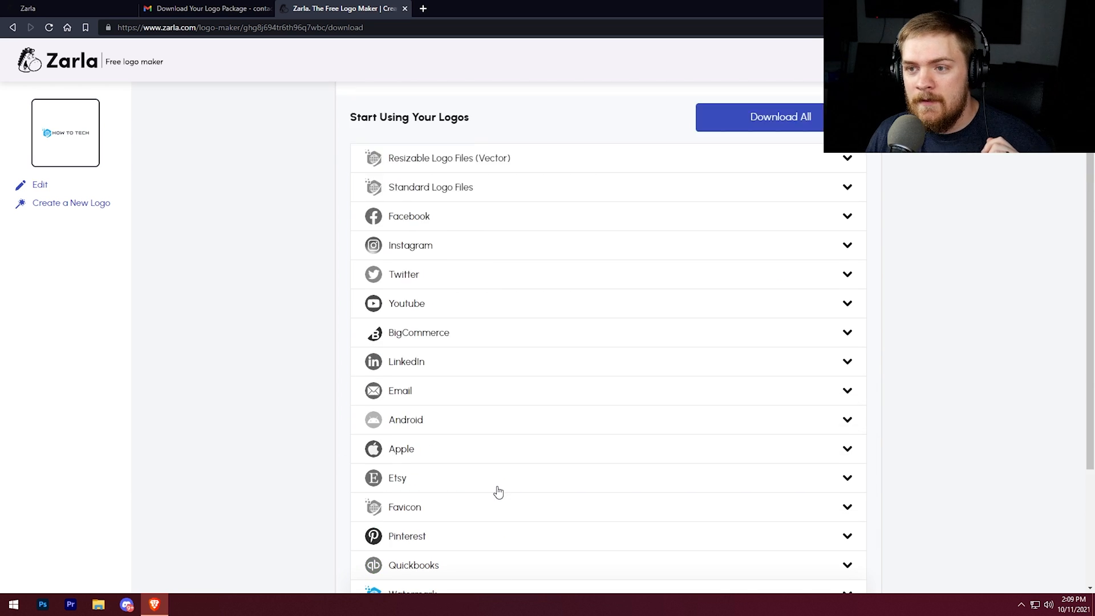
pyautogui.scroll(3)
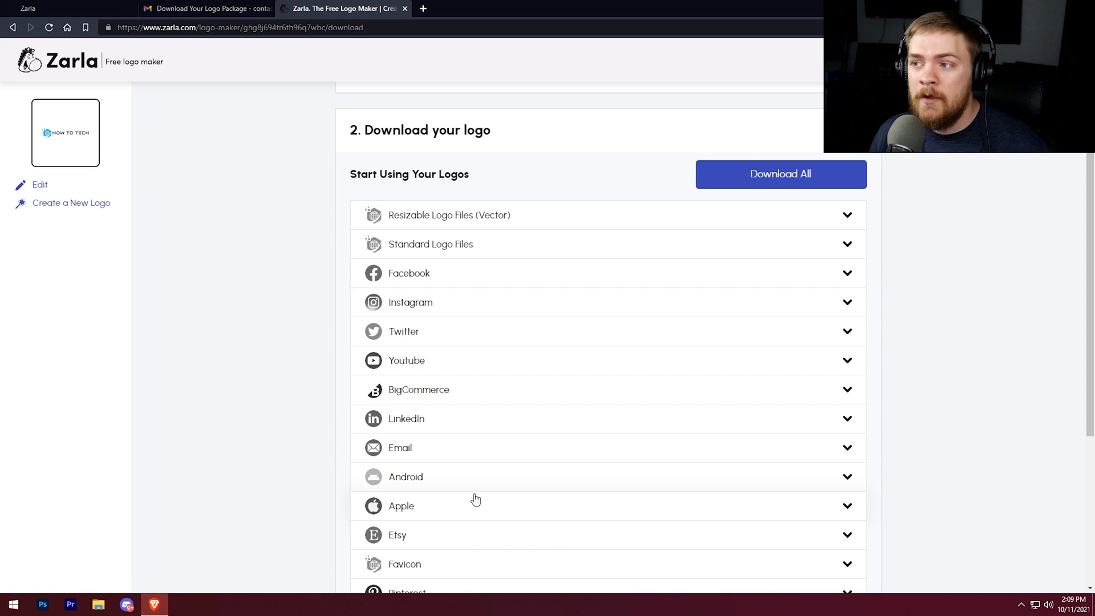
pyautogui.moveTo(587, 290)
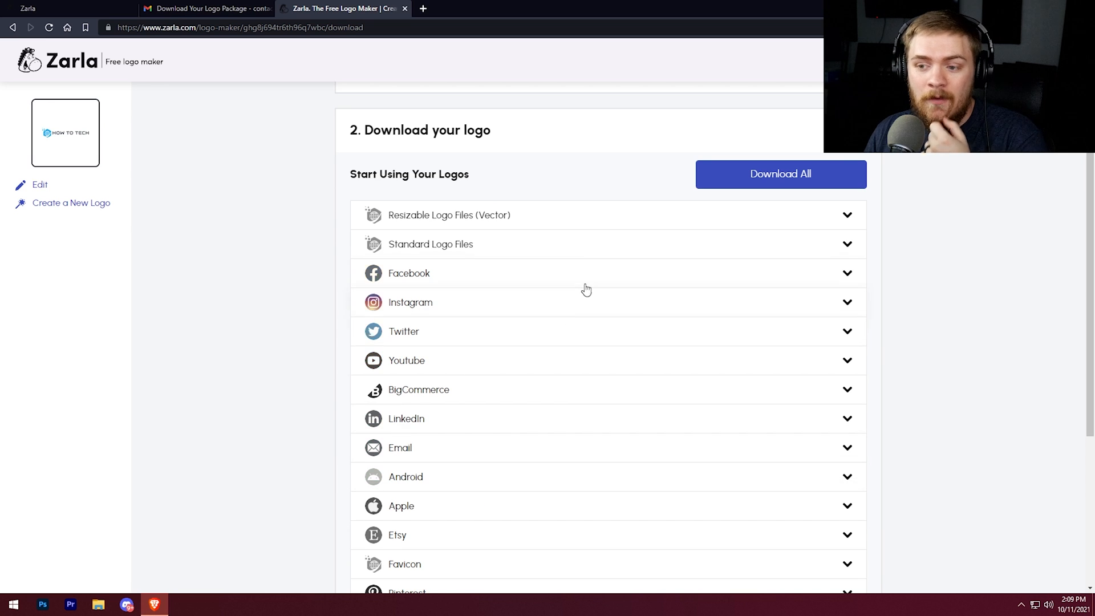
# Expand the Standard Logo Files PNG previews, then collapse them again
pyautogui.scroll(-3)
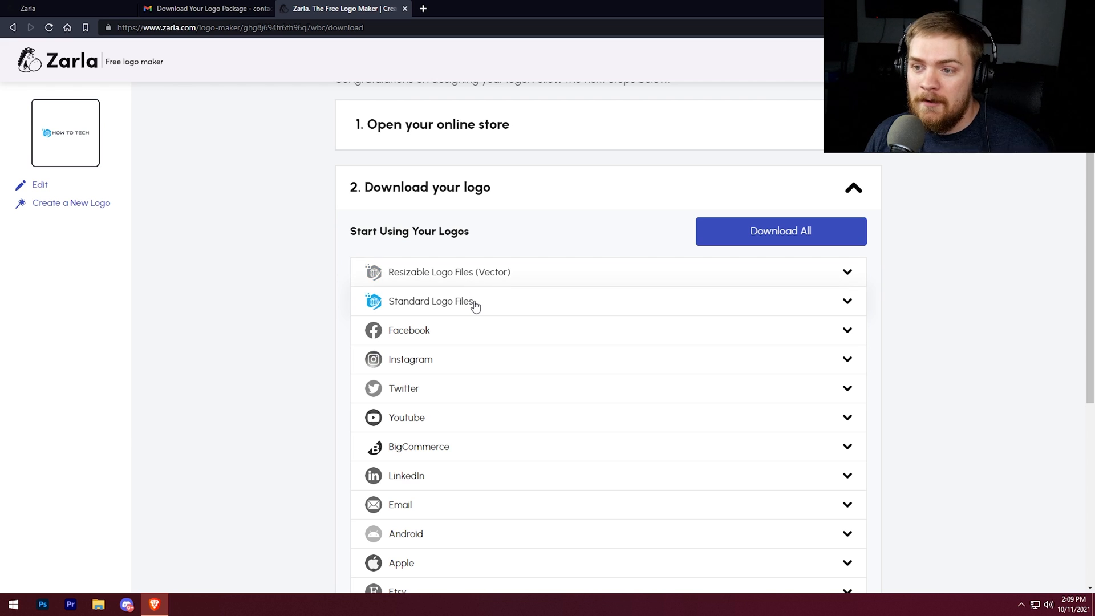
pyautogui.click(431, 301)
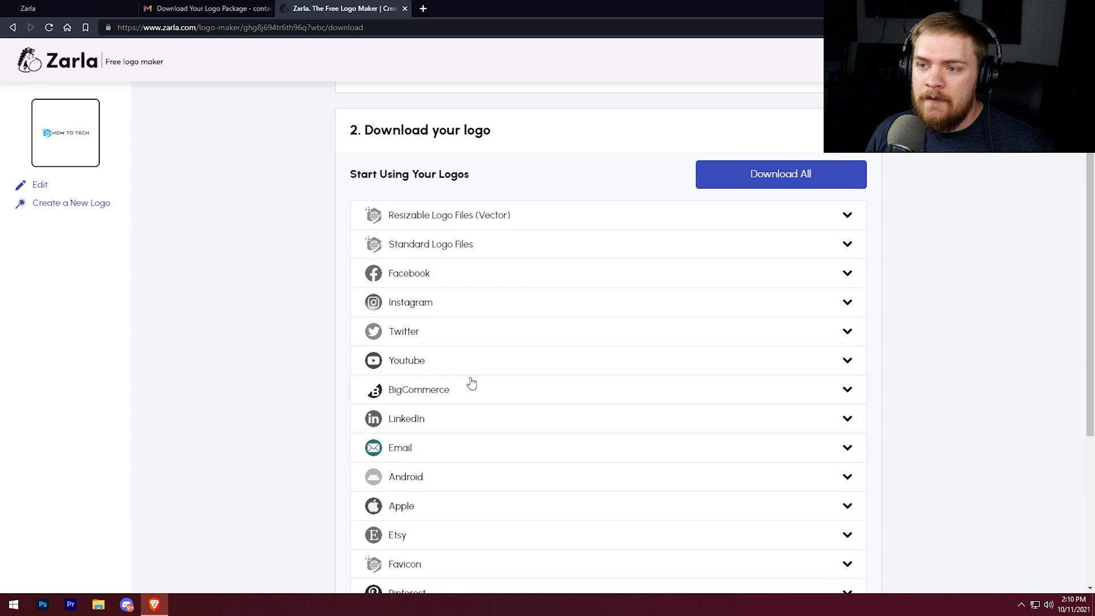
pyautogui.click(431, 244)
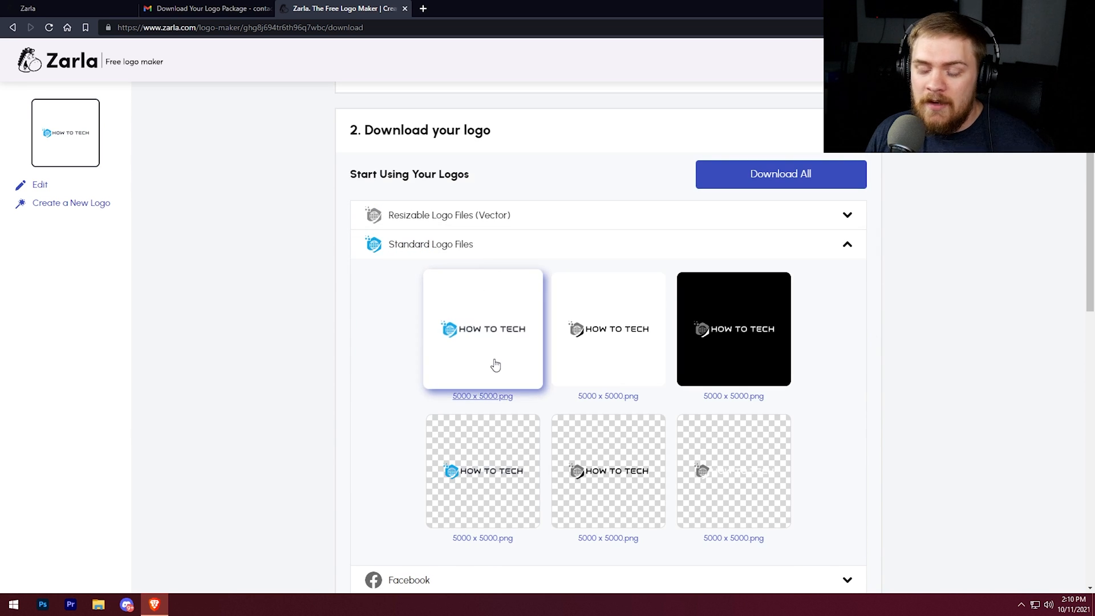
pyautogui.moveTo(499, 340)
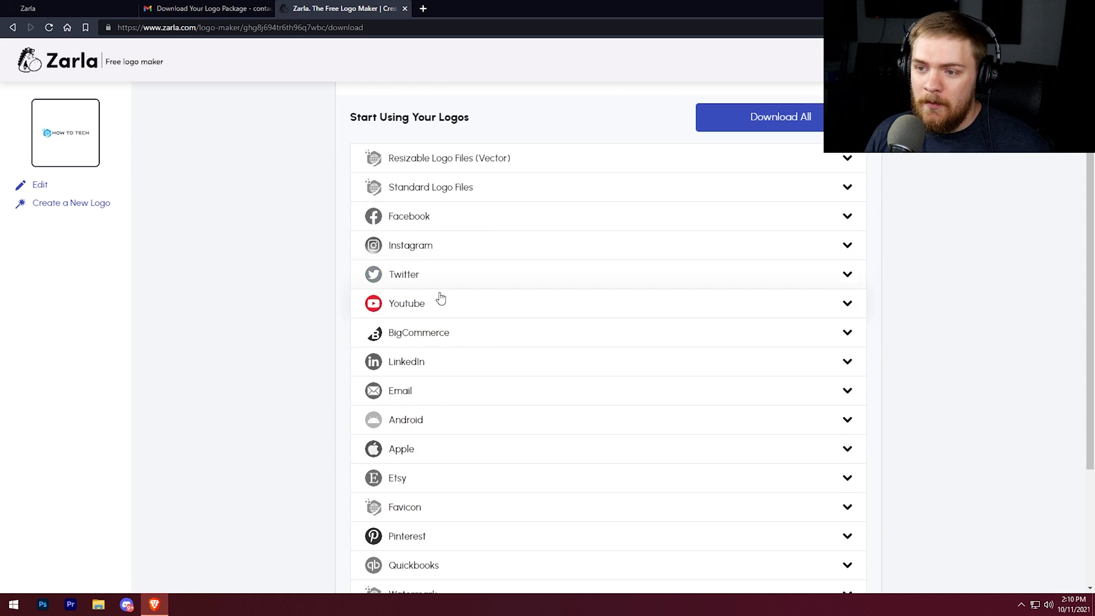
pyautogui.click(407, 303)
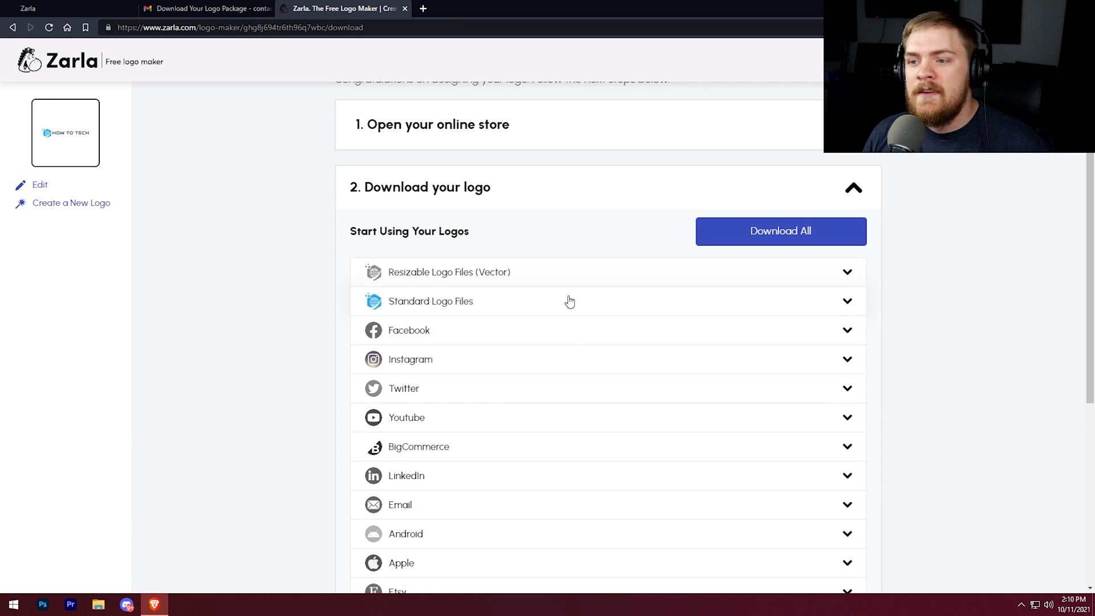
# Save the How To Tech Logo - Premium Logo Files zip to Downloads and show its options
pyautogui.click(781, 231)
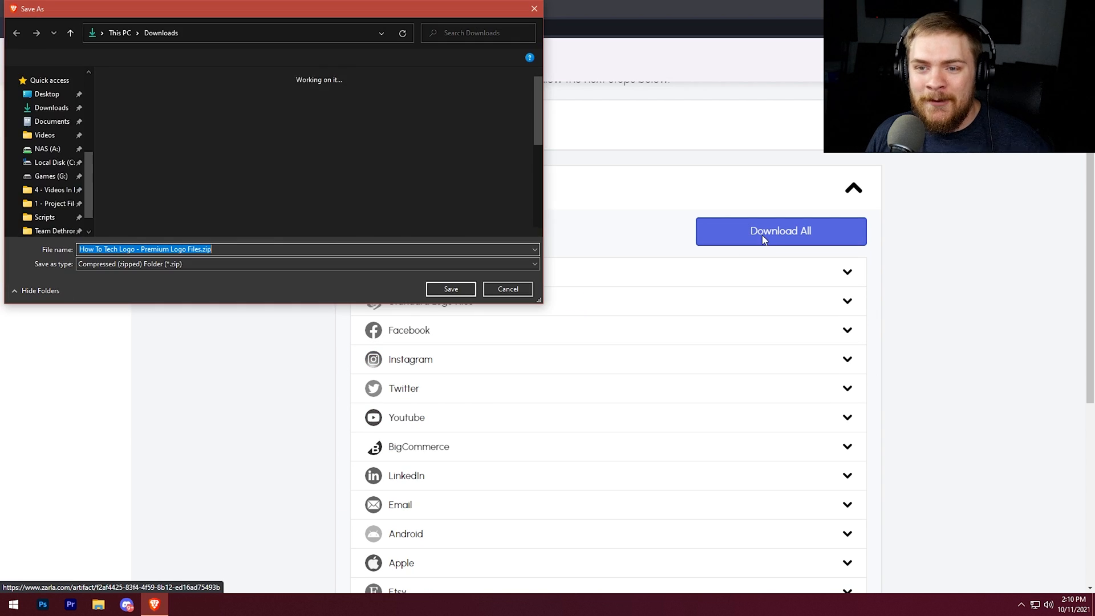
pyautogui.click(451, 289)
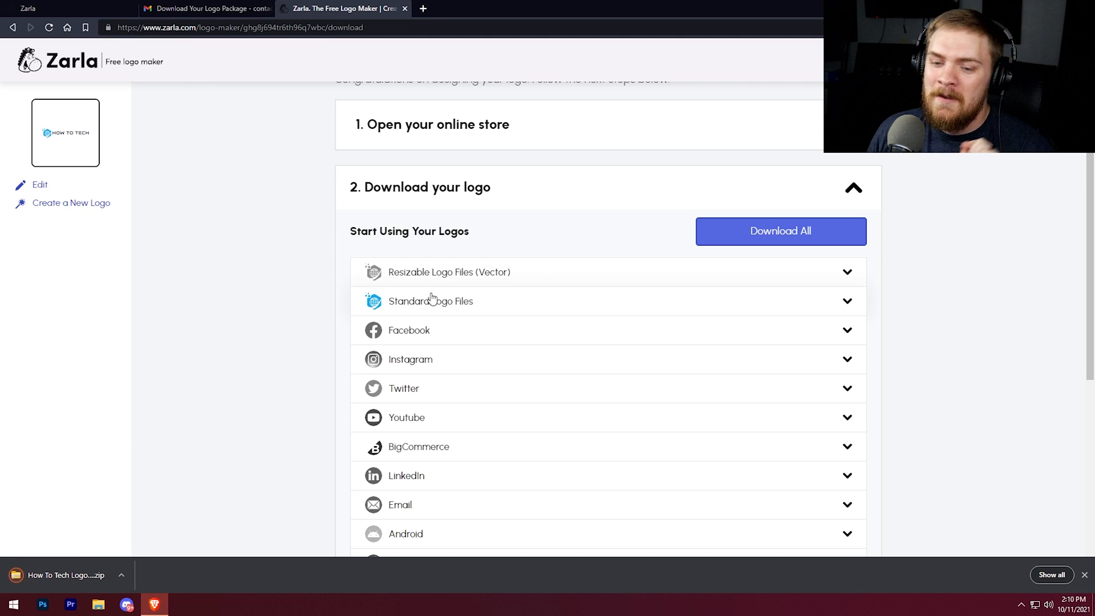
pyautogui.click(121, 575)
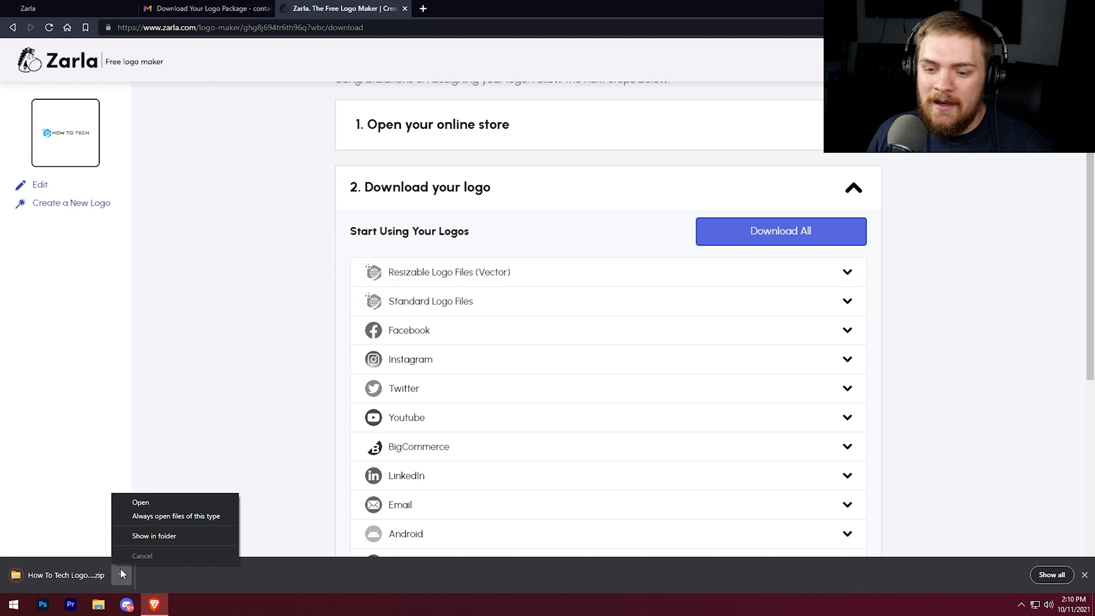
# Extract All the How To Tech Logo zip into its suggested folder in Downloads
pyautogui.click(154, 536)
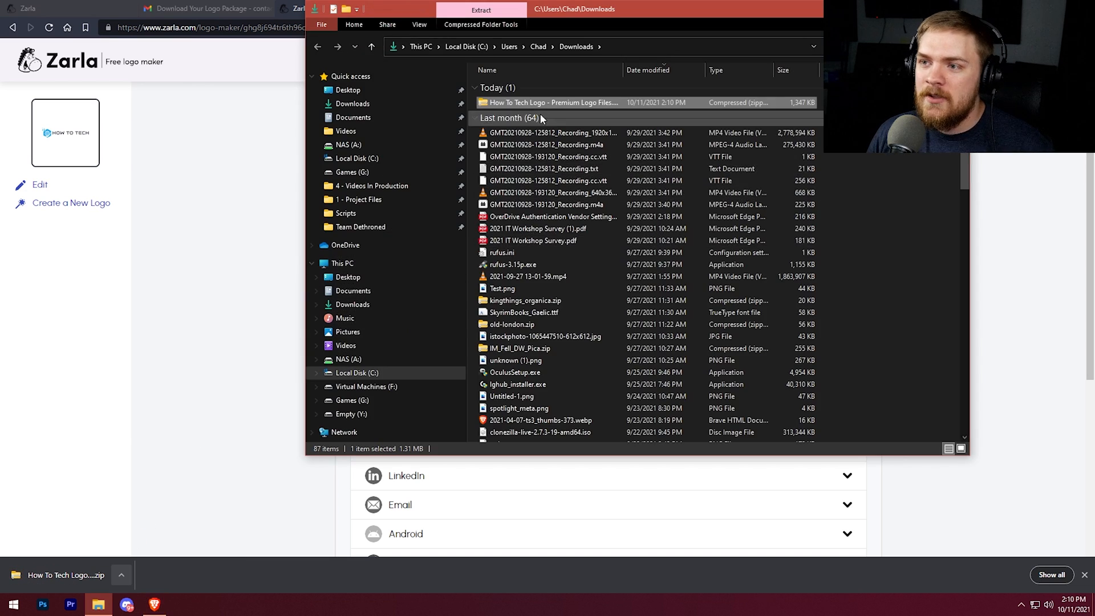
pyautogui.rightClick(551, 103)
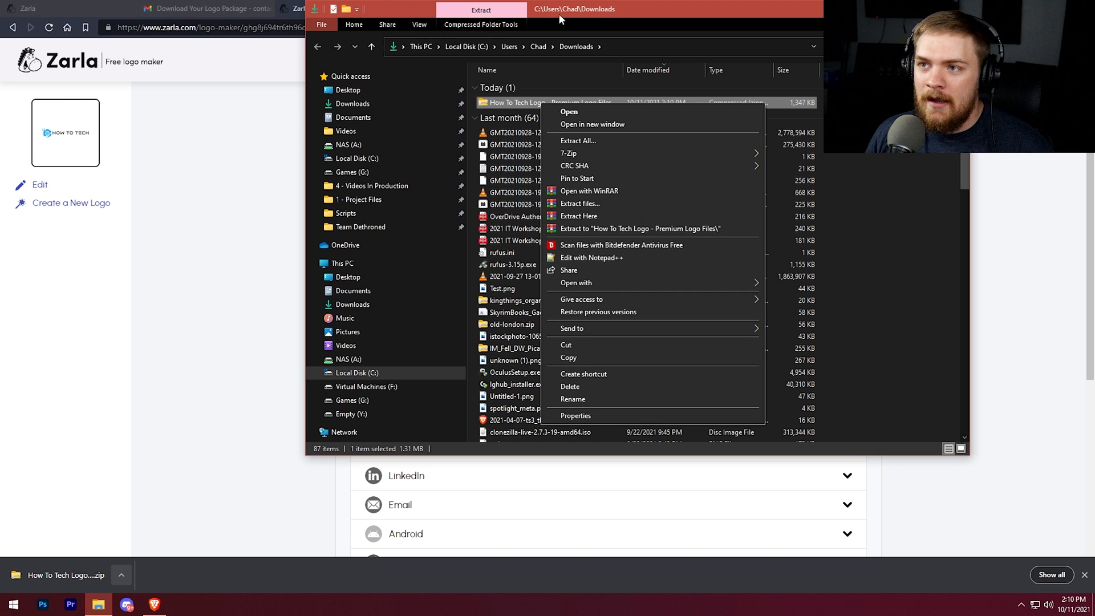
pyautogui.click(715, 109)
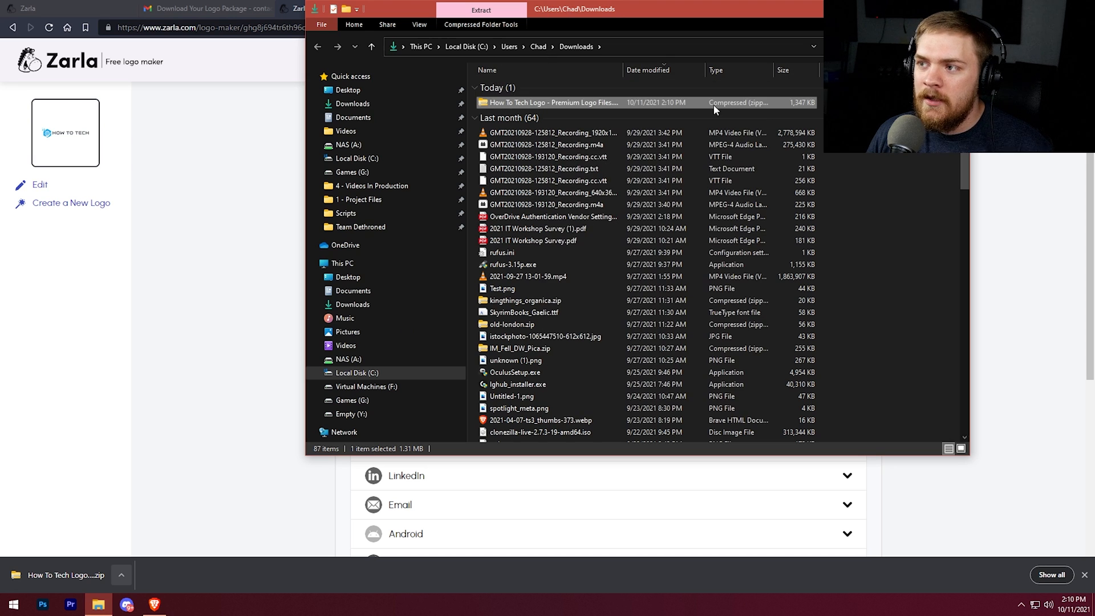
pyautogui.moveTo(749, 103)
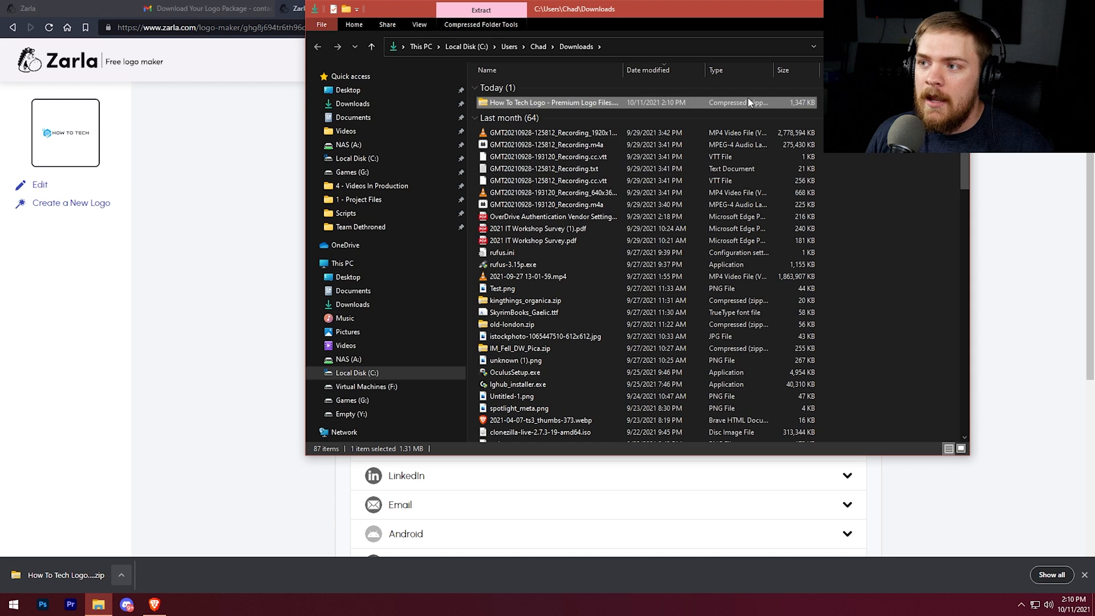
pyautogui.rightClick(551, 102)
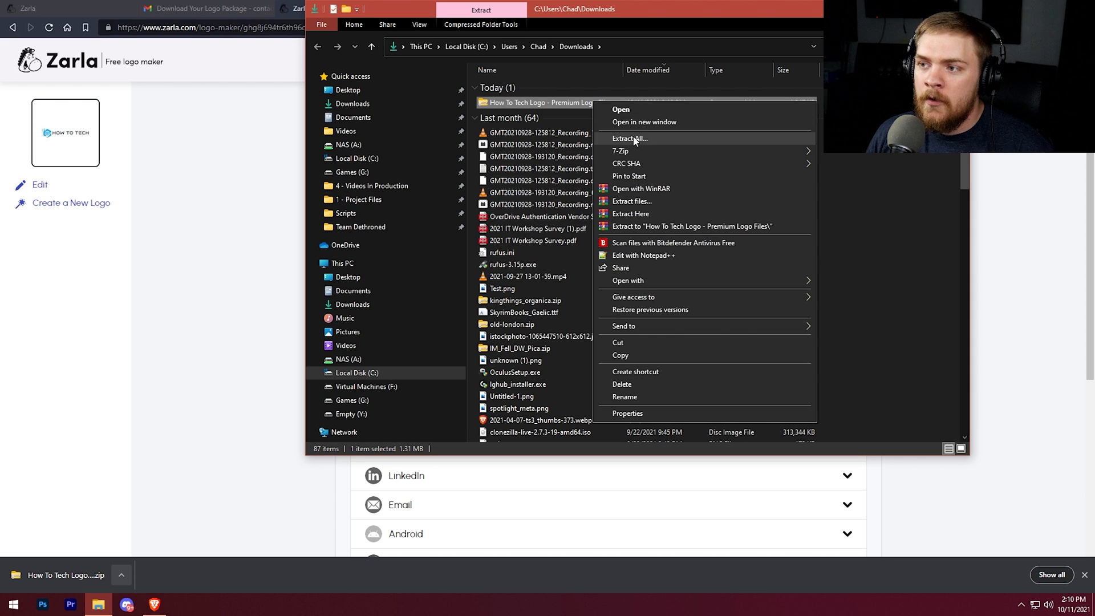
pyautogui.click(629, 138)
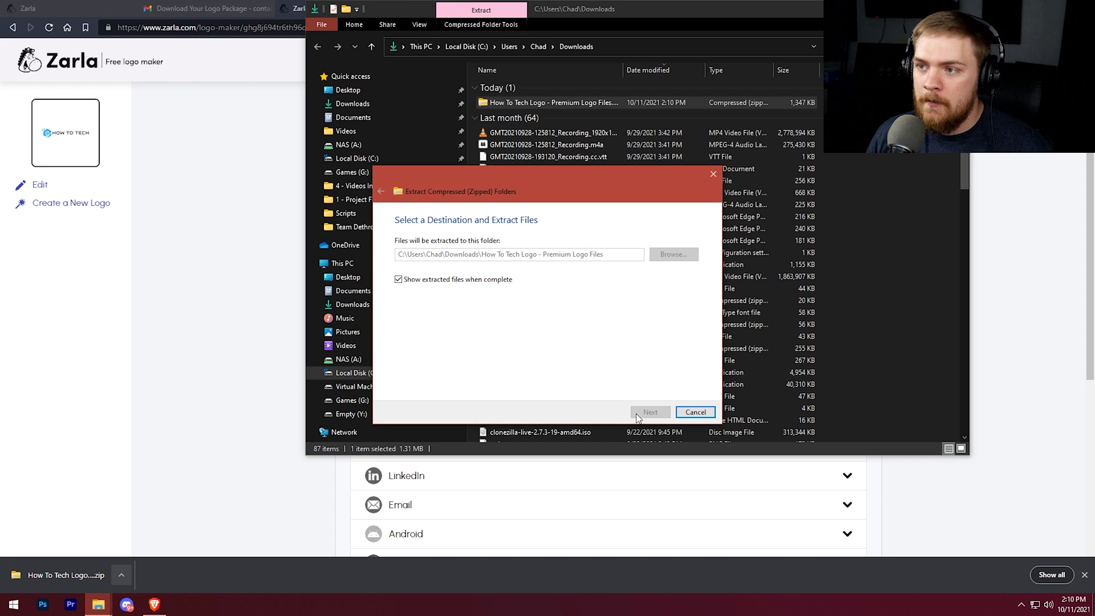
pyautogui.click(649, 412)
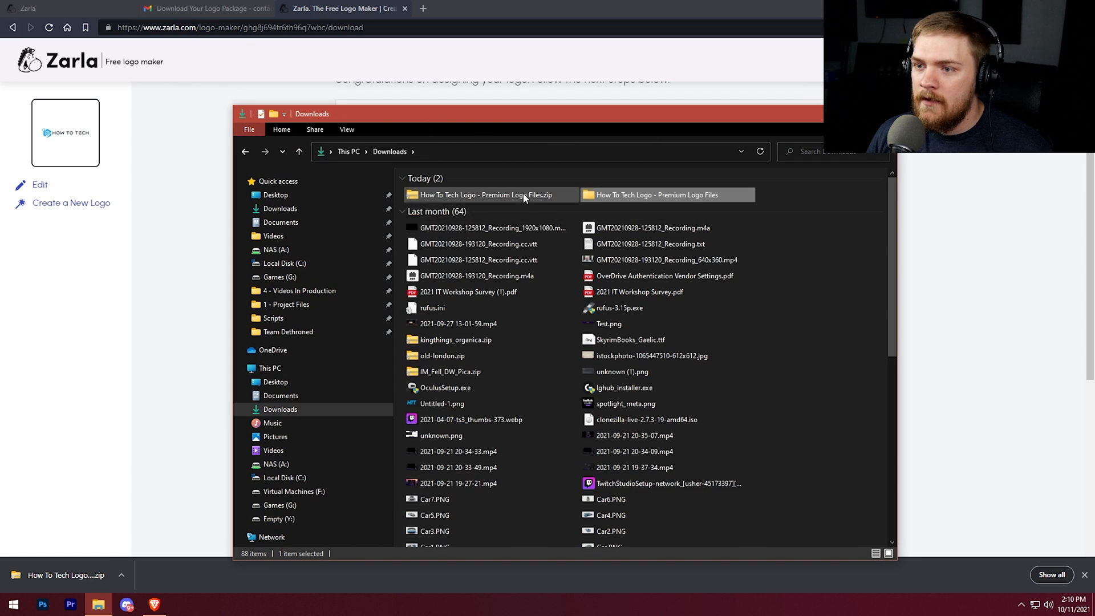
pyautogui.moveTo(486, 195)
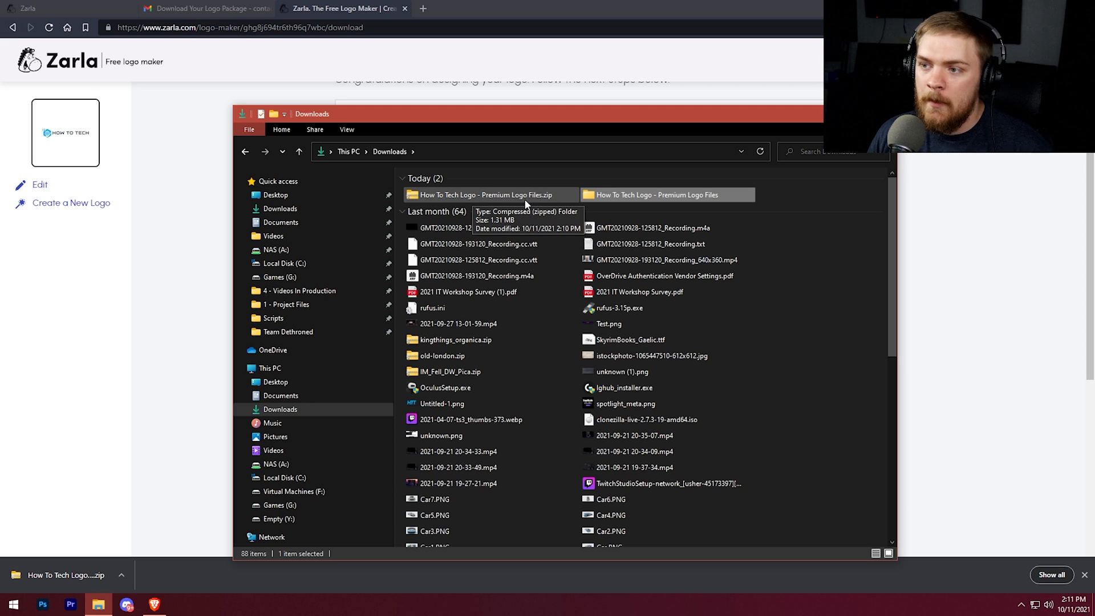
pyautogui.moveTo(642, 194)
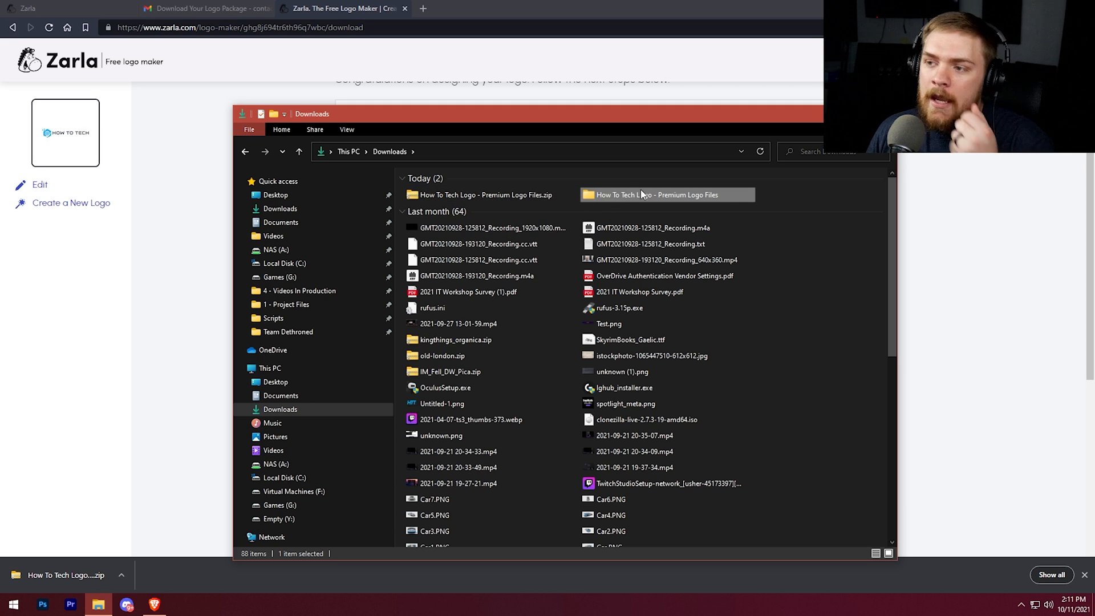
# Open the extracted logo folder and reposition the File Explorer window
pyautogui.doubleClick(641, 195)
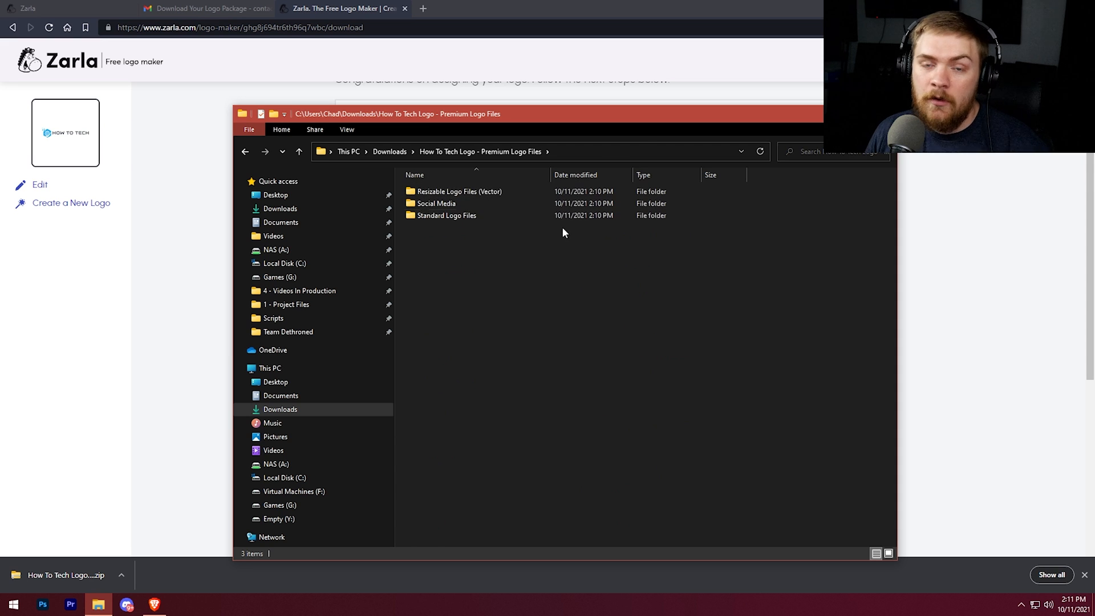
pyautogui.moveTo(539, 244)
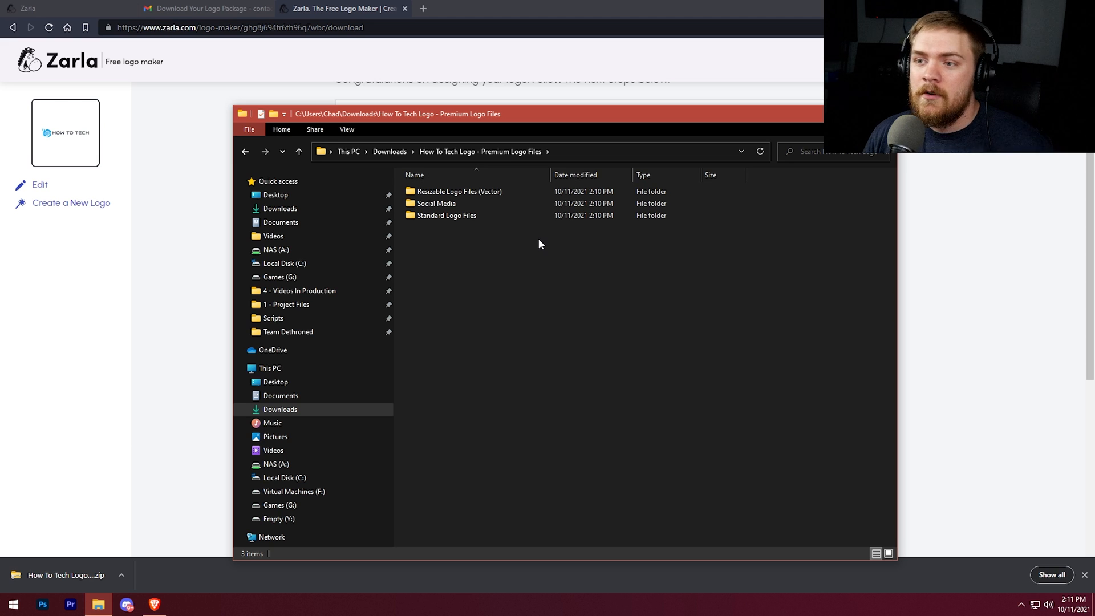
pyautogui.moveTo(451, 129)
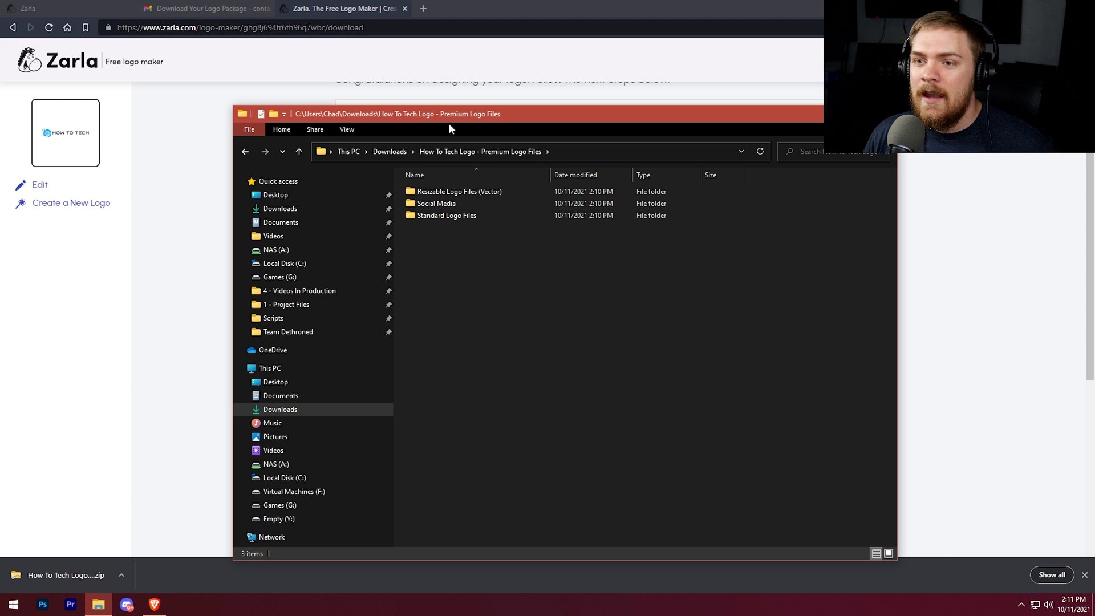
pyautogui.moveTo(449, 114); pyautogui.dragTo(503, 81)
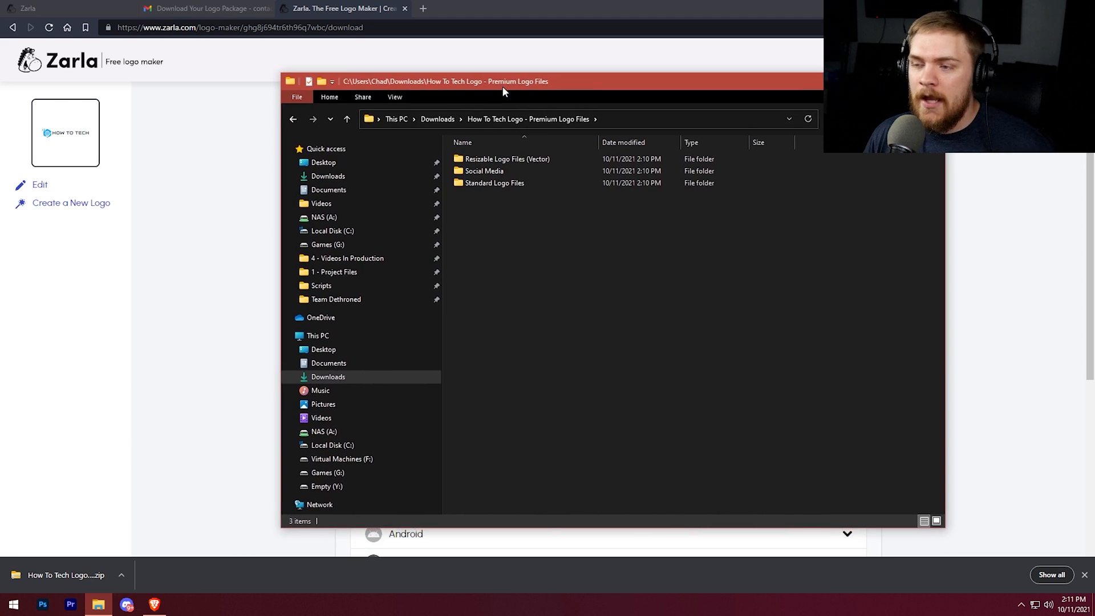
pyautogui.click(485, 171)
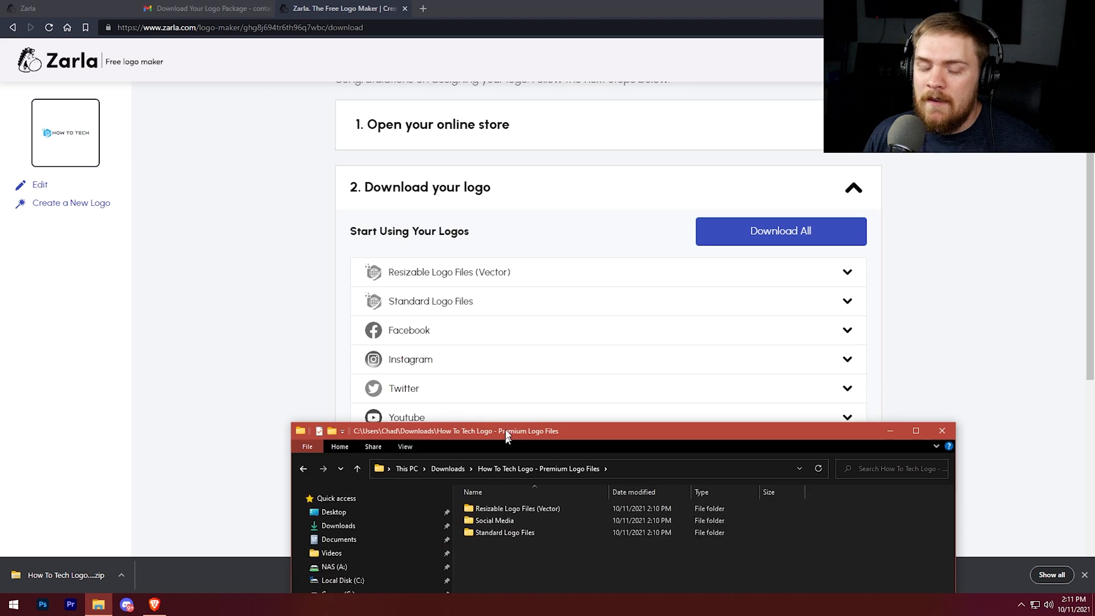
pyautogui.moveTo(507, 431); pyautogui.dragTo(507, 400)
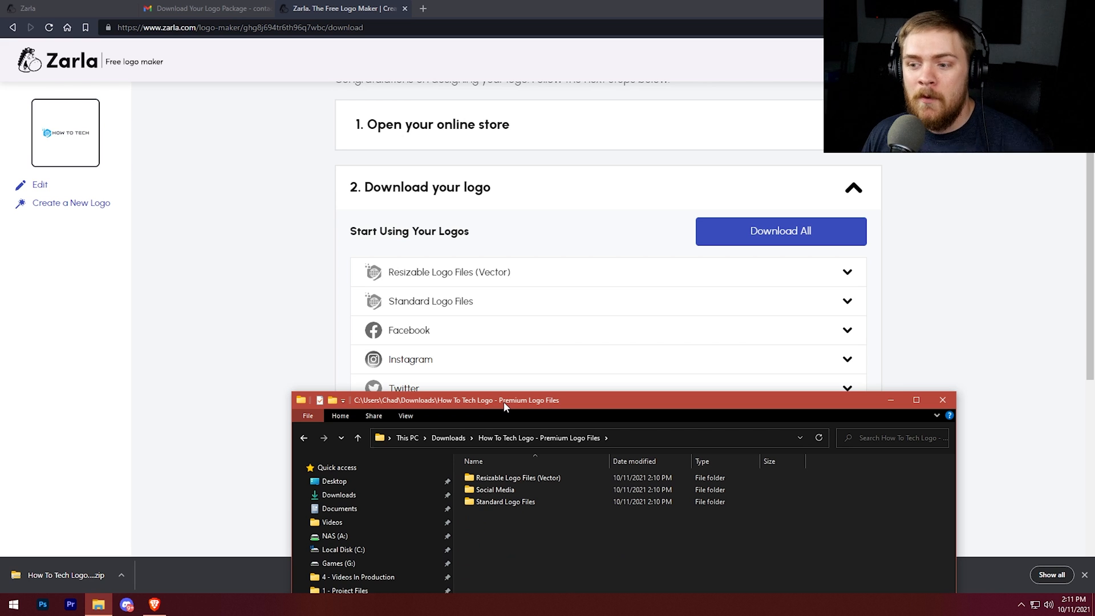
pyautogui.scroll(-3)
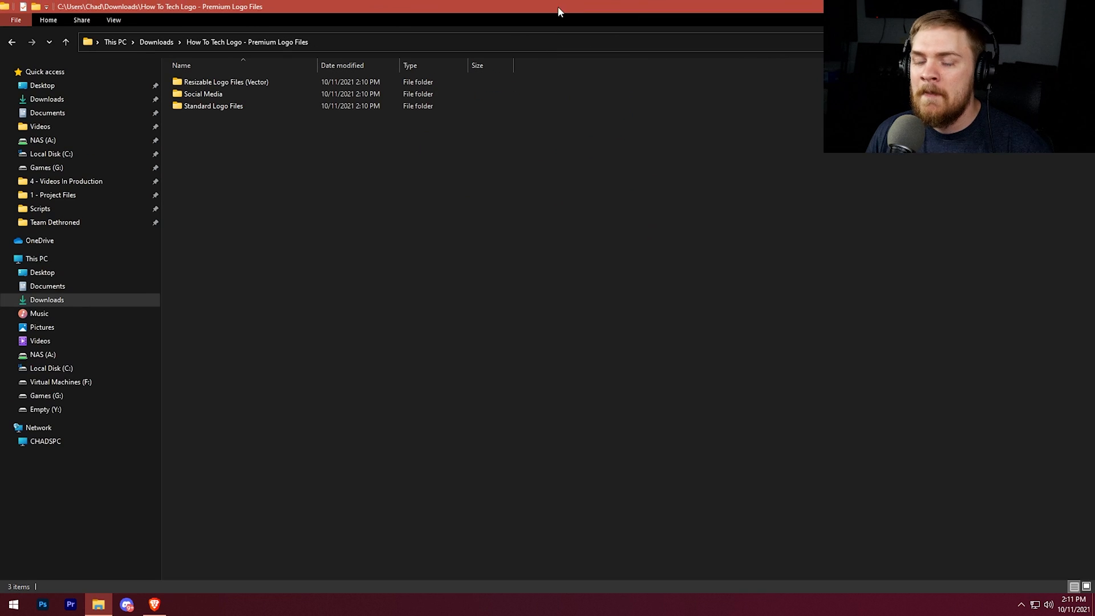
# Open Social Media > Facebook and preview the cover and profile images in Photos
pyautogui.click(226, 82)
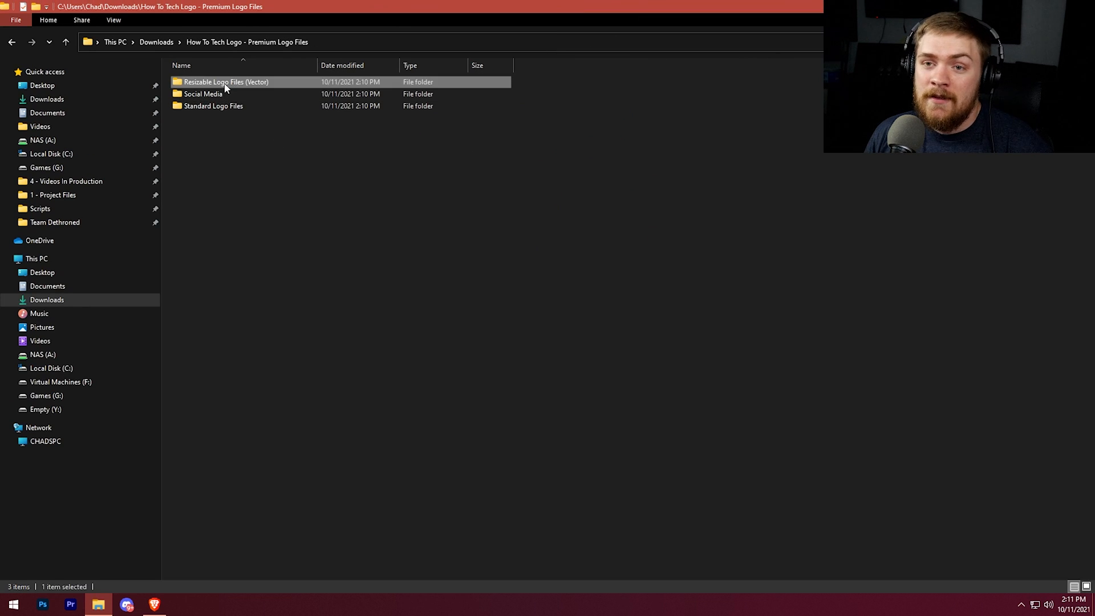
pyautogui.doubleClick(226, 81)
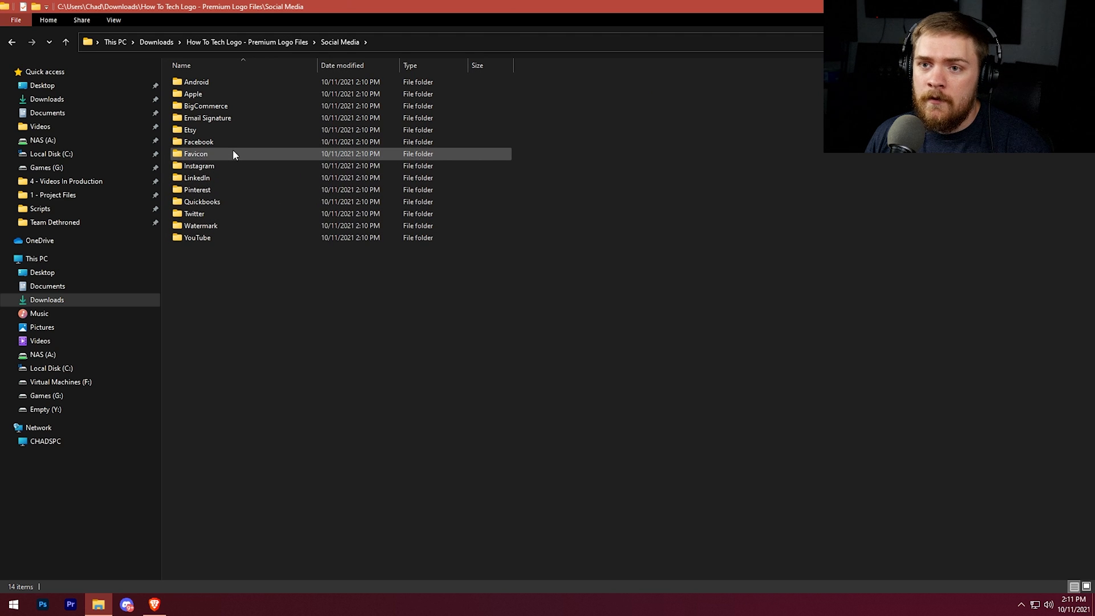
pyautogui.doubleClick(198, 142)
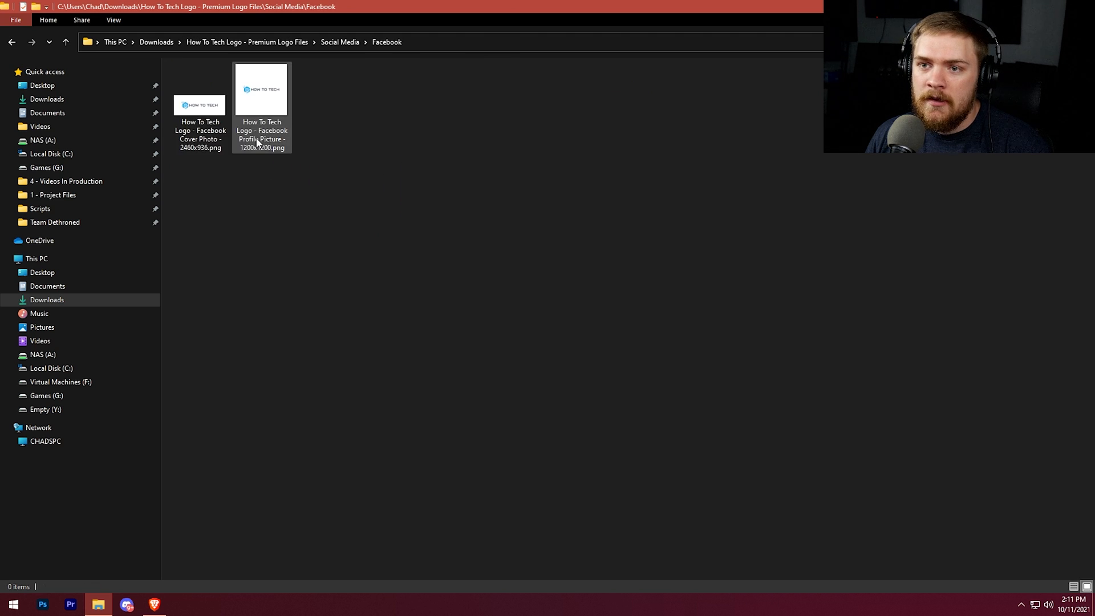
pyautogui.click(199, 105)
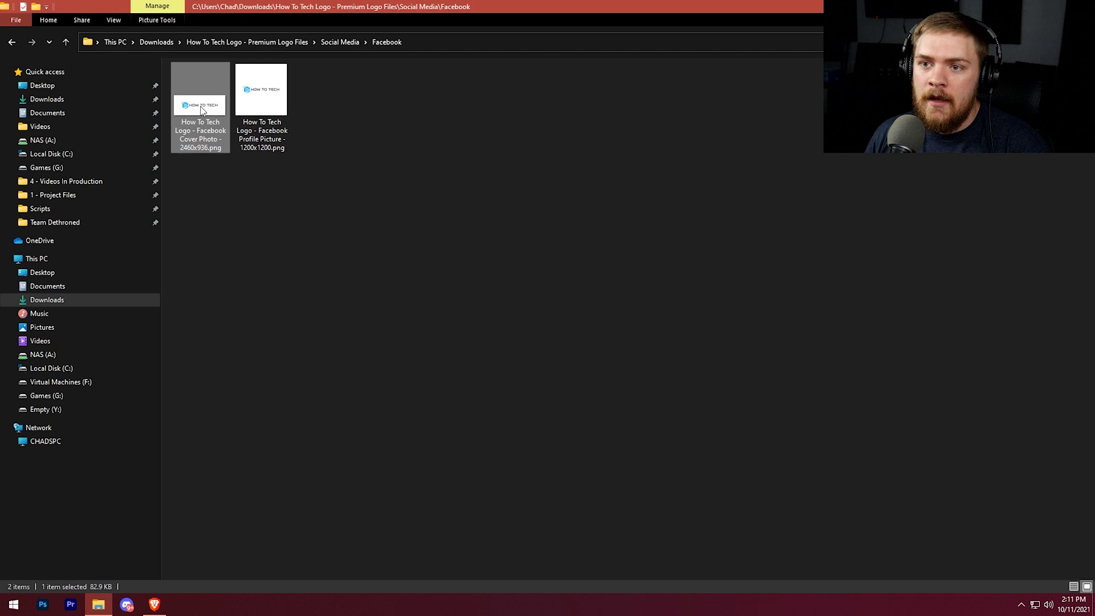
pyautogui.doubleClick(200, 89)
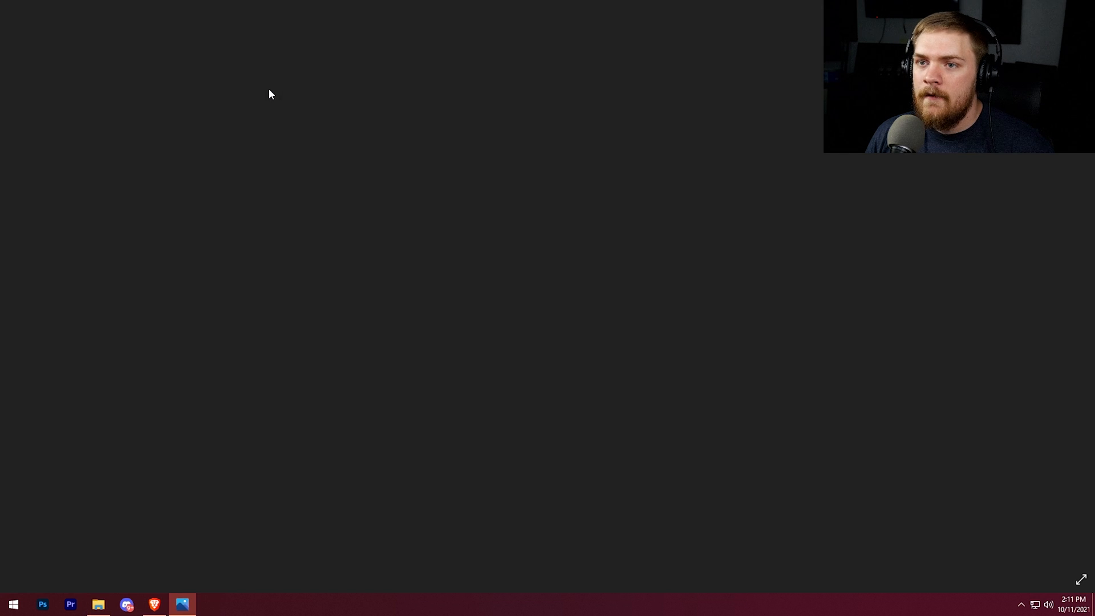
pyautogui.click(183, 604)
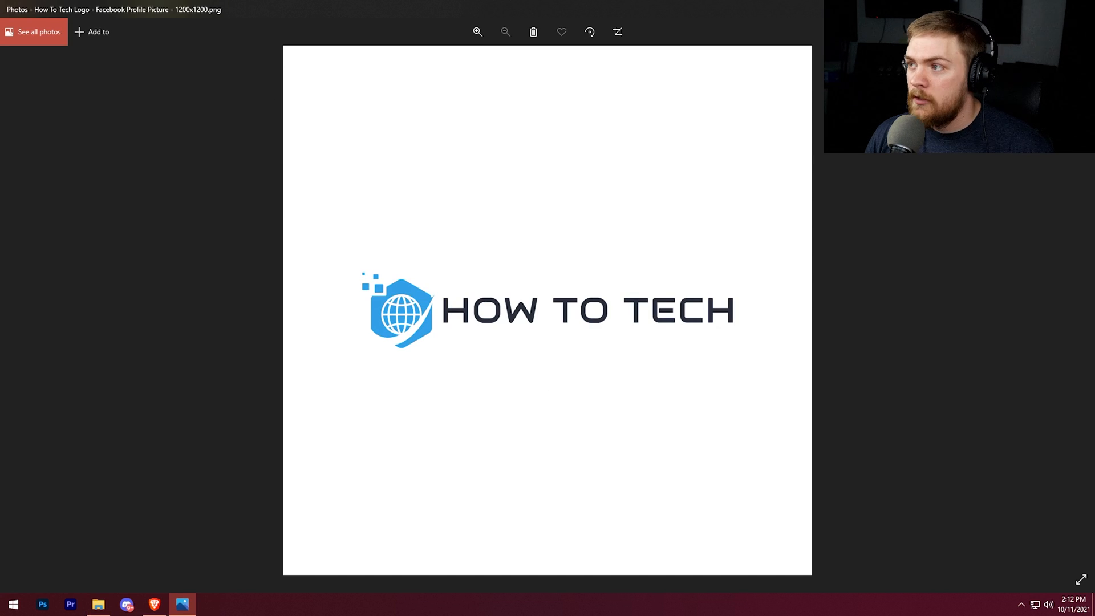
pyautogui.click(99, 604)
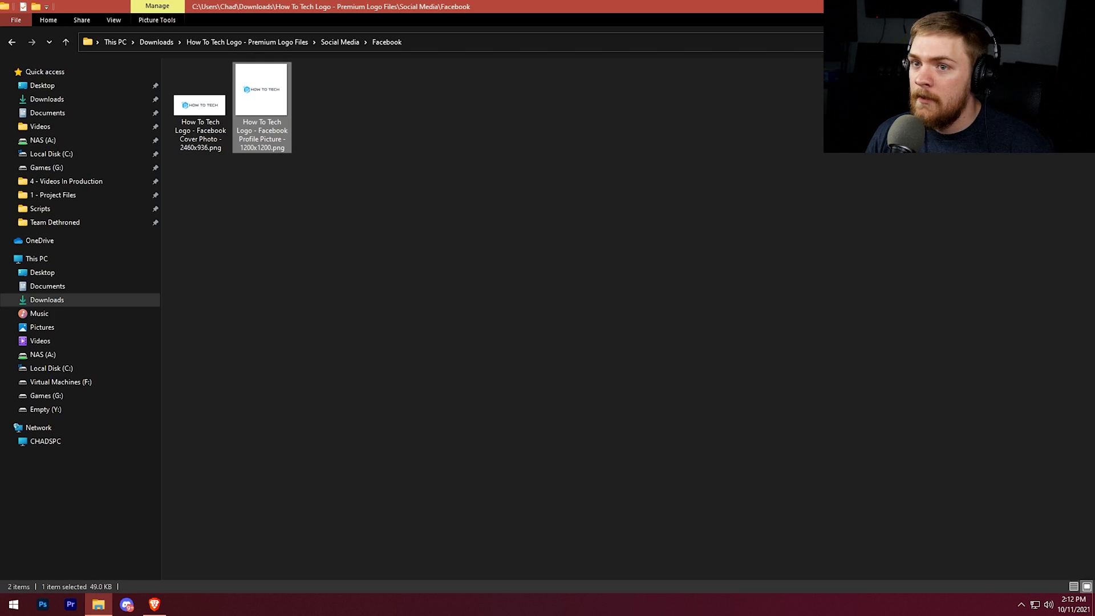
# Go back to Social Media and open the Favicon folder
pyautogui.click(11, 42)
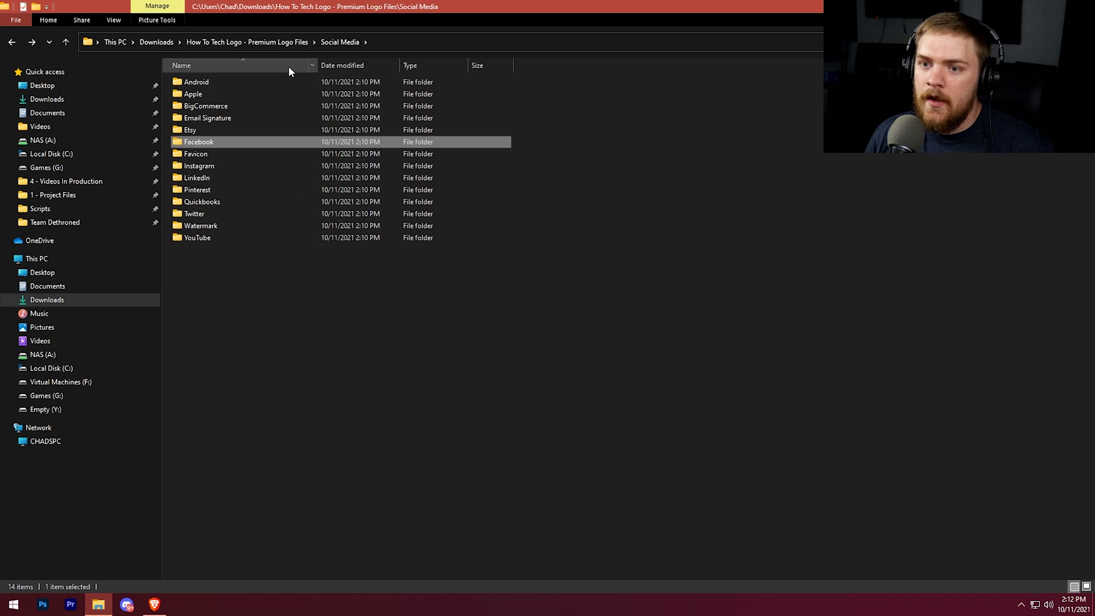
pyautogui.click(196, 153)
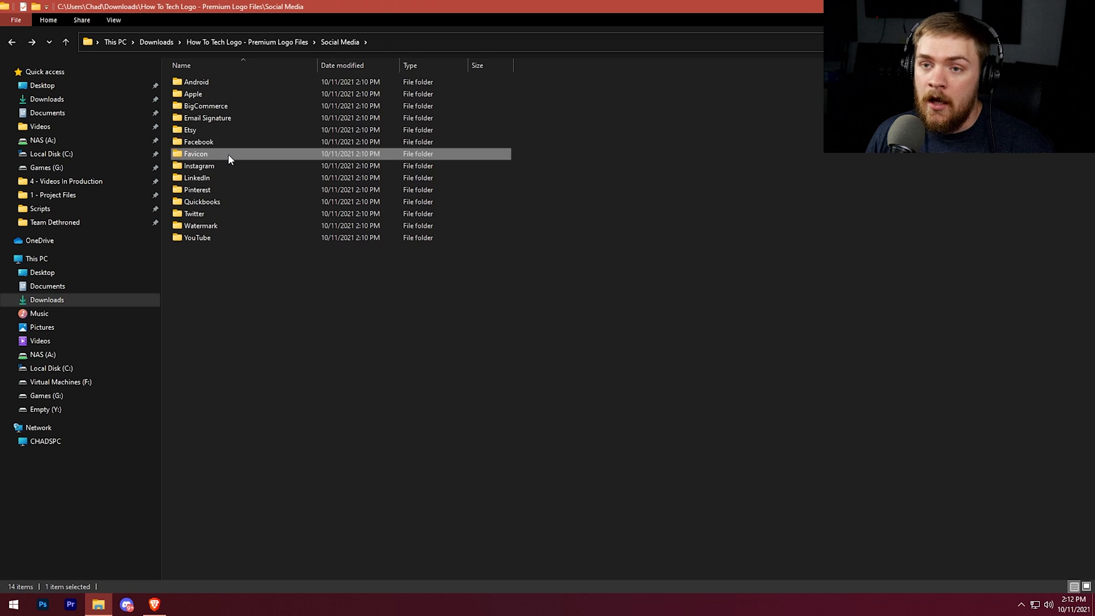
pyautogui.doubleClick(196, 153)
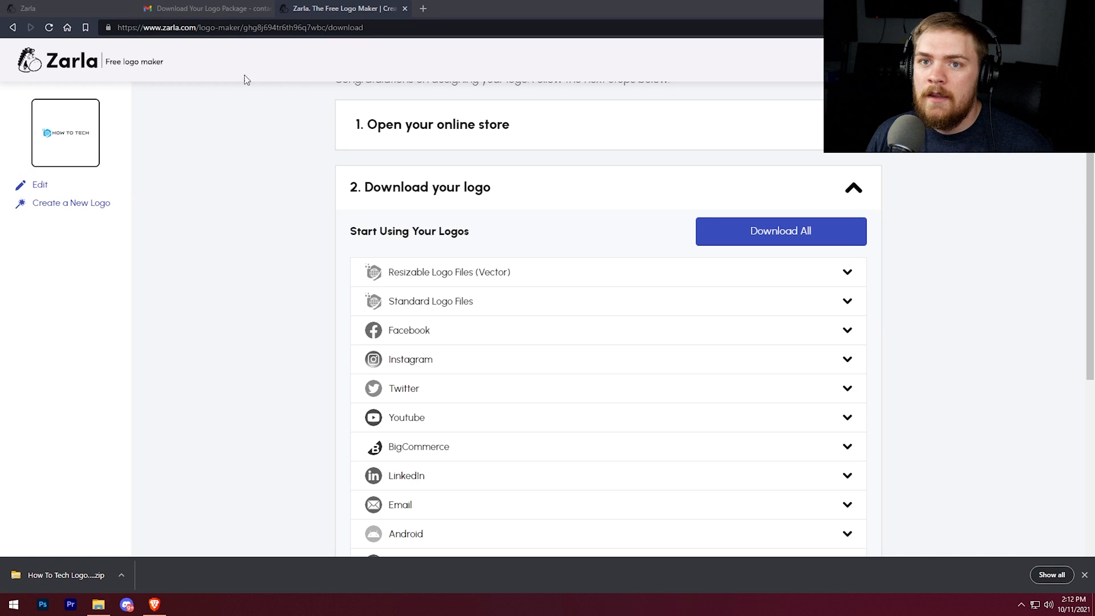
pyautogui.moveTo(343, 8)
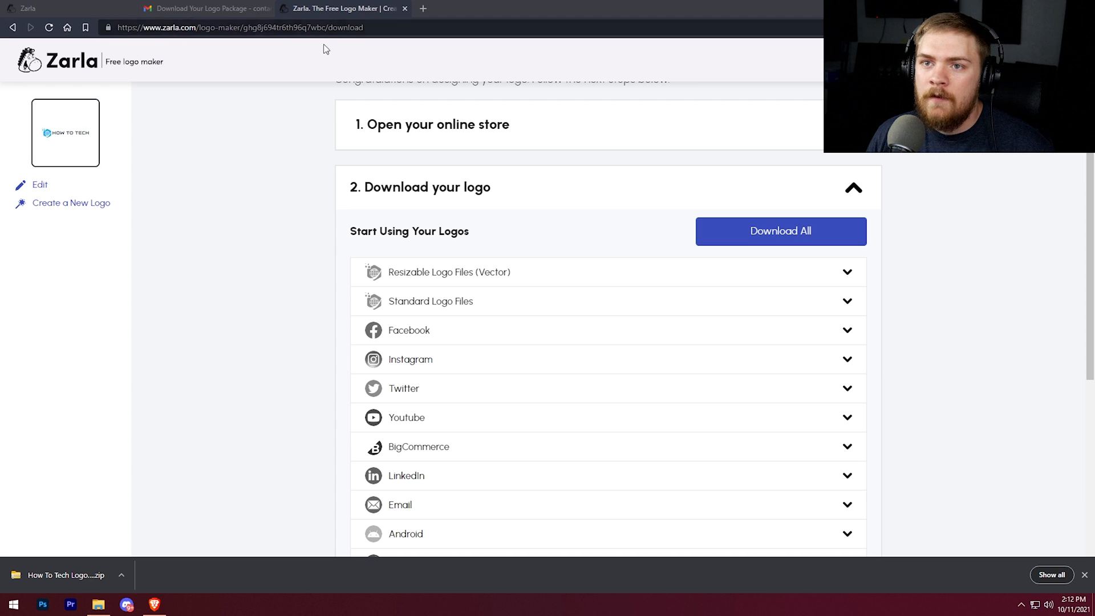
pyautogui.moveTo(483, 168)
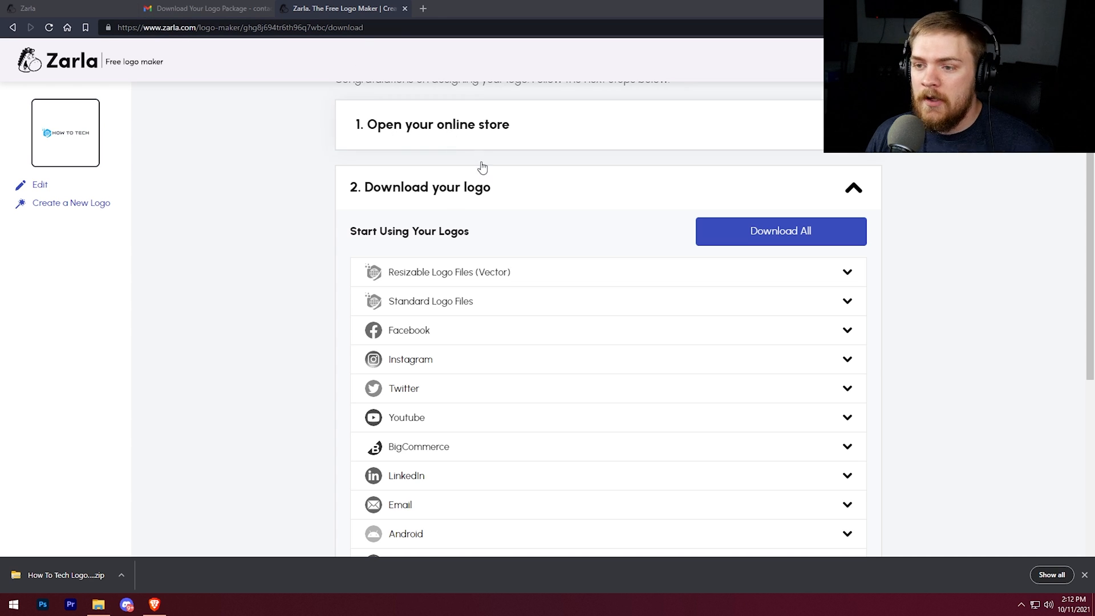
pyautogui.click(97, 604)
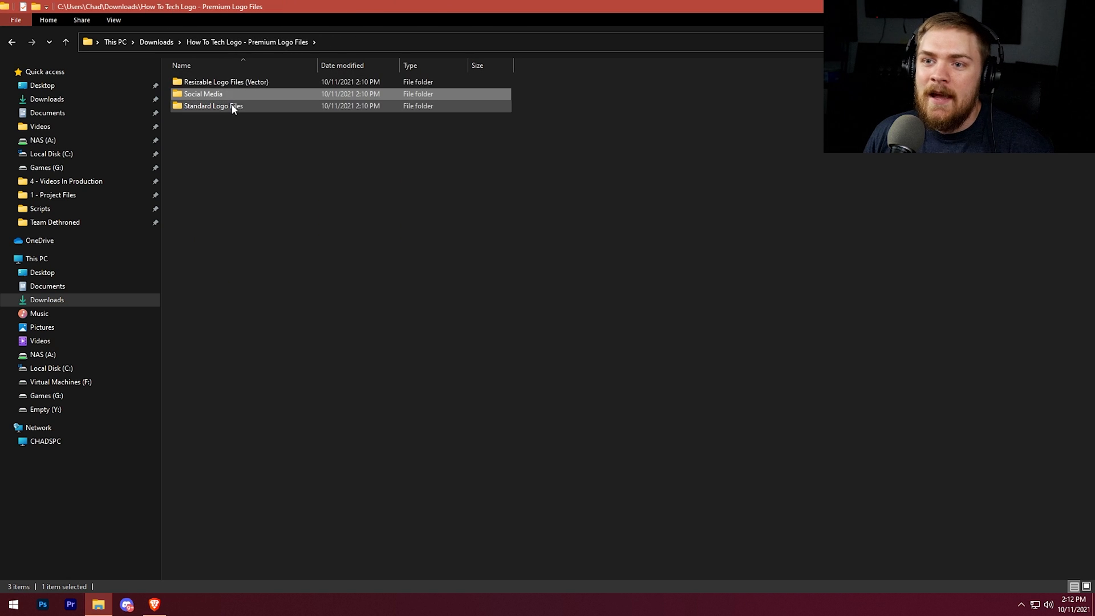
# Preview a Standard Logo Files image in Photos, then collapse Zarla's Download your logo step
pyautogui.doubleClick(213, 106)
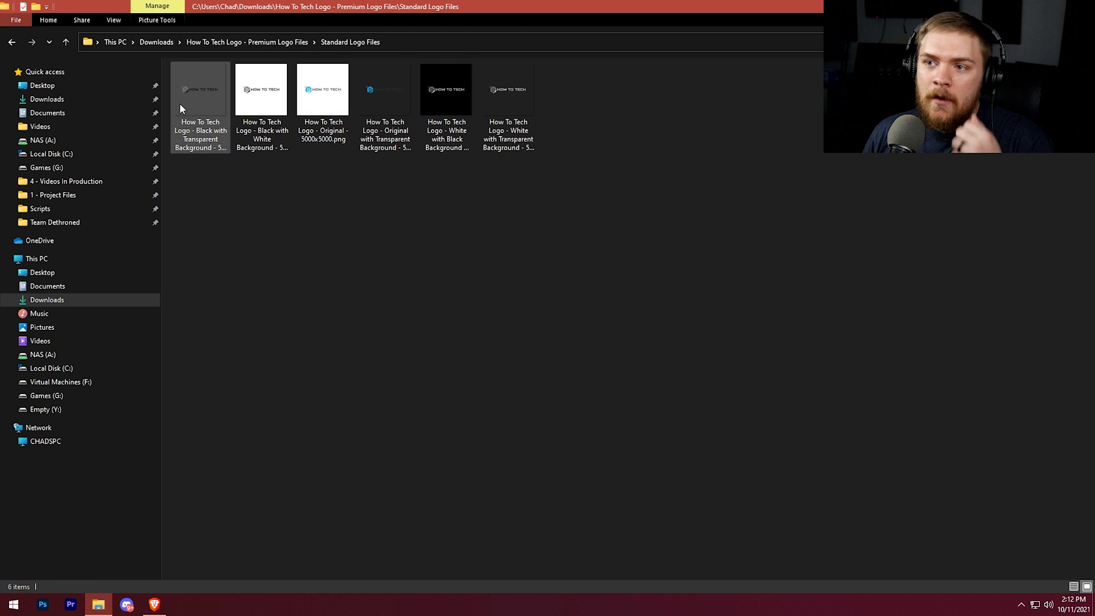
pyautogui.doubleClick(200, 89)
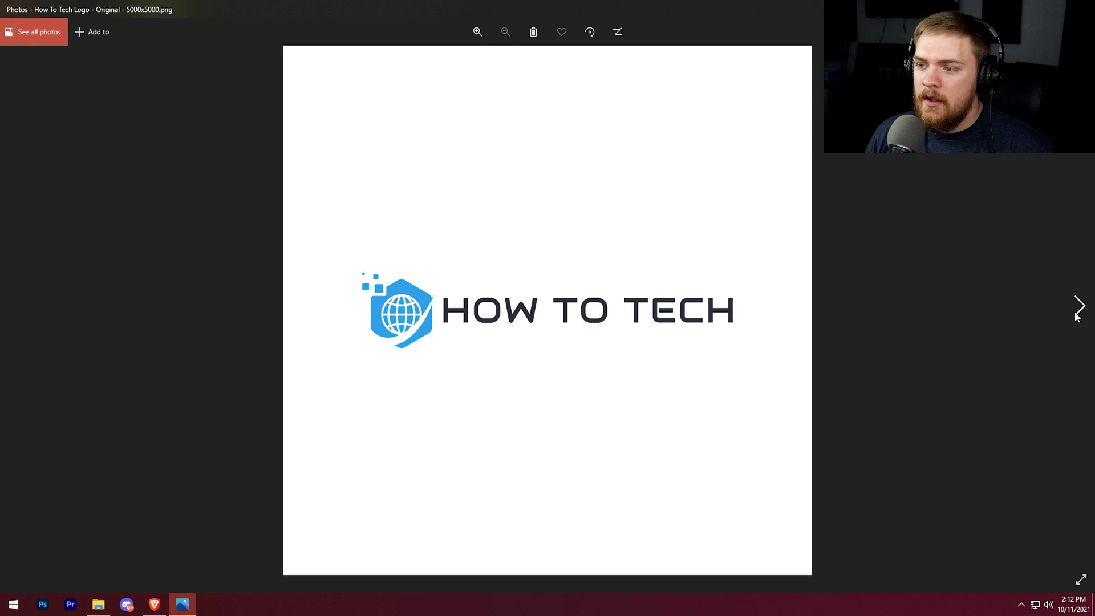
pyautogui.click(1080, 308)
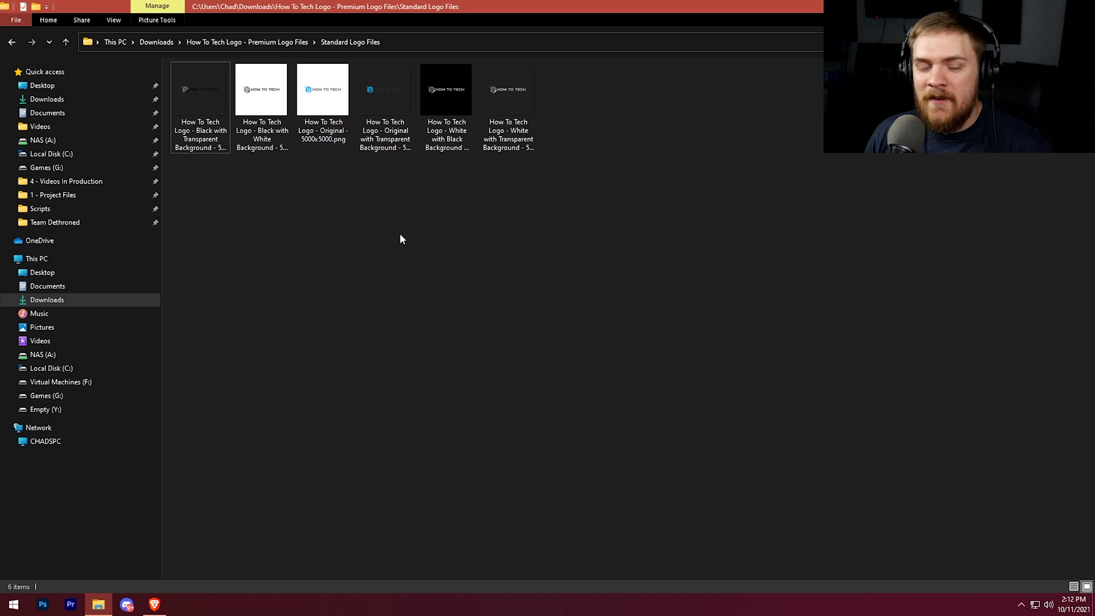
pyautogui.moveTo(368, 230)
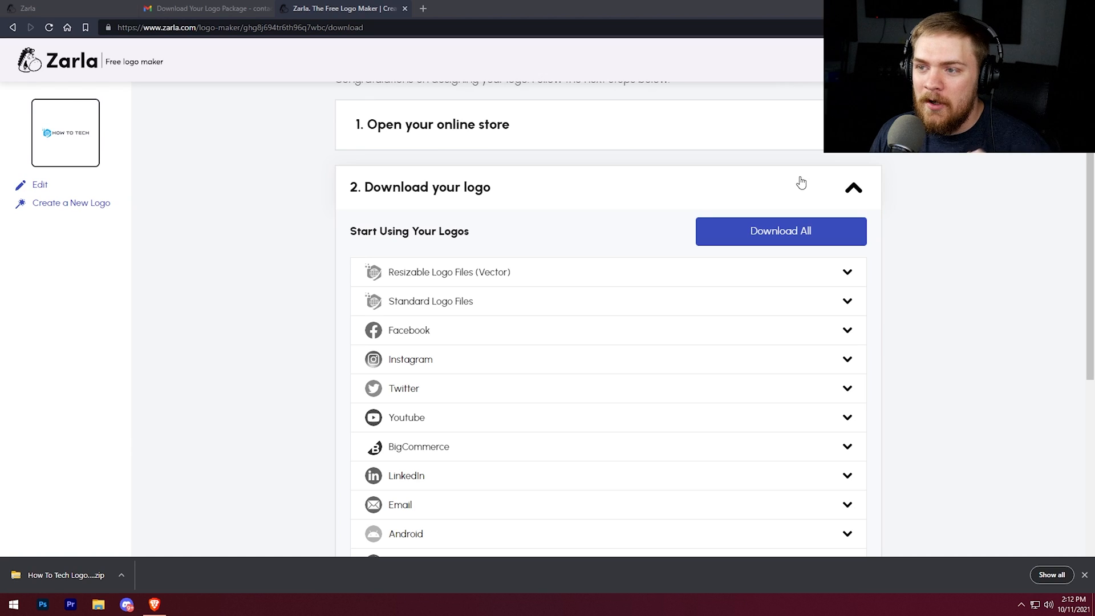
pyautogui.click(854, 187)
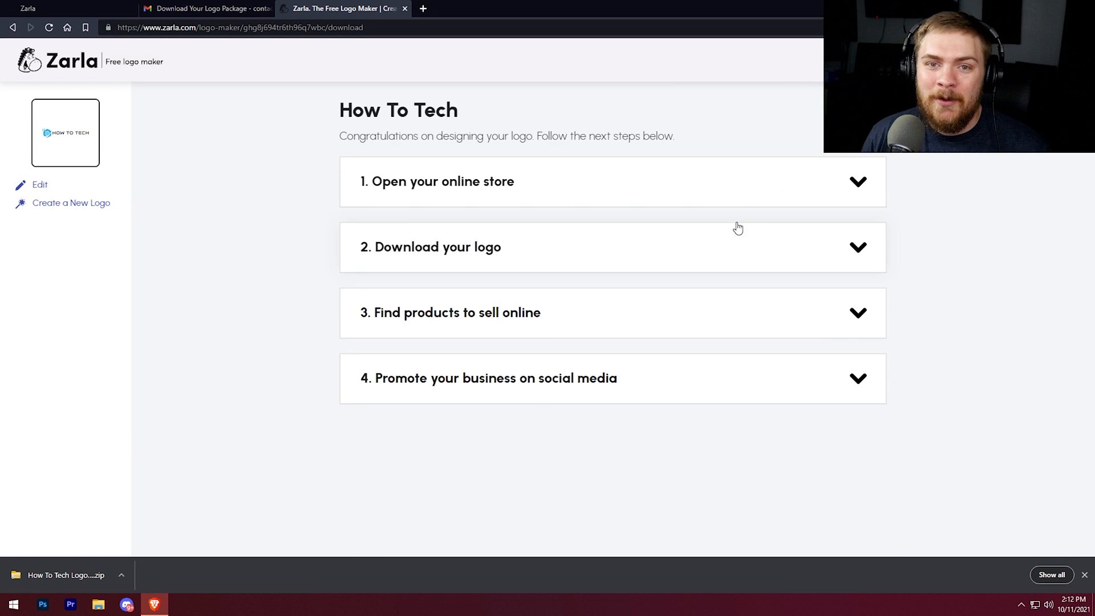